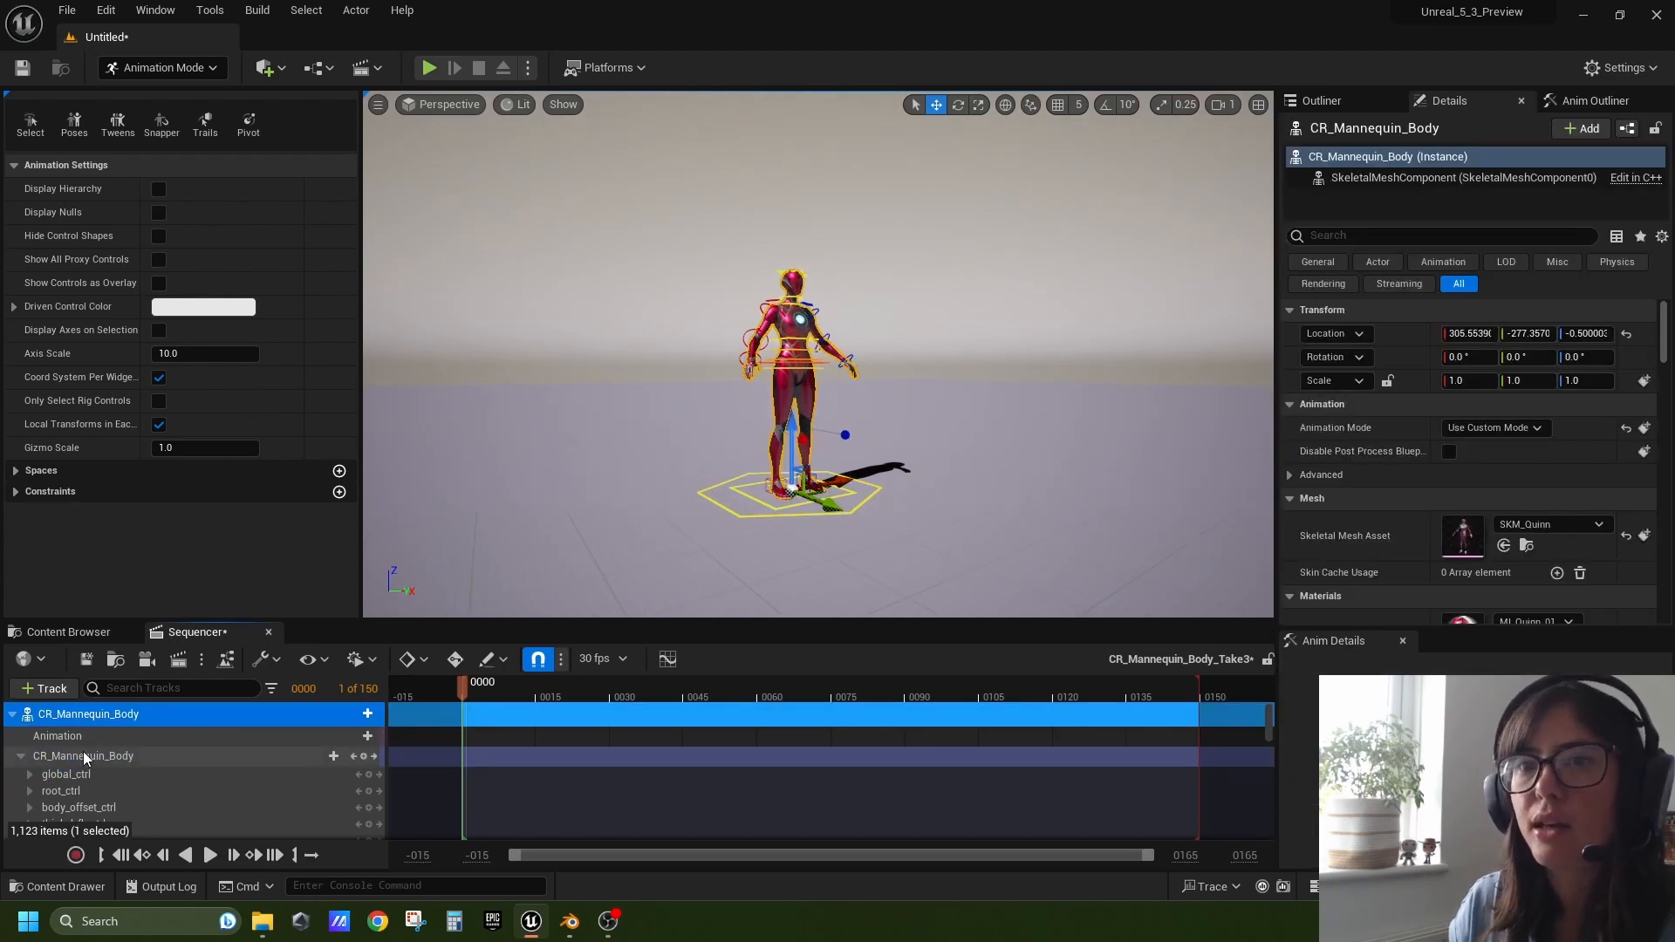
Select the CR_Mannequin_Body Control Rig track to show its keys across frames 0–60
left_click(82, 756)
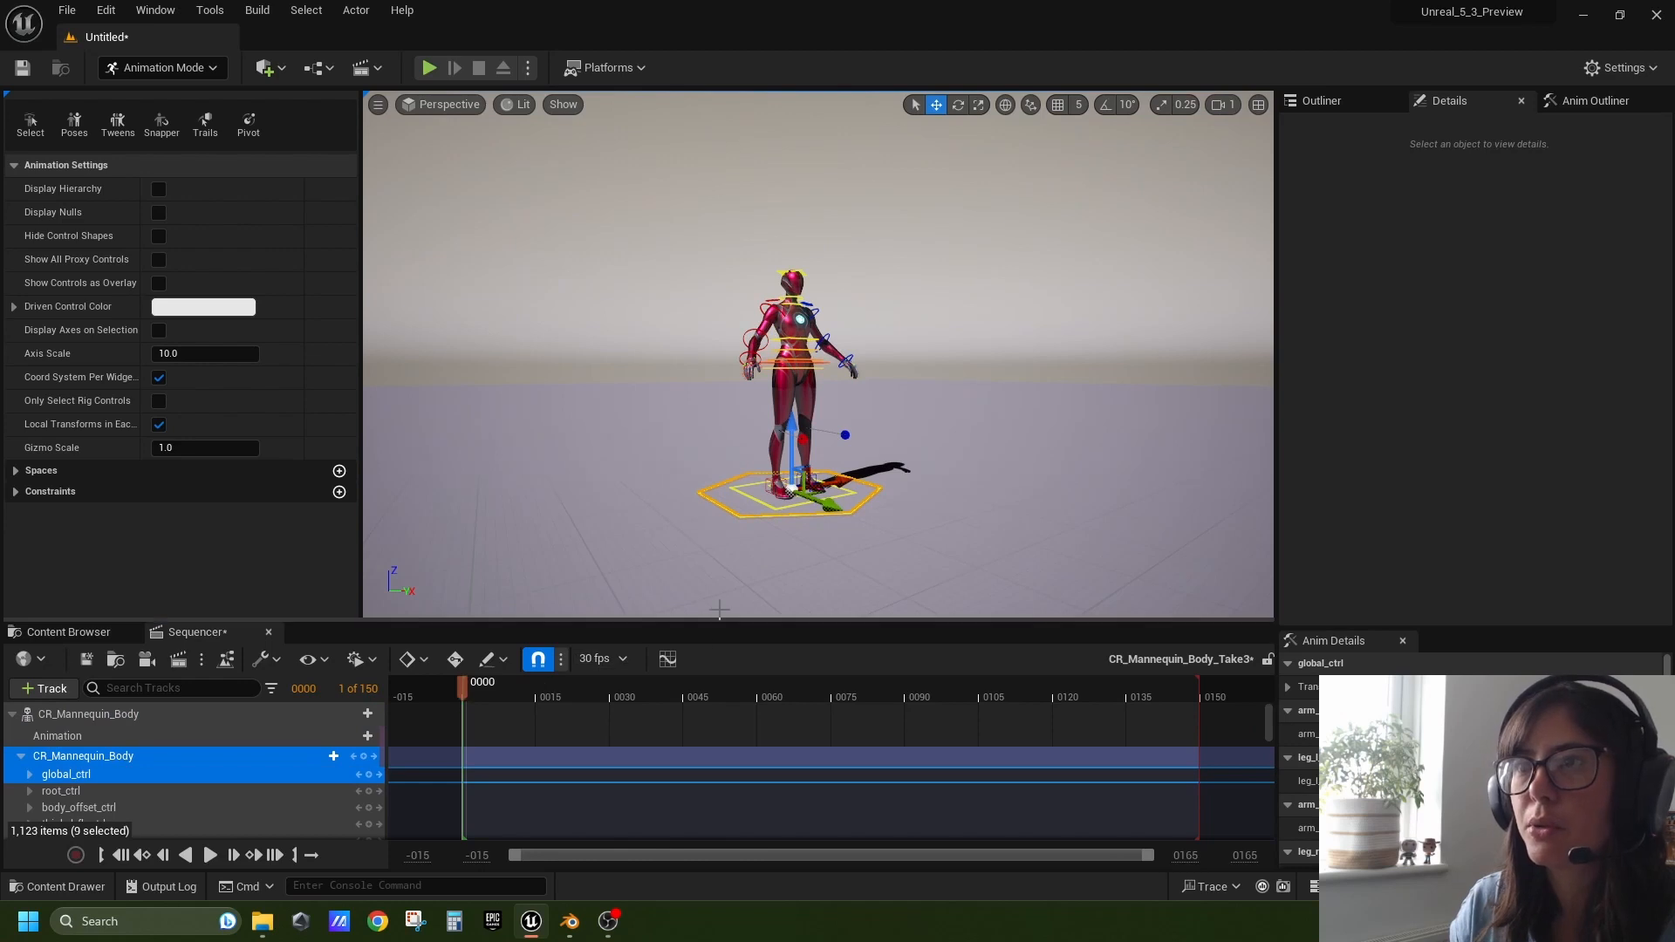
left_click(734, 696)
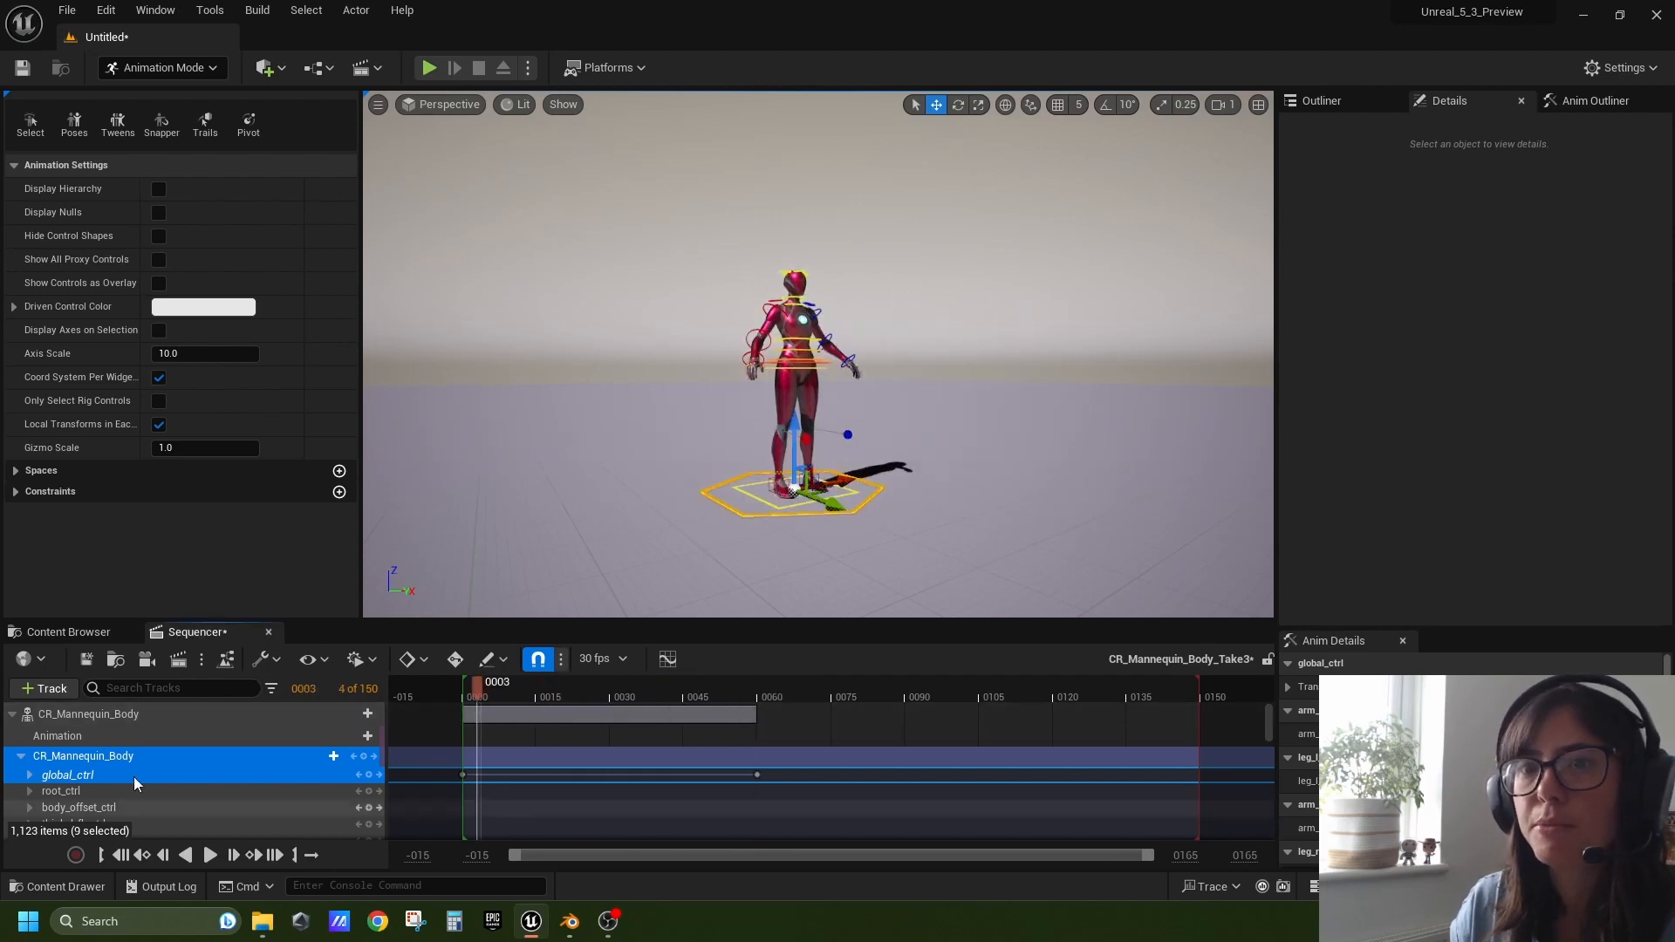
Bake the mannequin actor track into SK_Mannequin_Sequence_Baked and export it as an animation sequence
right_click(89, 714)
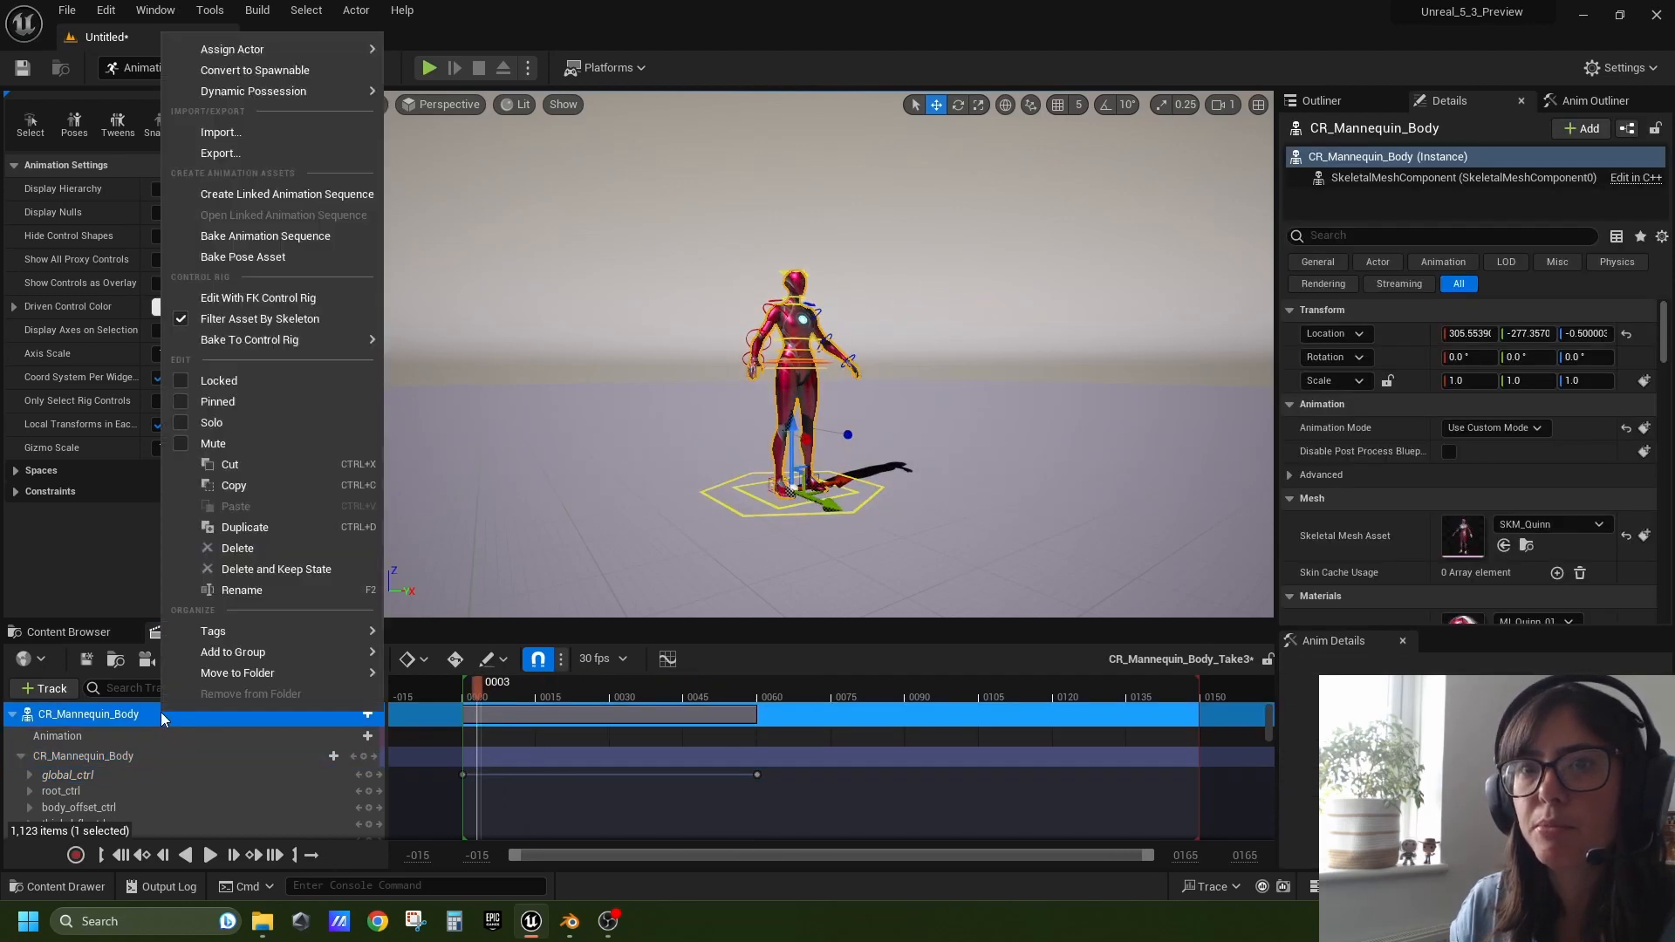
mouse_move(285, 214)
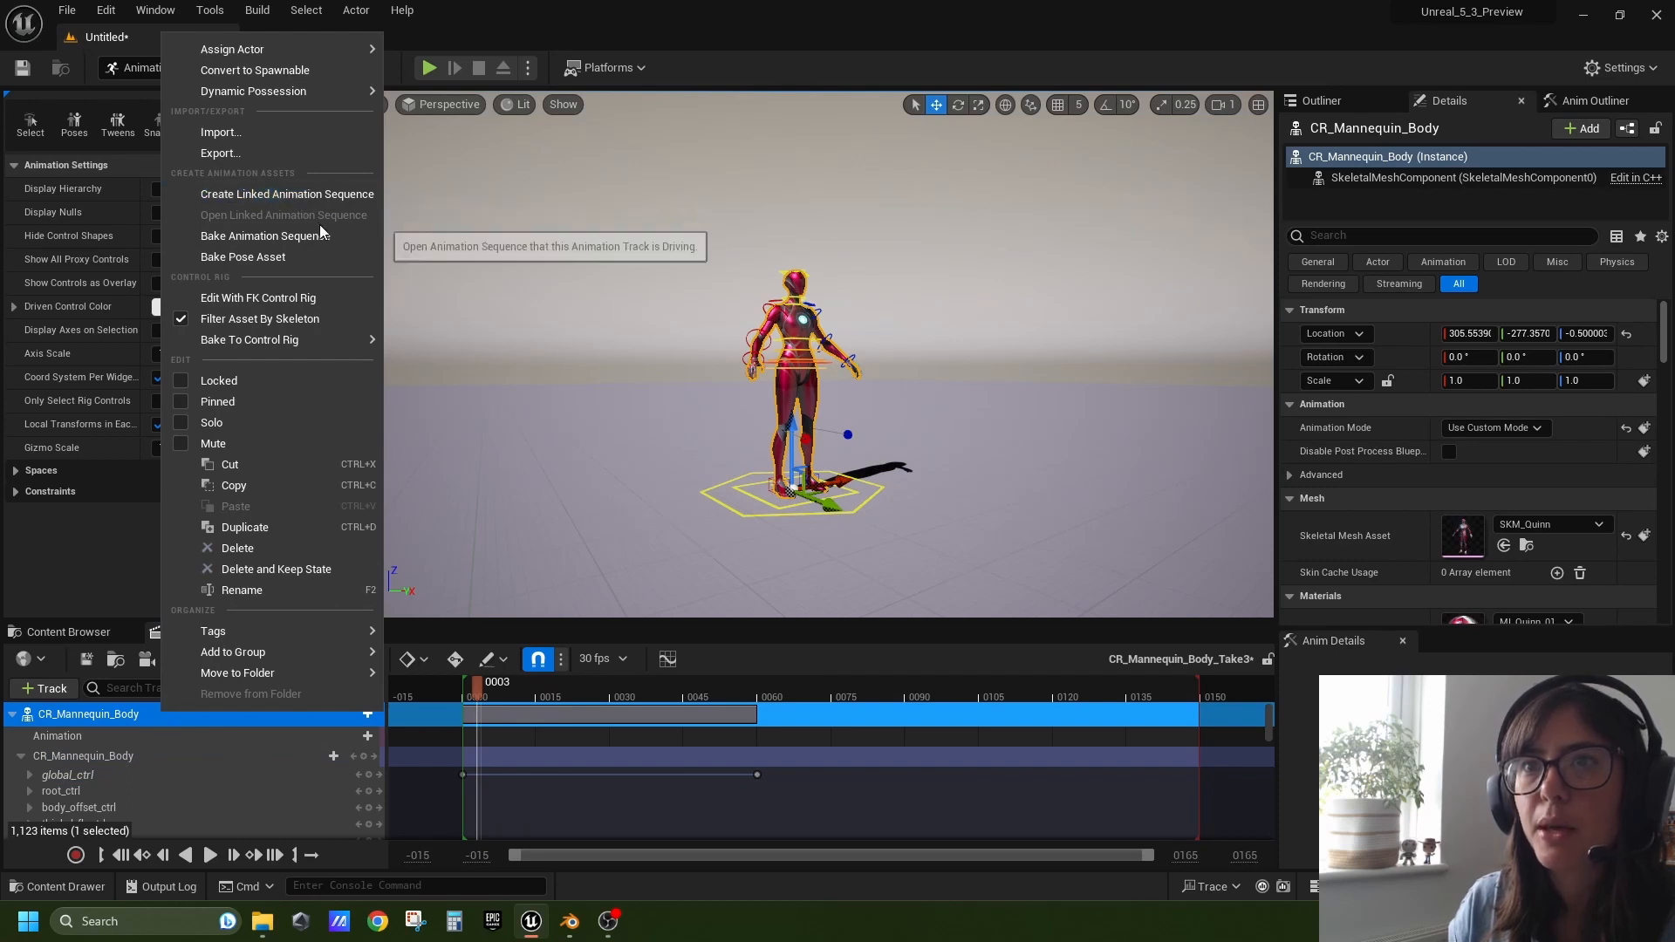
mouse_move(262, 234)
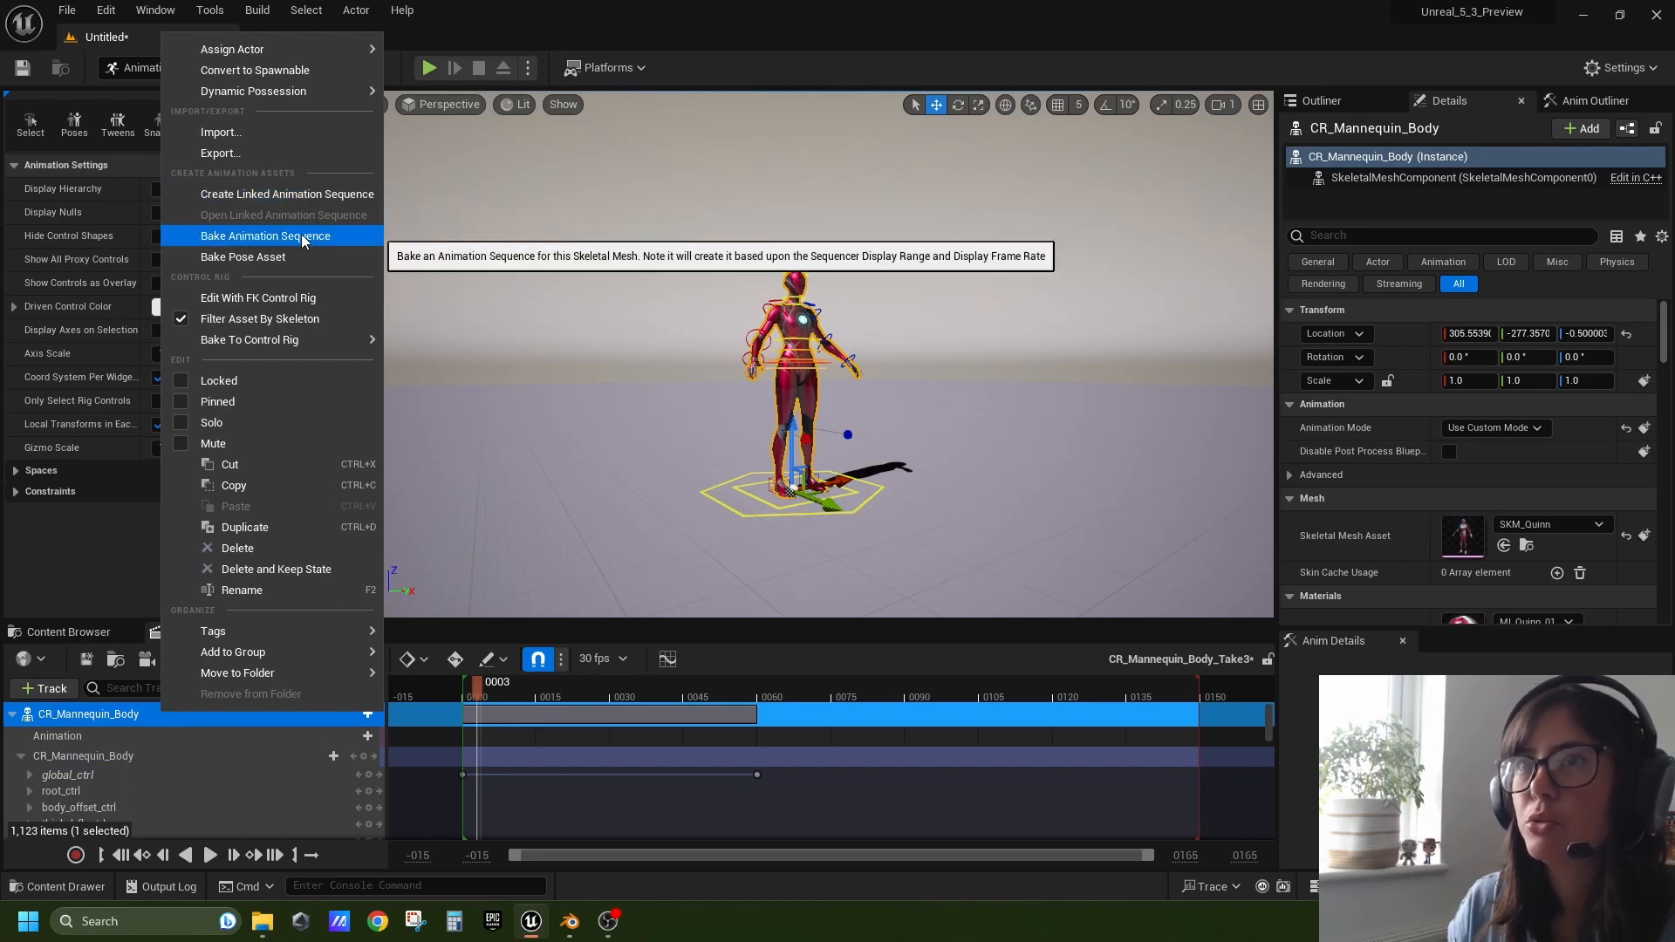
left_click(263, 236)
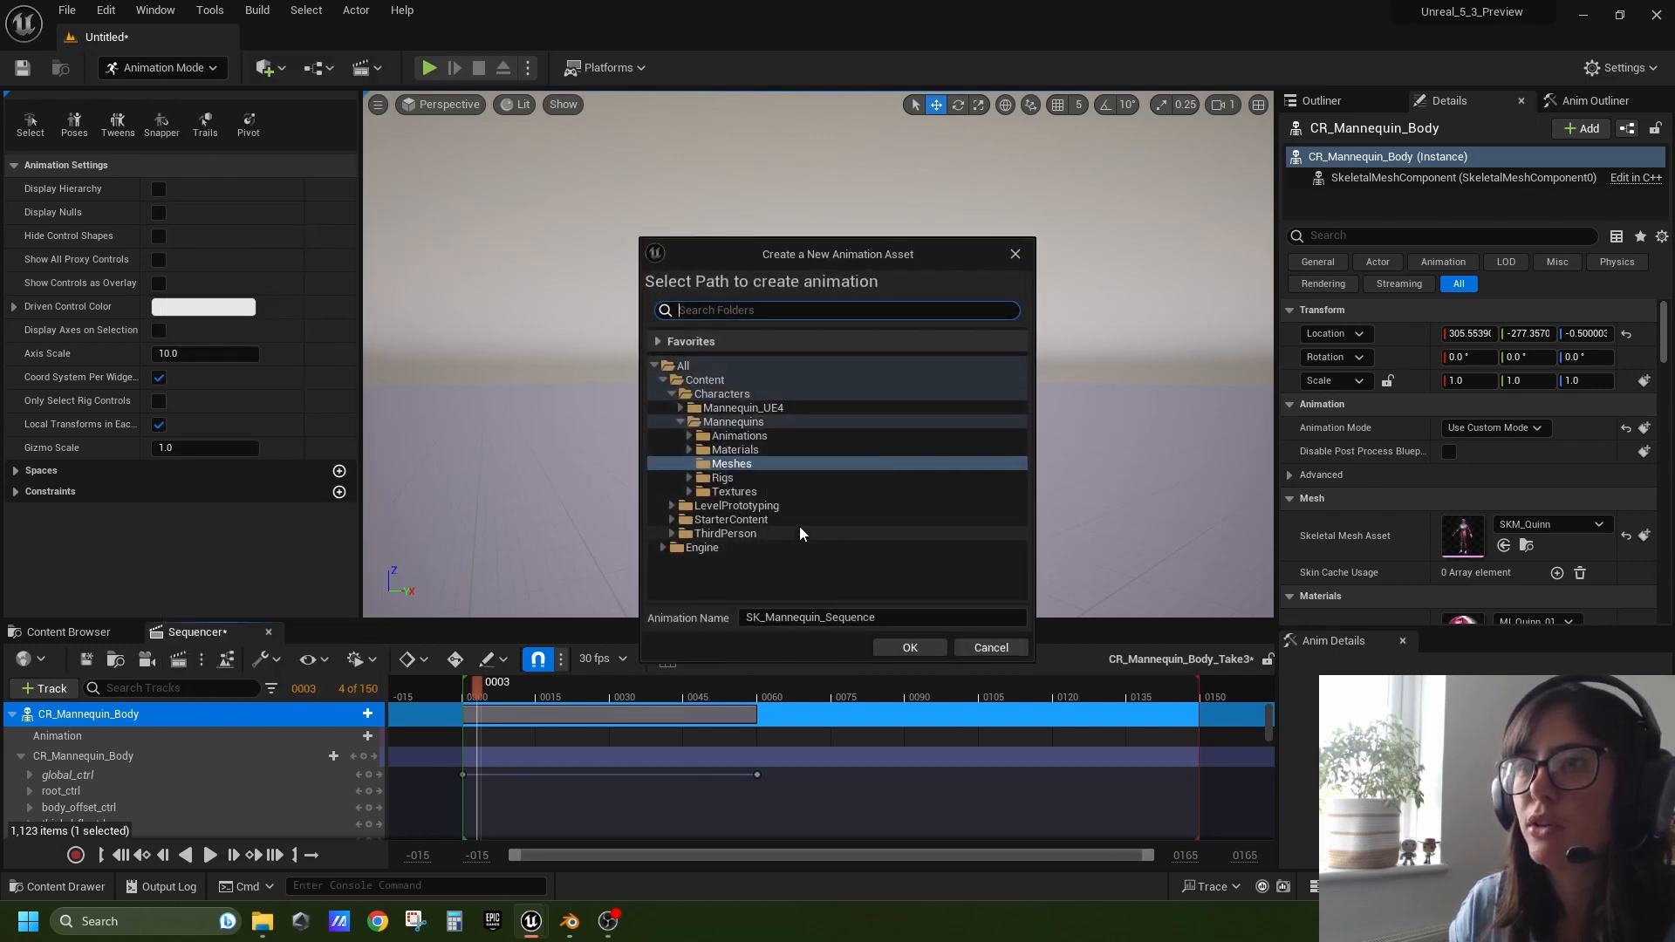
left_click(881, 617)
type("_Baked")
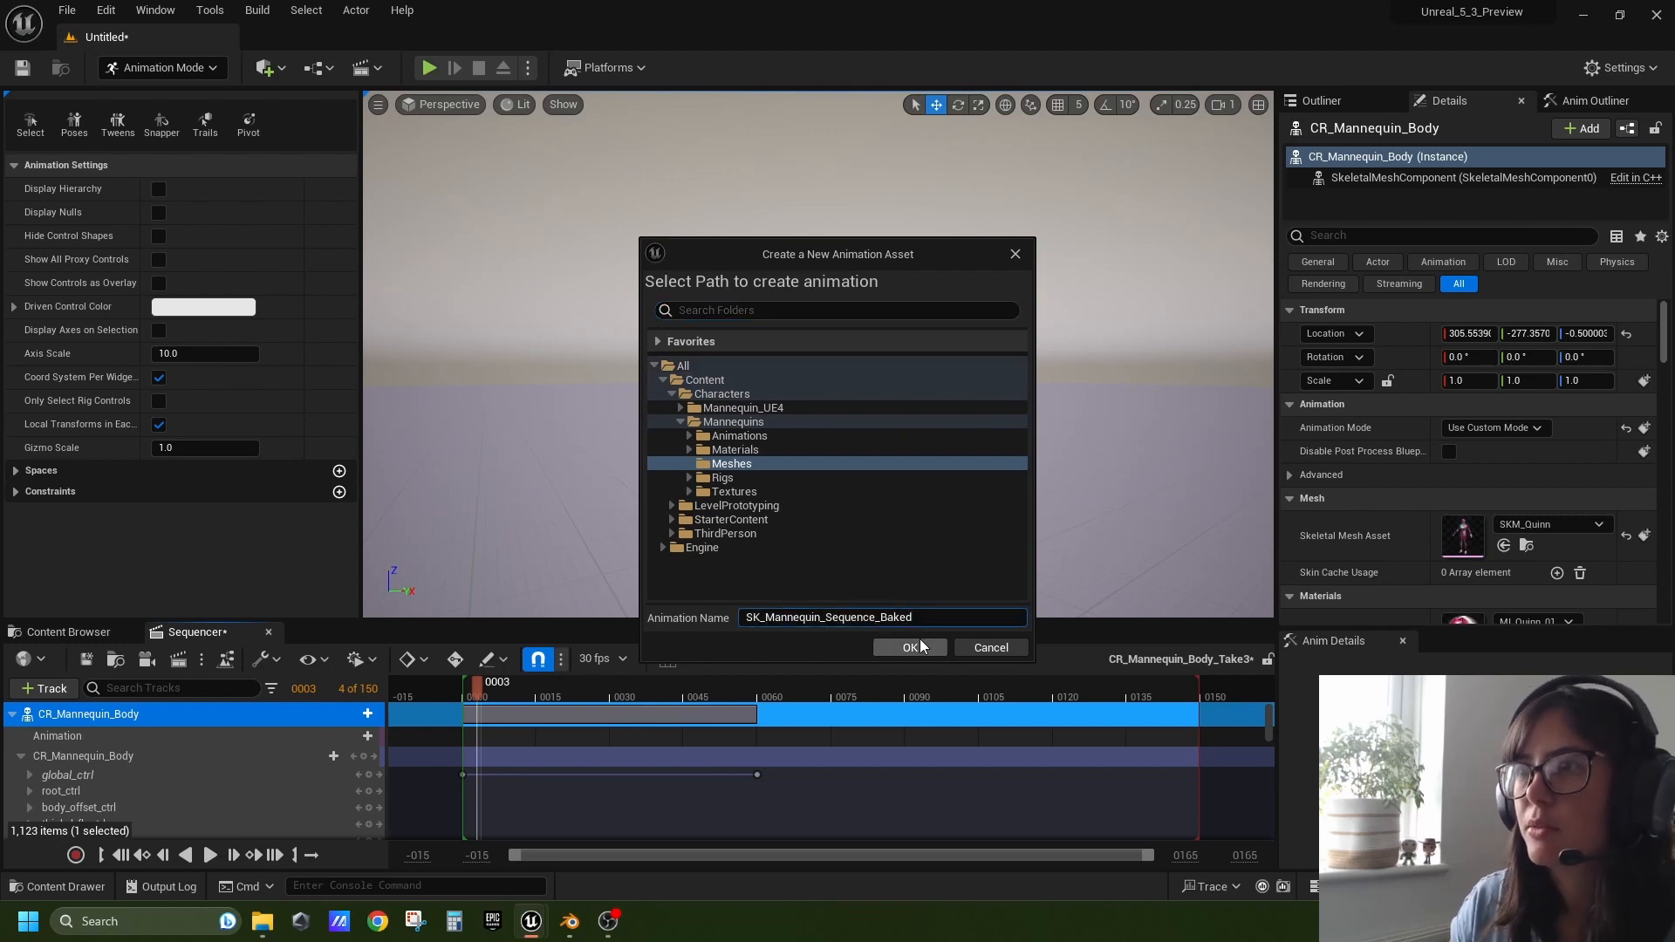
left_click(909, 647)
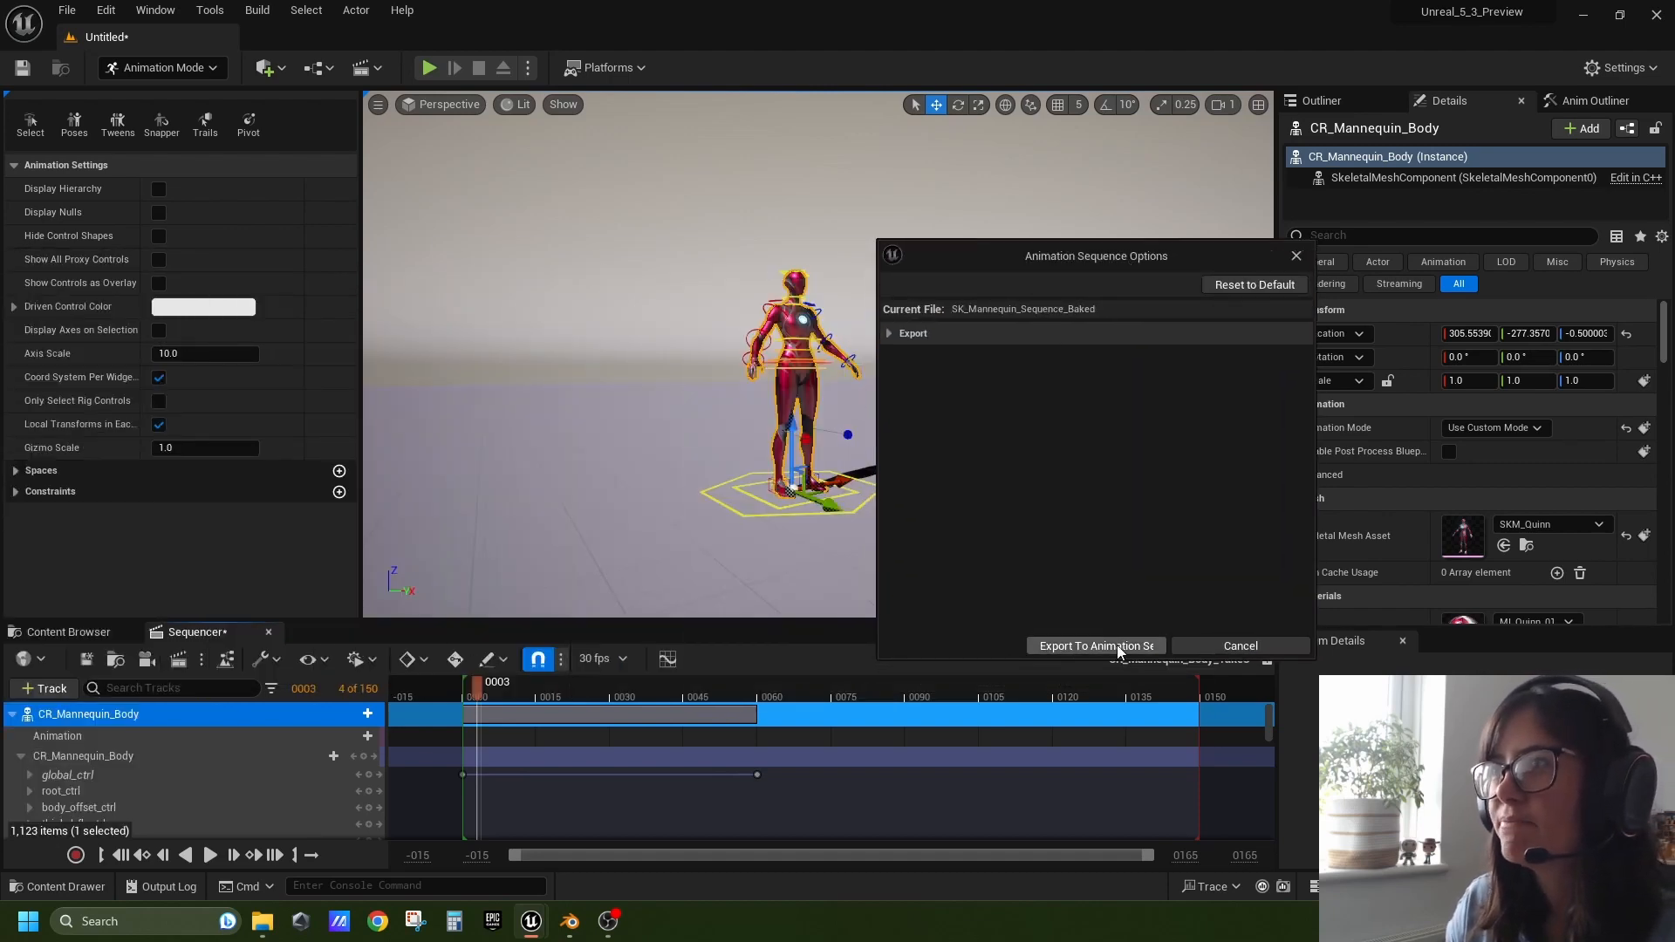
left_click(1094, 645)
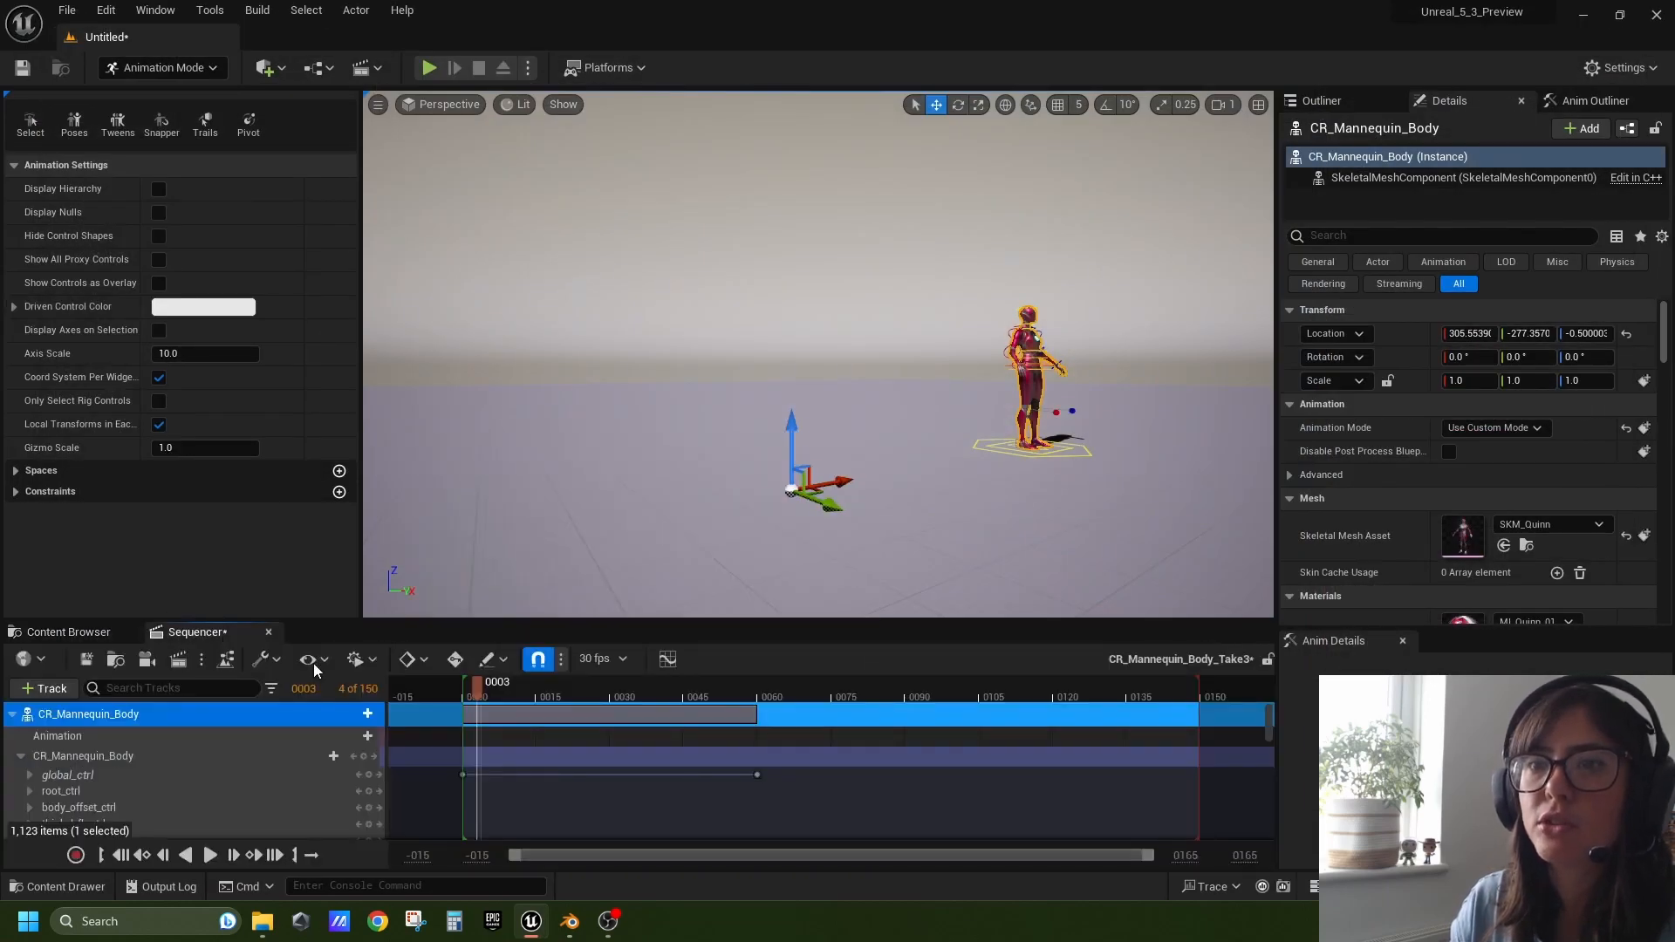
mouse_move(200, 793)
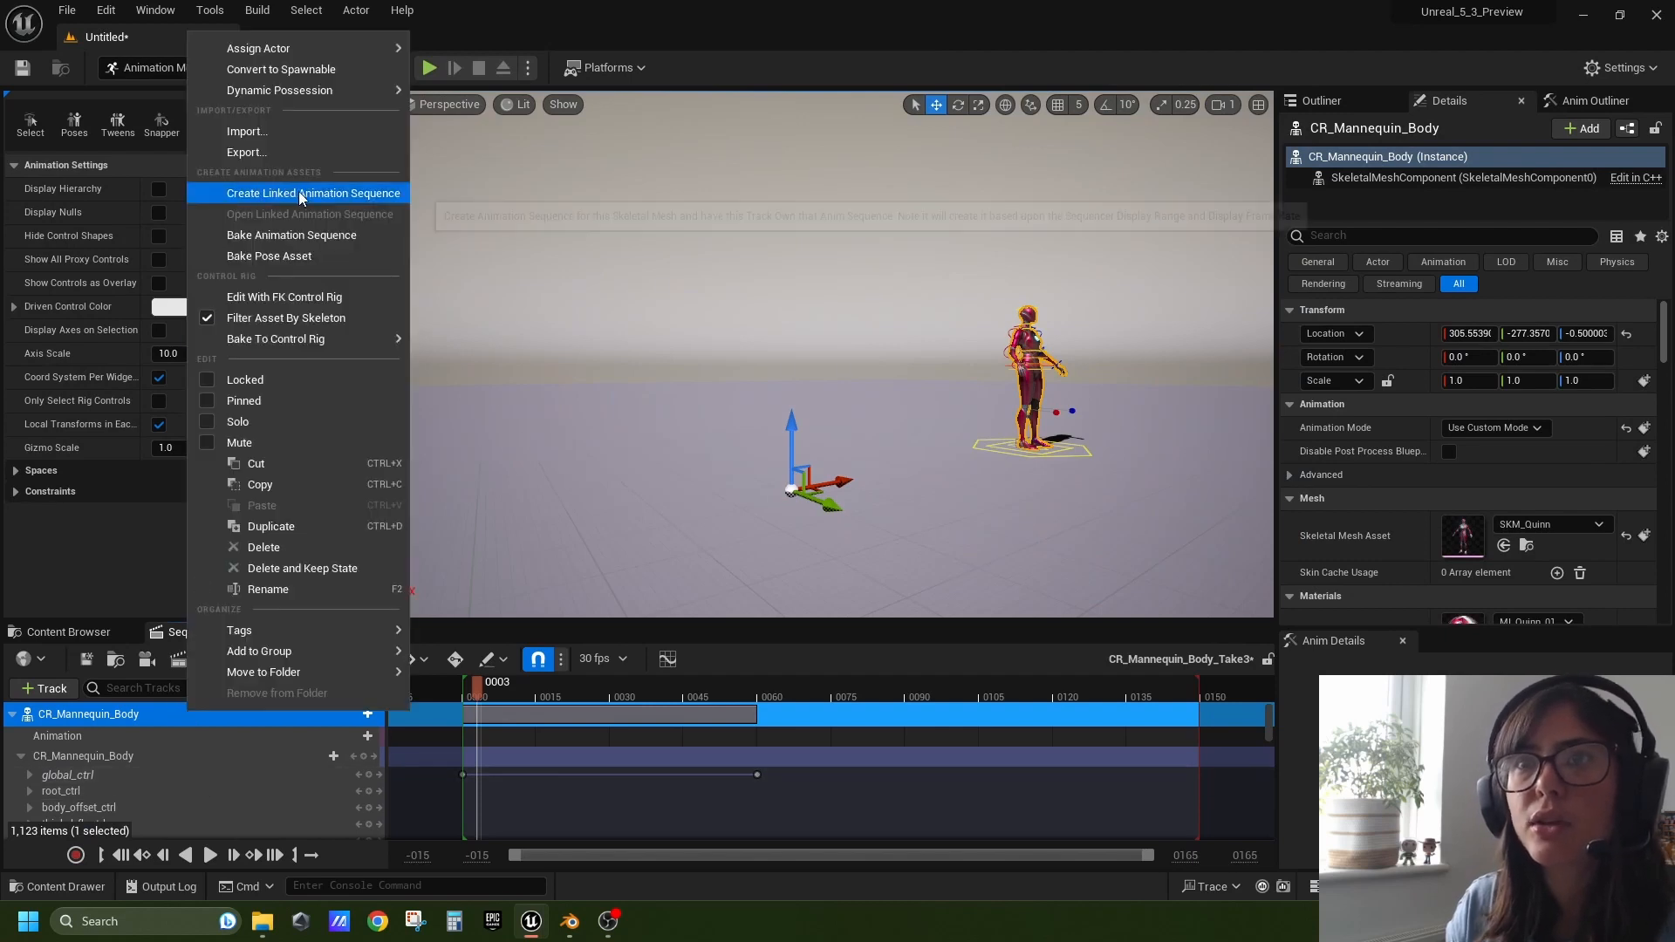
mouse_move(315, 194)
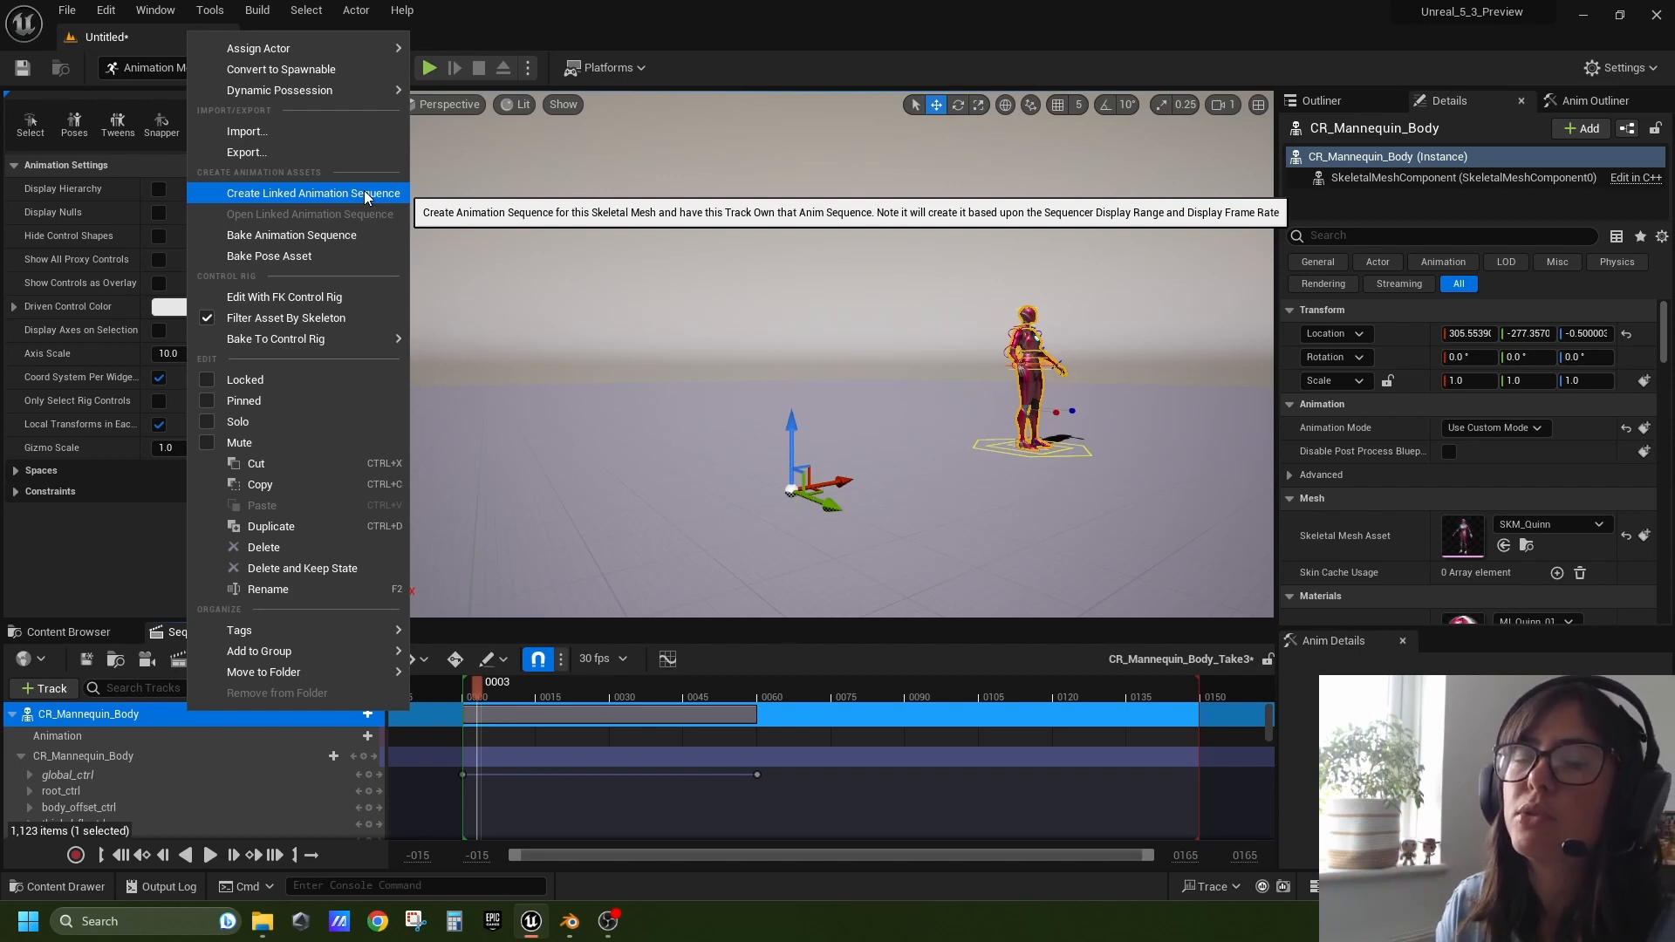
mouse_move(283, 198)
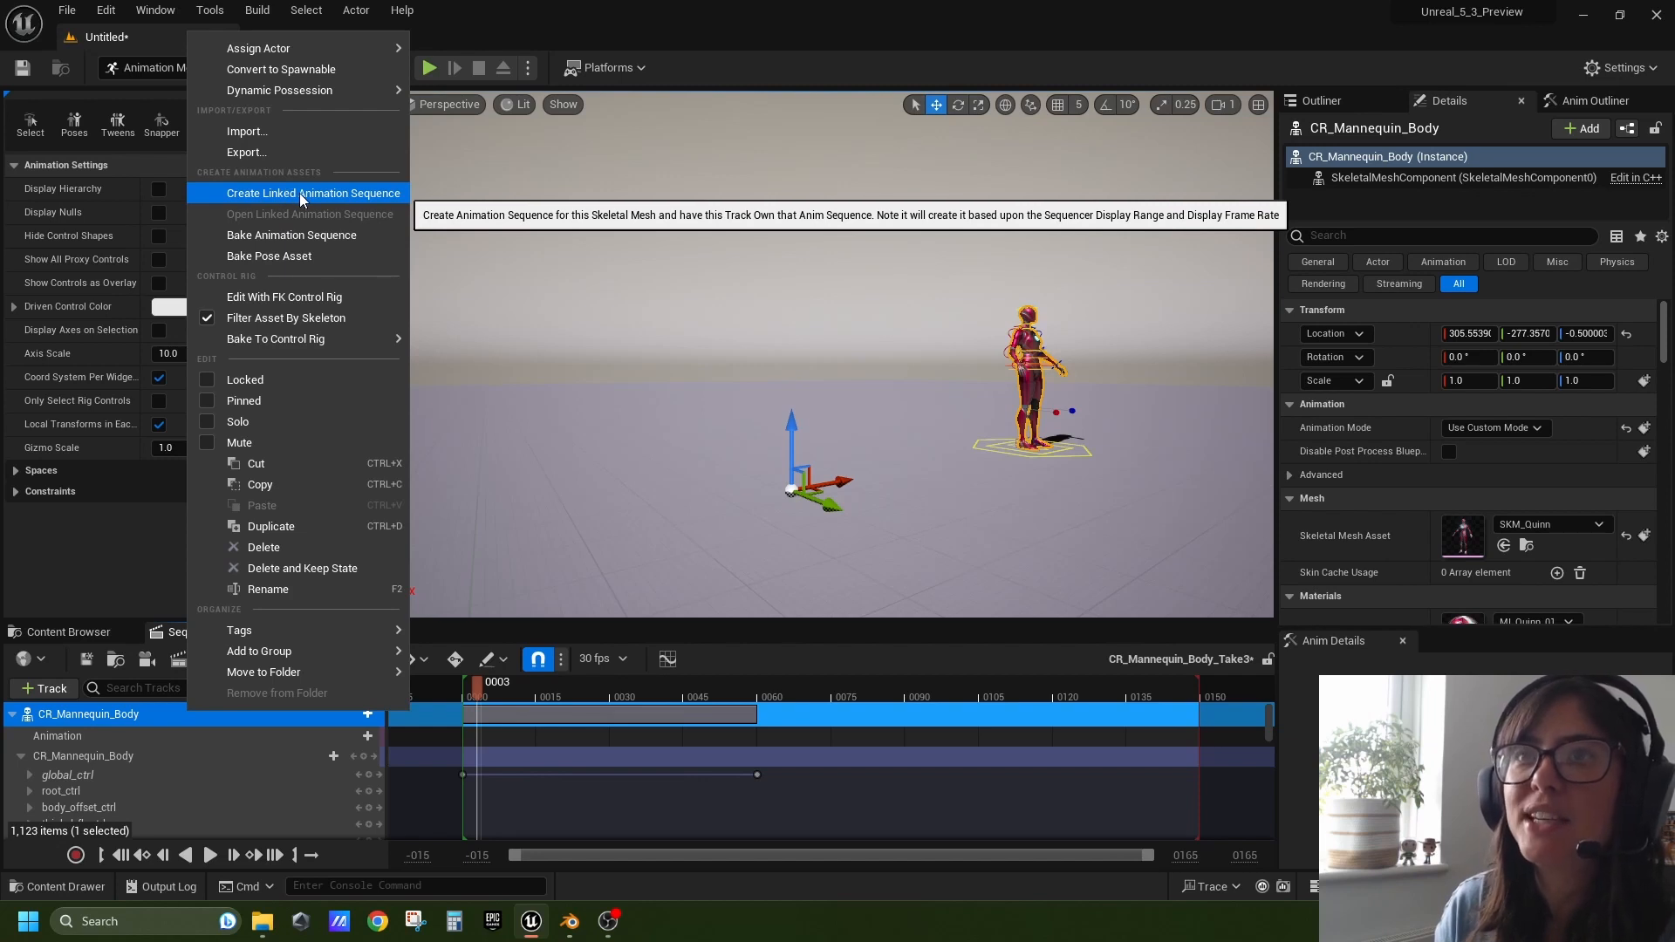
Create the linked animation sequence SK_Mannequin_Sequence_Linked and export it
left_click(314, 194)
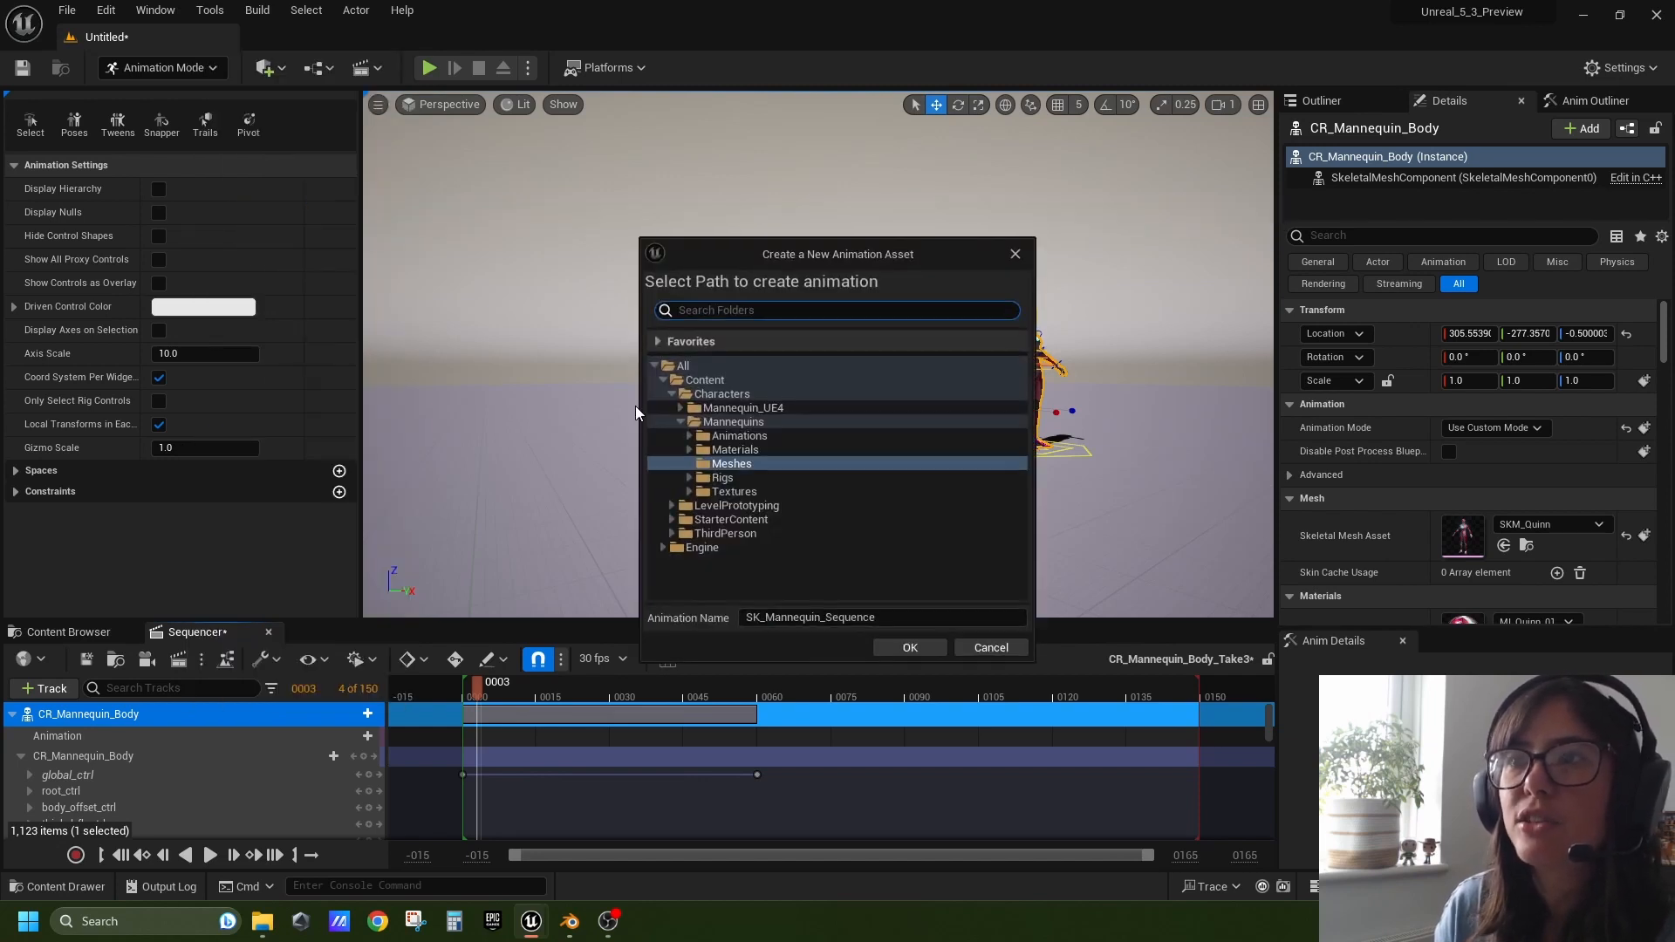
left_click(882, 617)
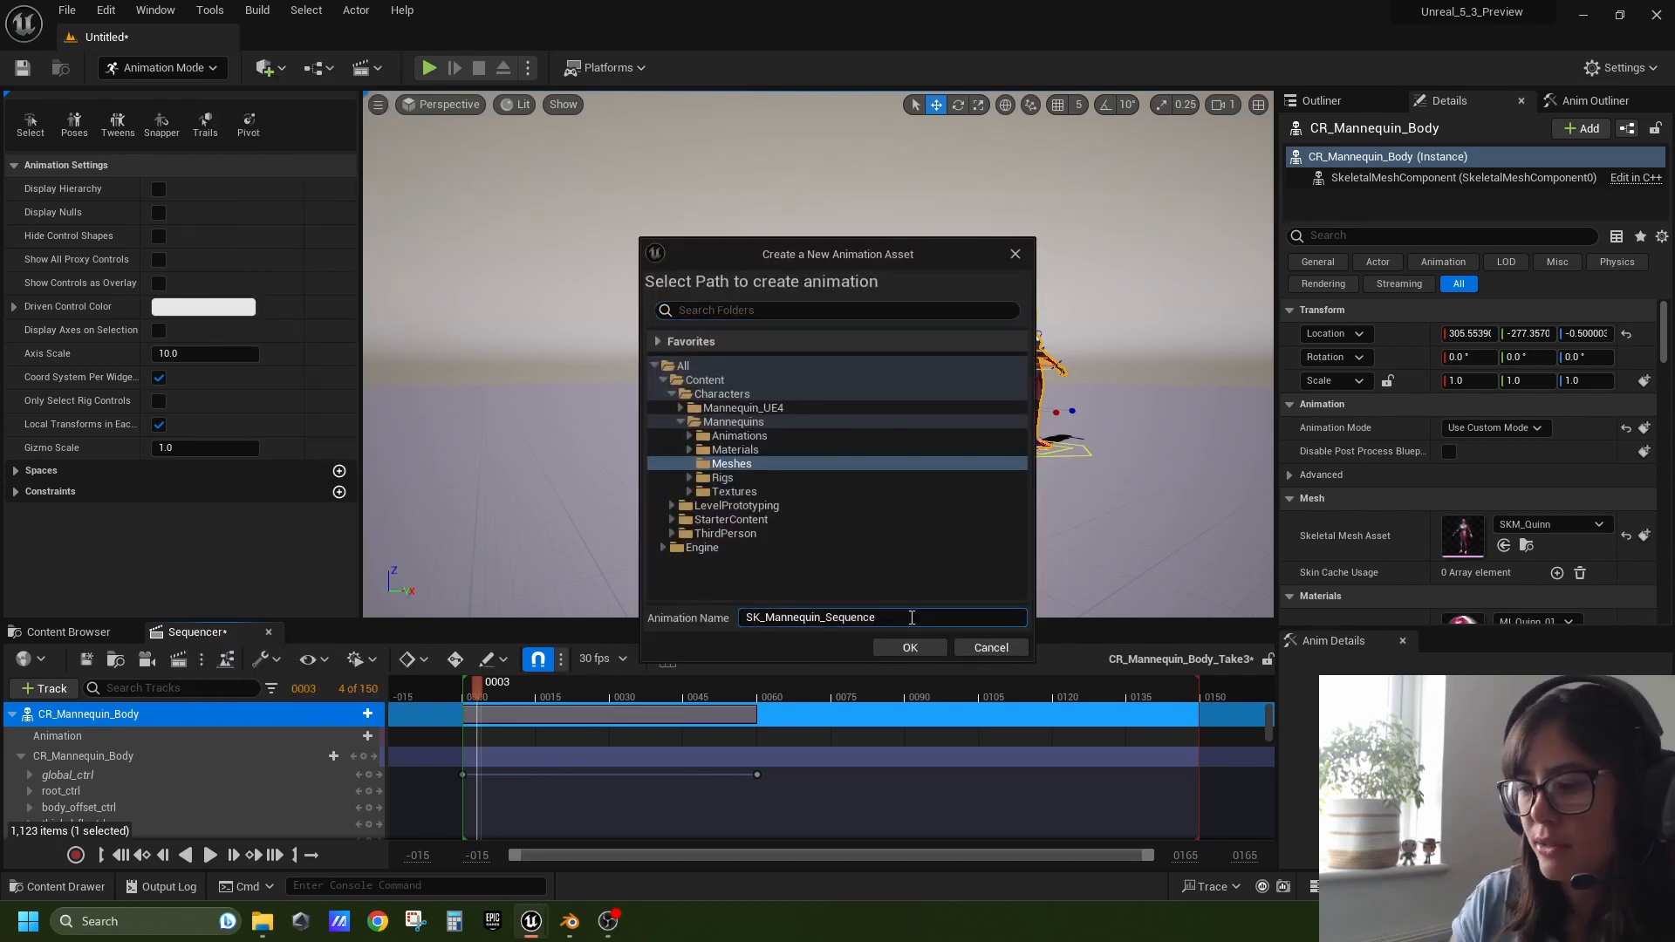
type("_Linked")
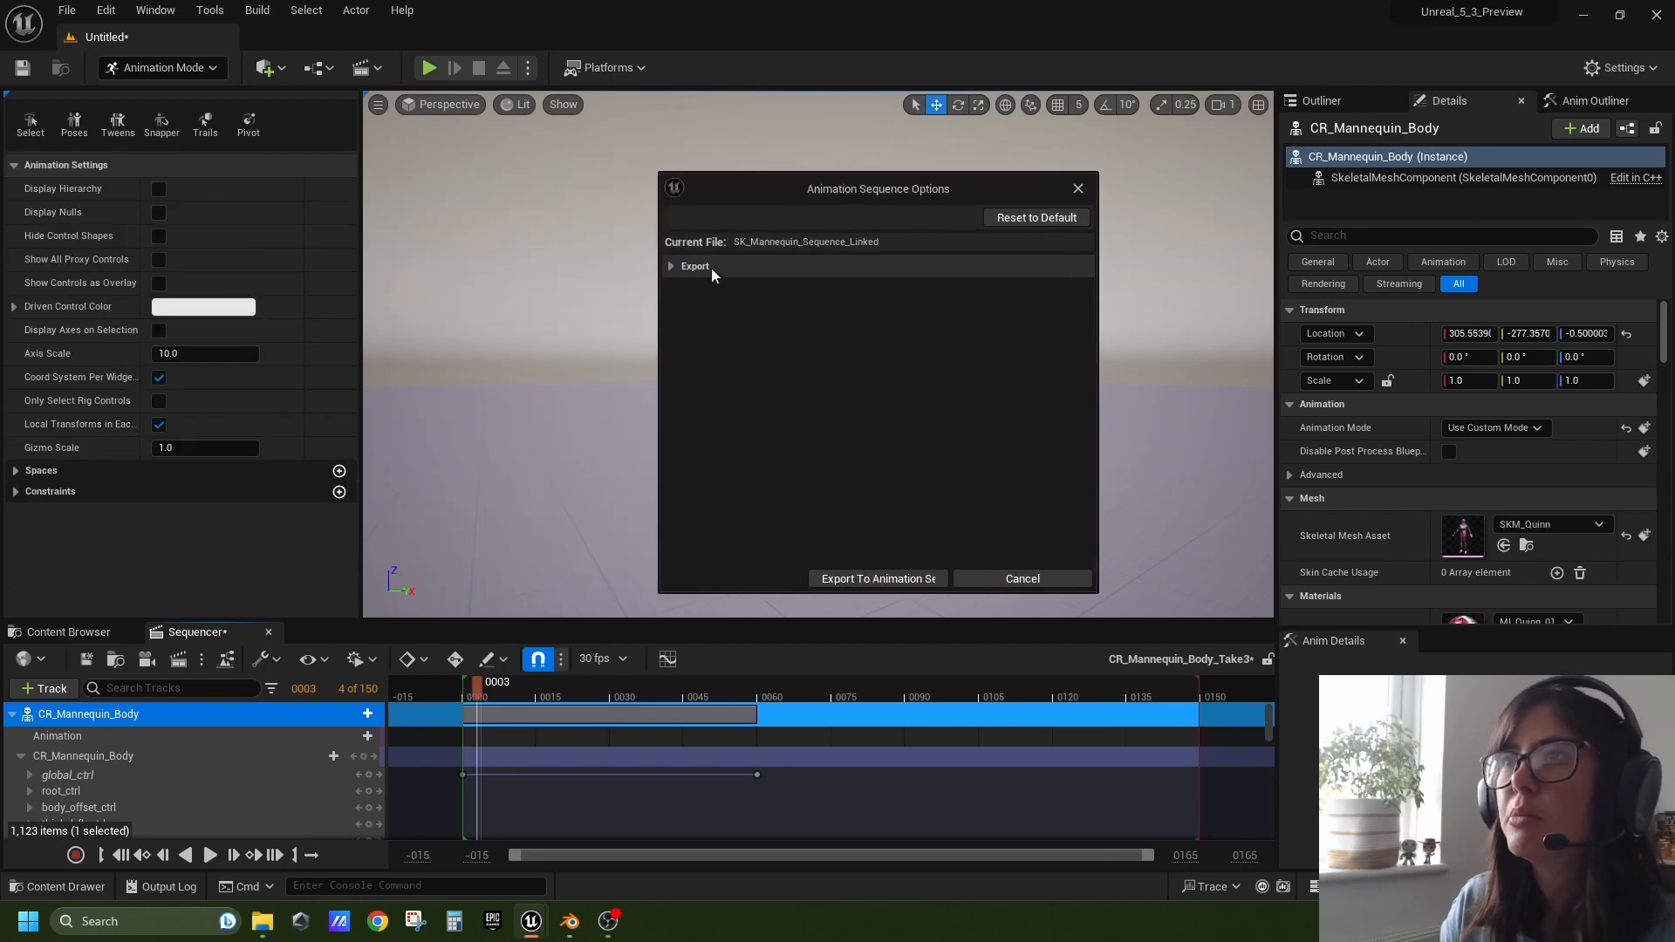
left_click(672, 266)
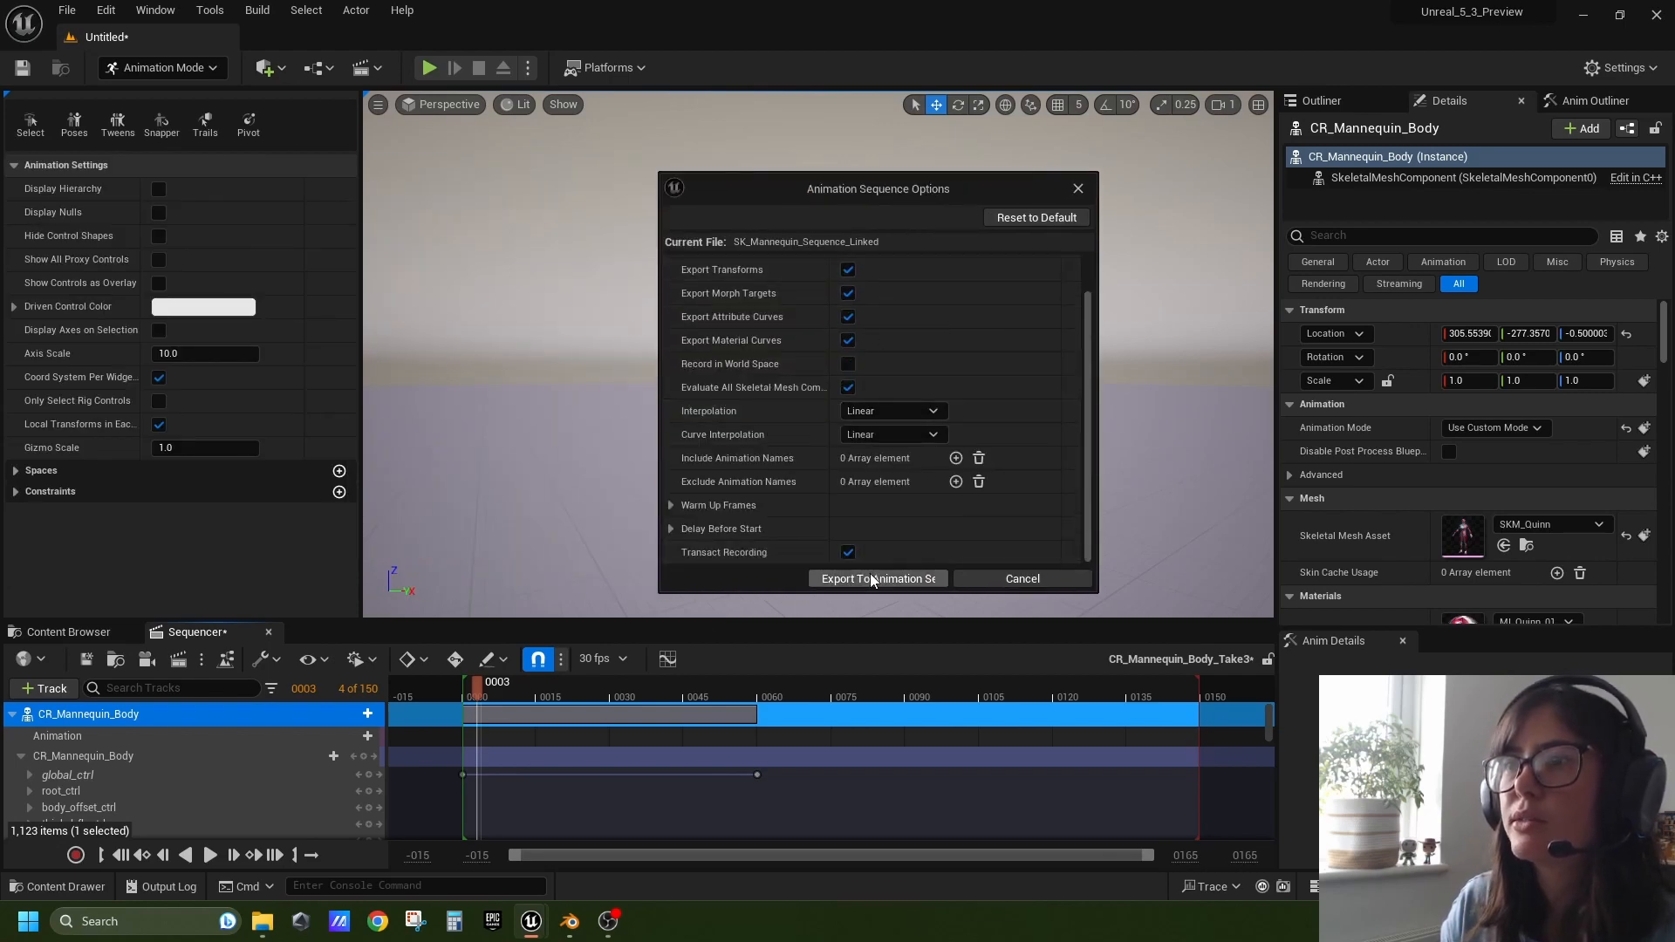
left_click(877, 578)
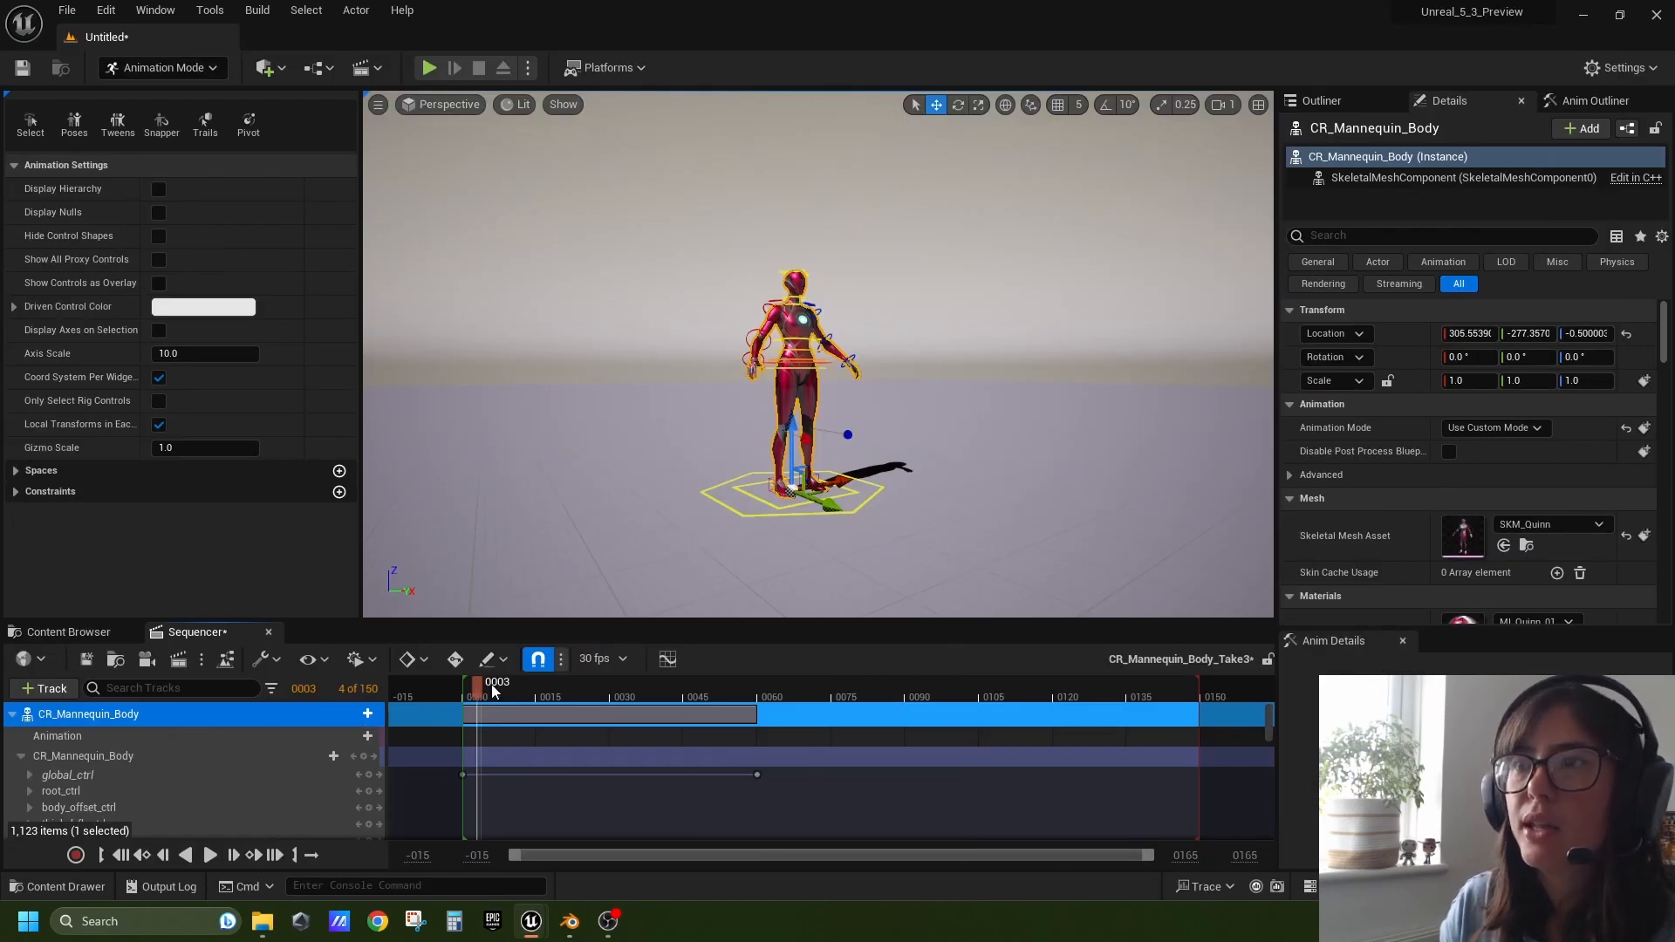
Scrub the Sequencer timeline and the linked sequence preview to review the motion
left_click_drag(477, 696, 619, 696)
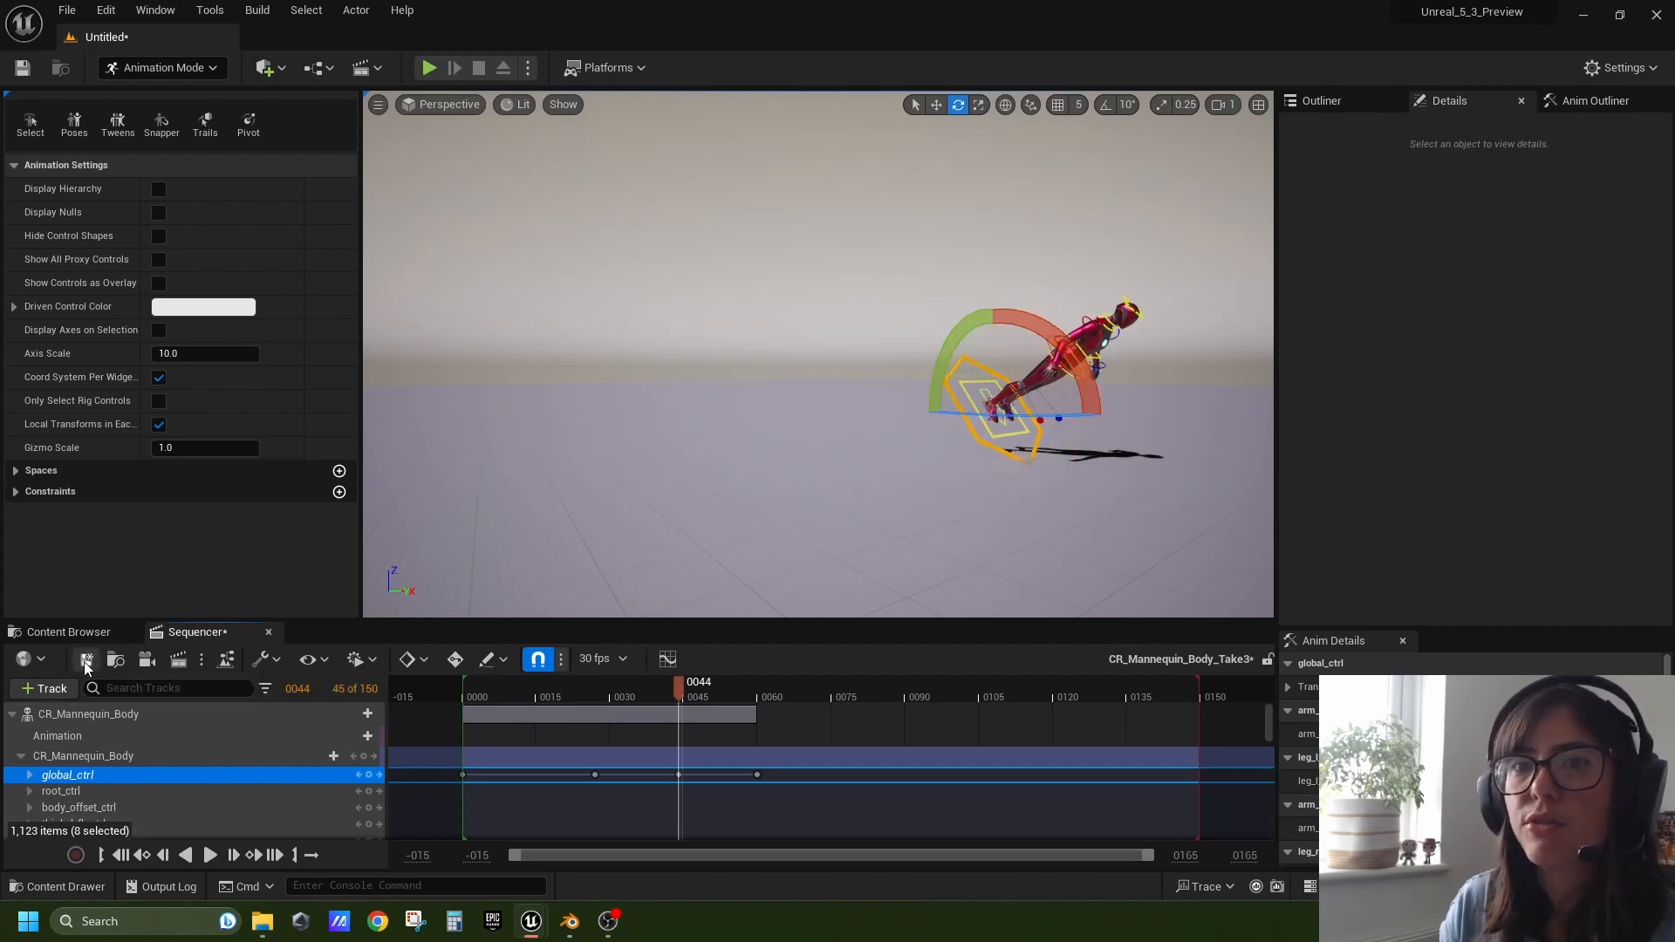
mouse_move(570, 921)
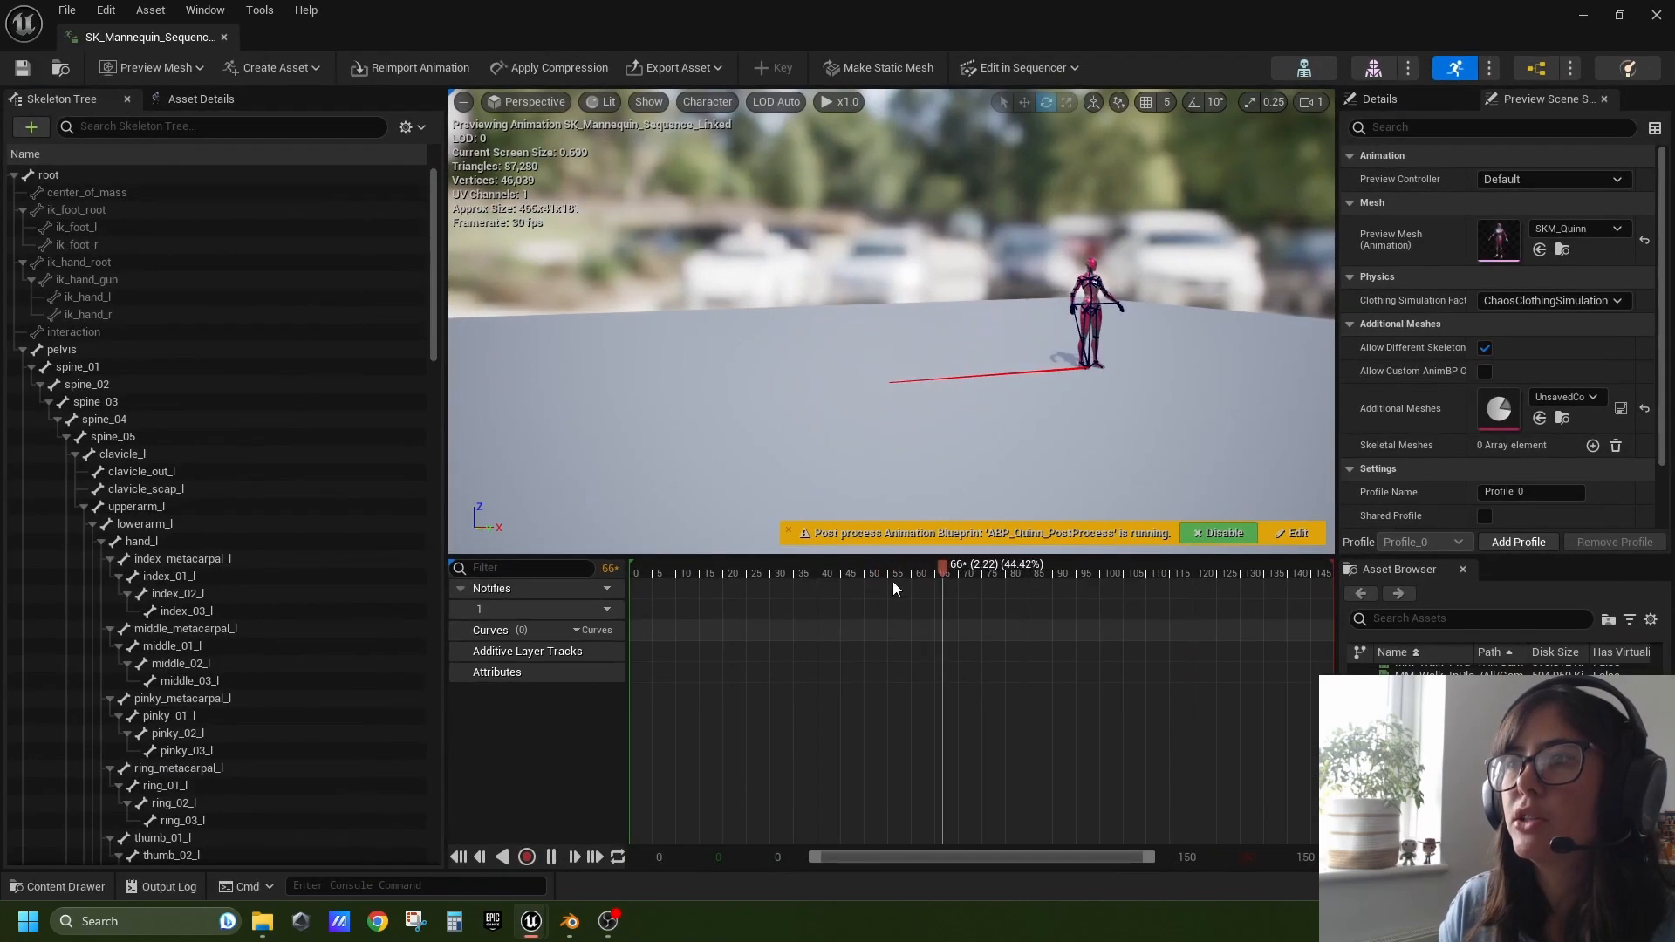
left_click(550, 856)
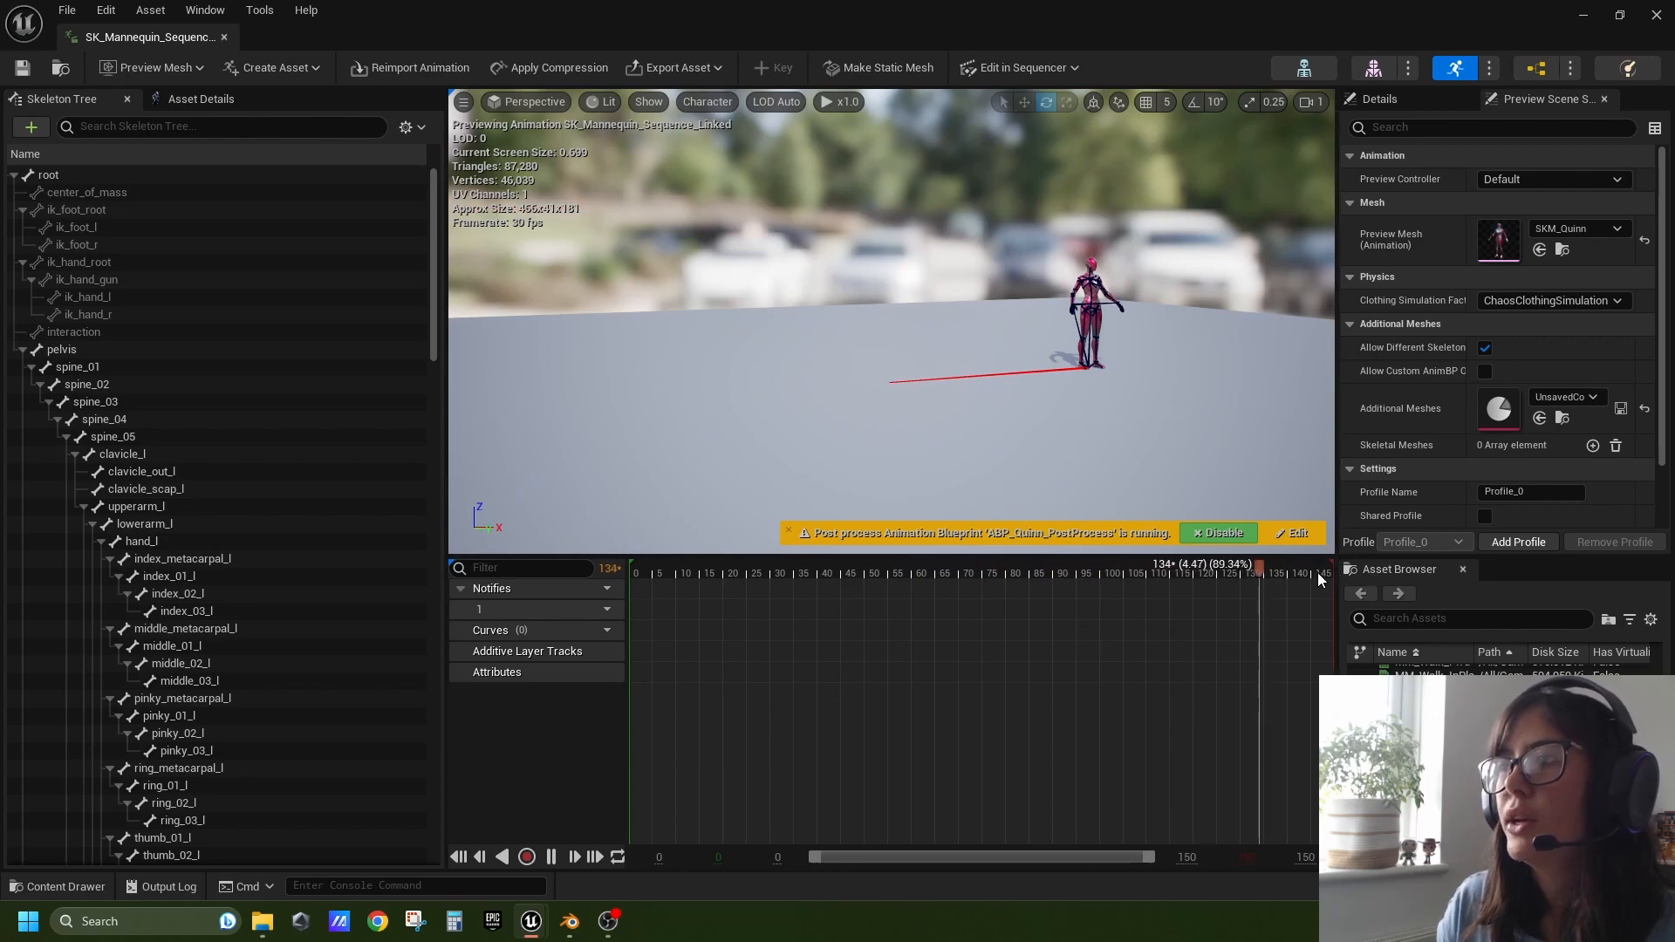
left_click_drag(1257, 565, 837, 565)
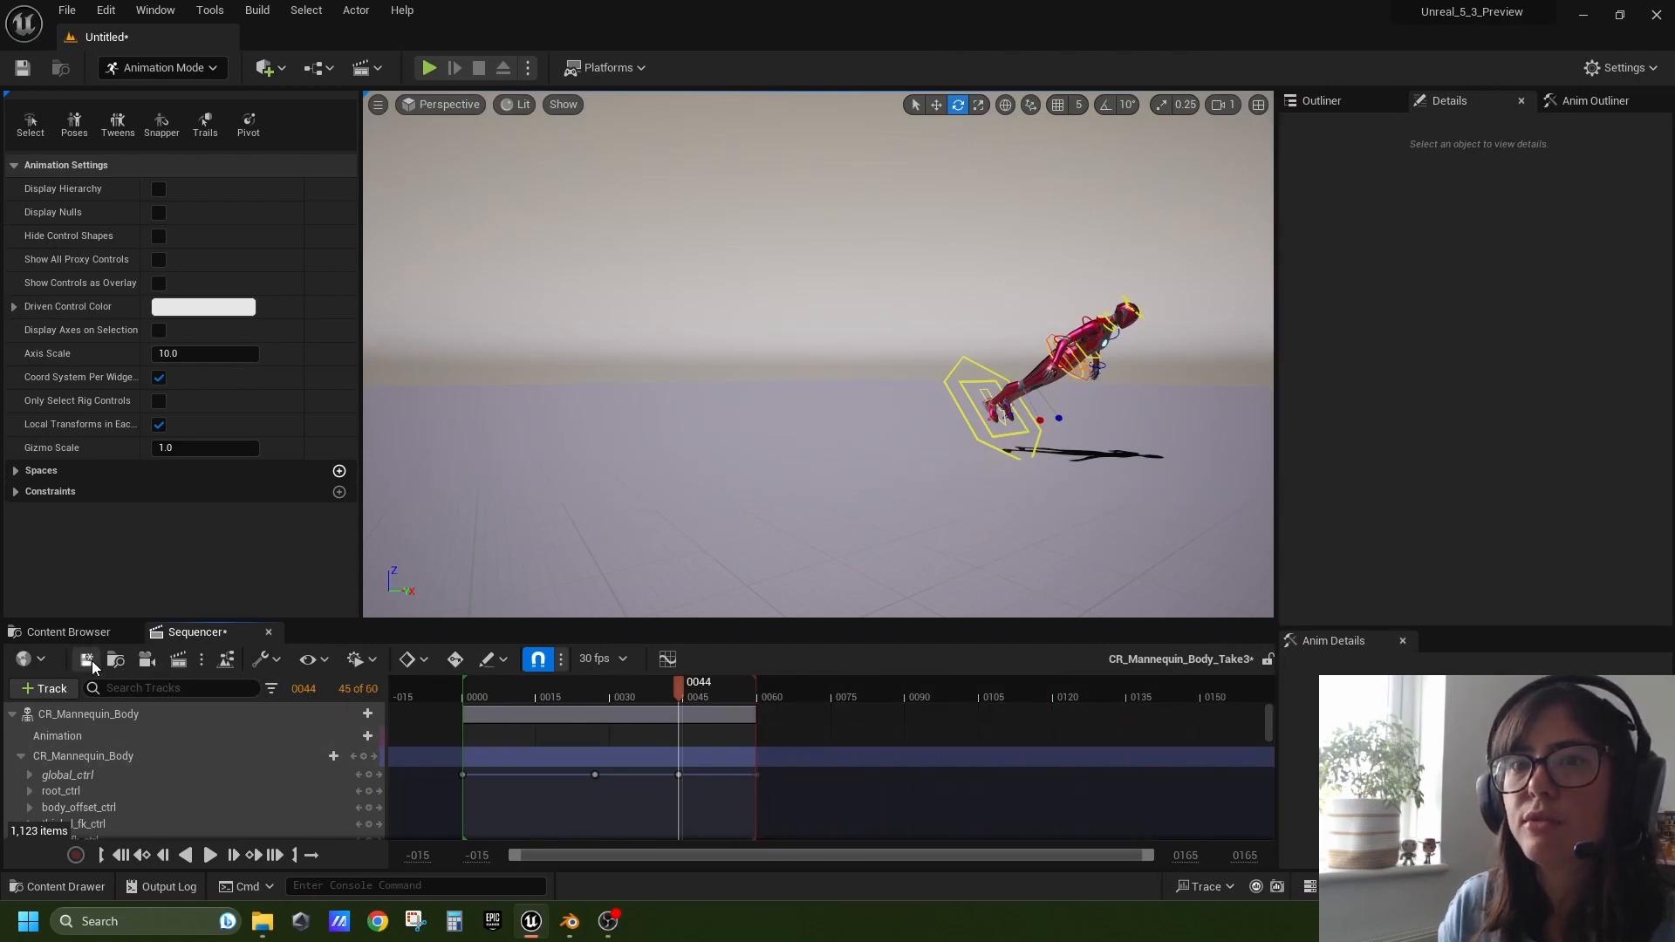
mouse_move(531, 921)
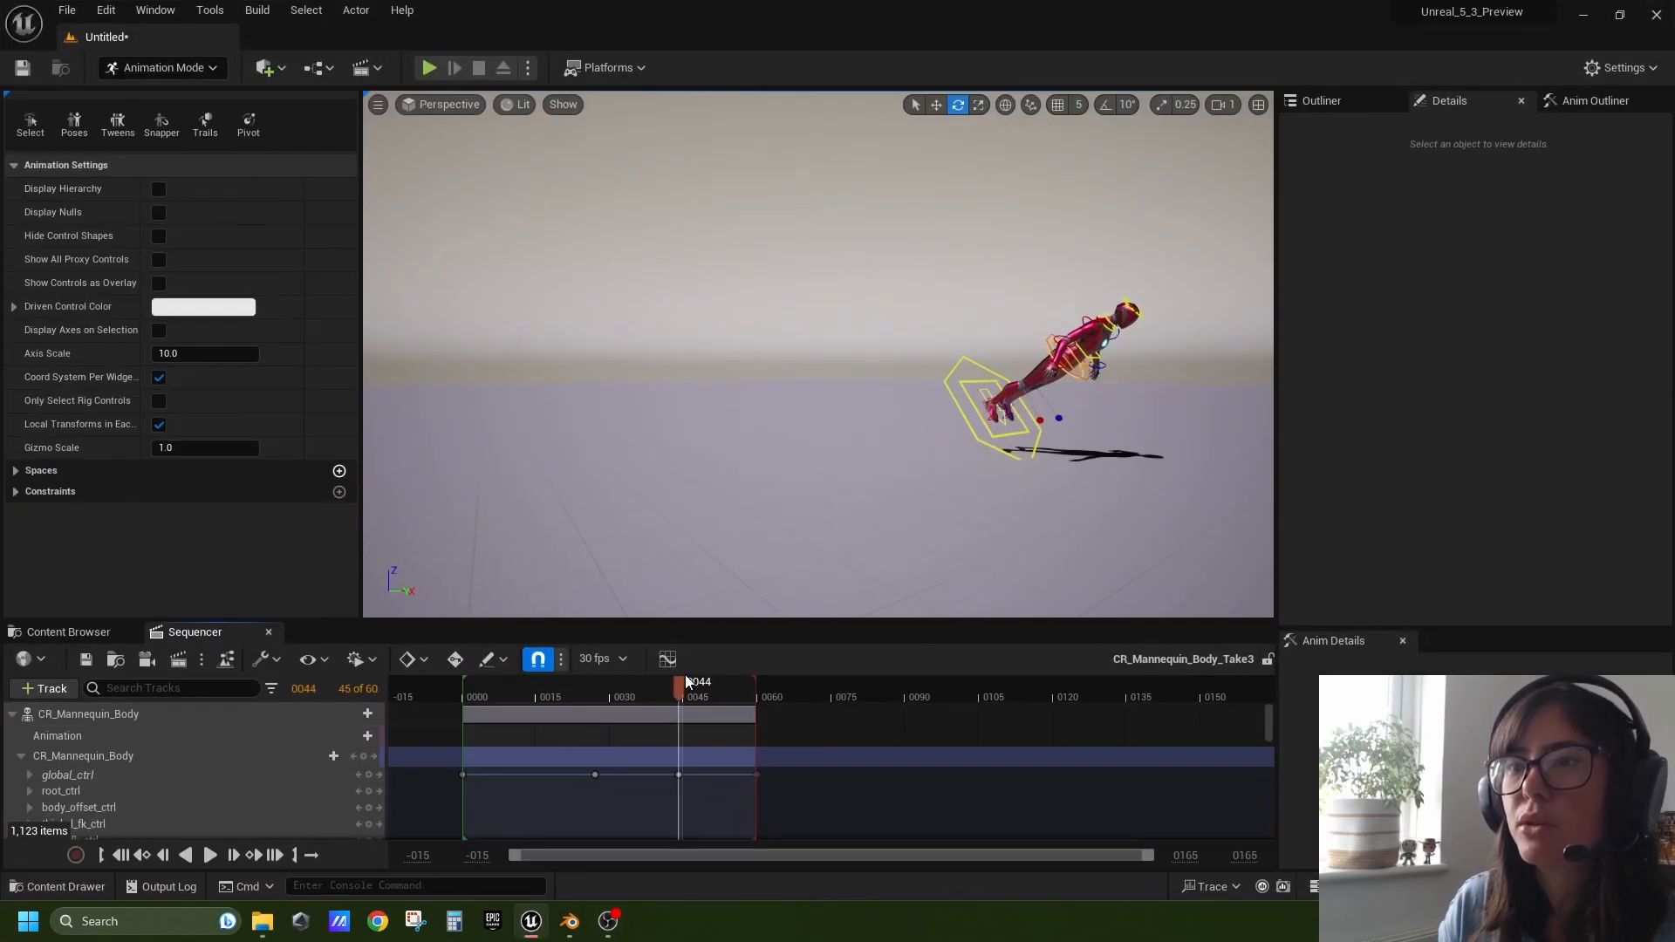
mouse_move(531, 920)
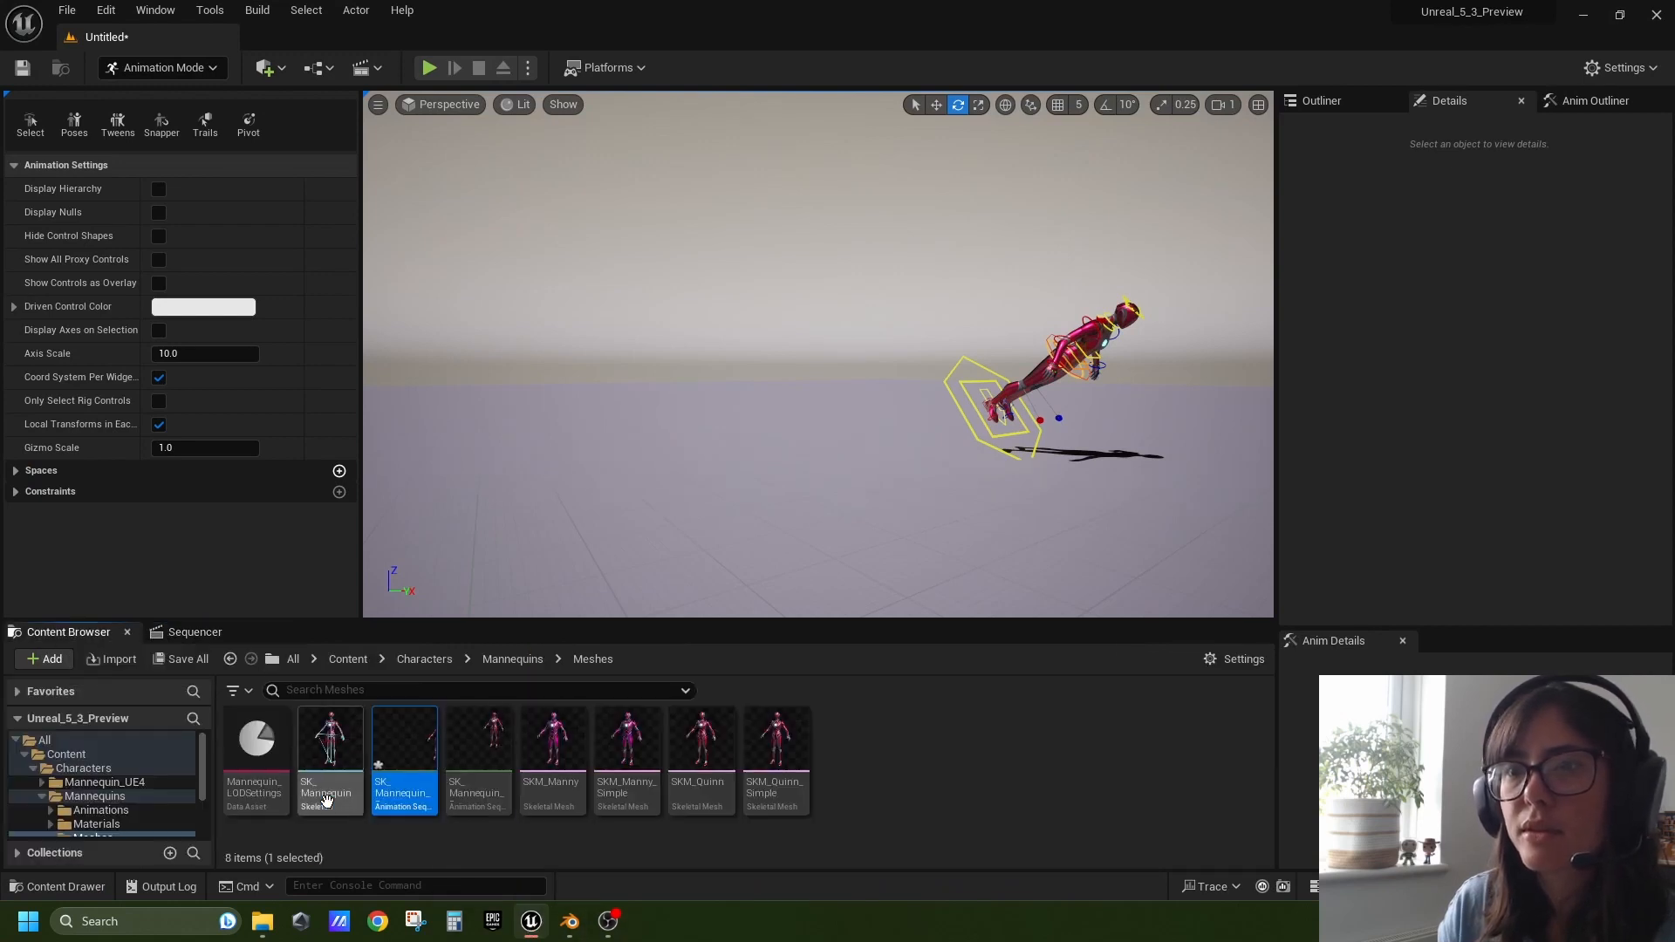
Check the actor track's bake option and the animation asset's actions, then return to Sequencer
left_click(93, 782)
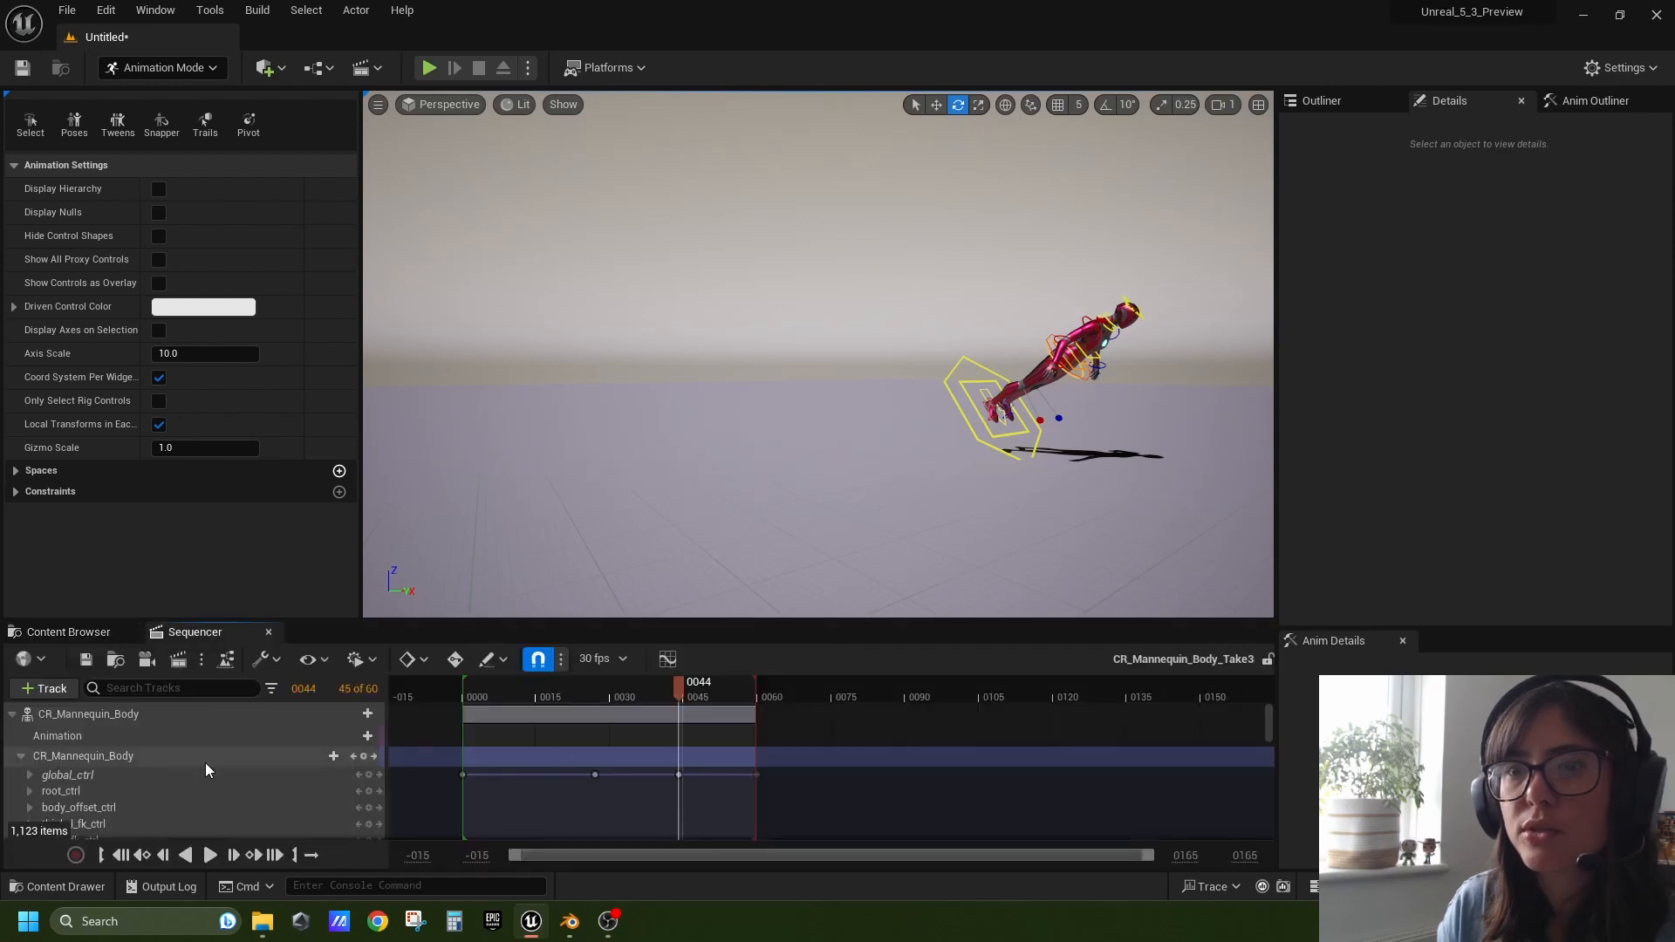
right_click(89, 714)
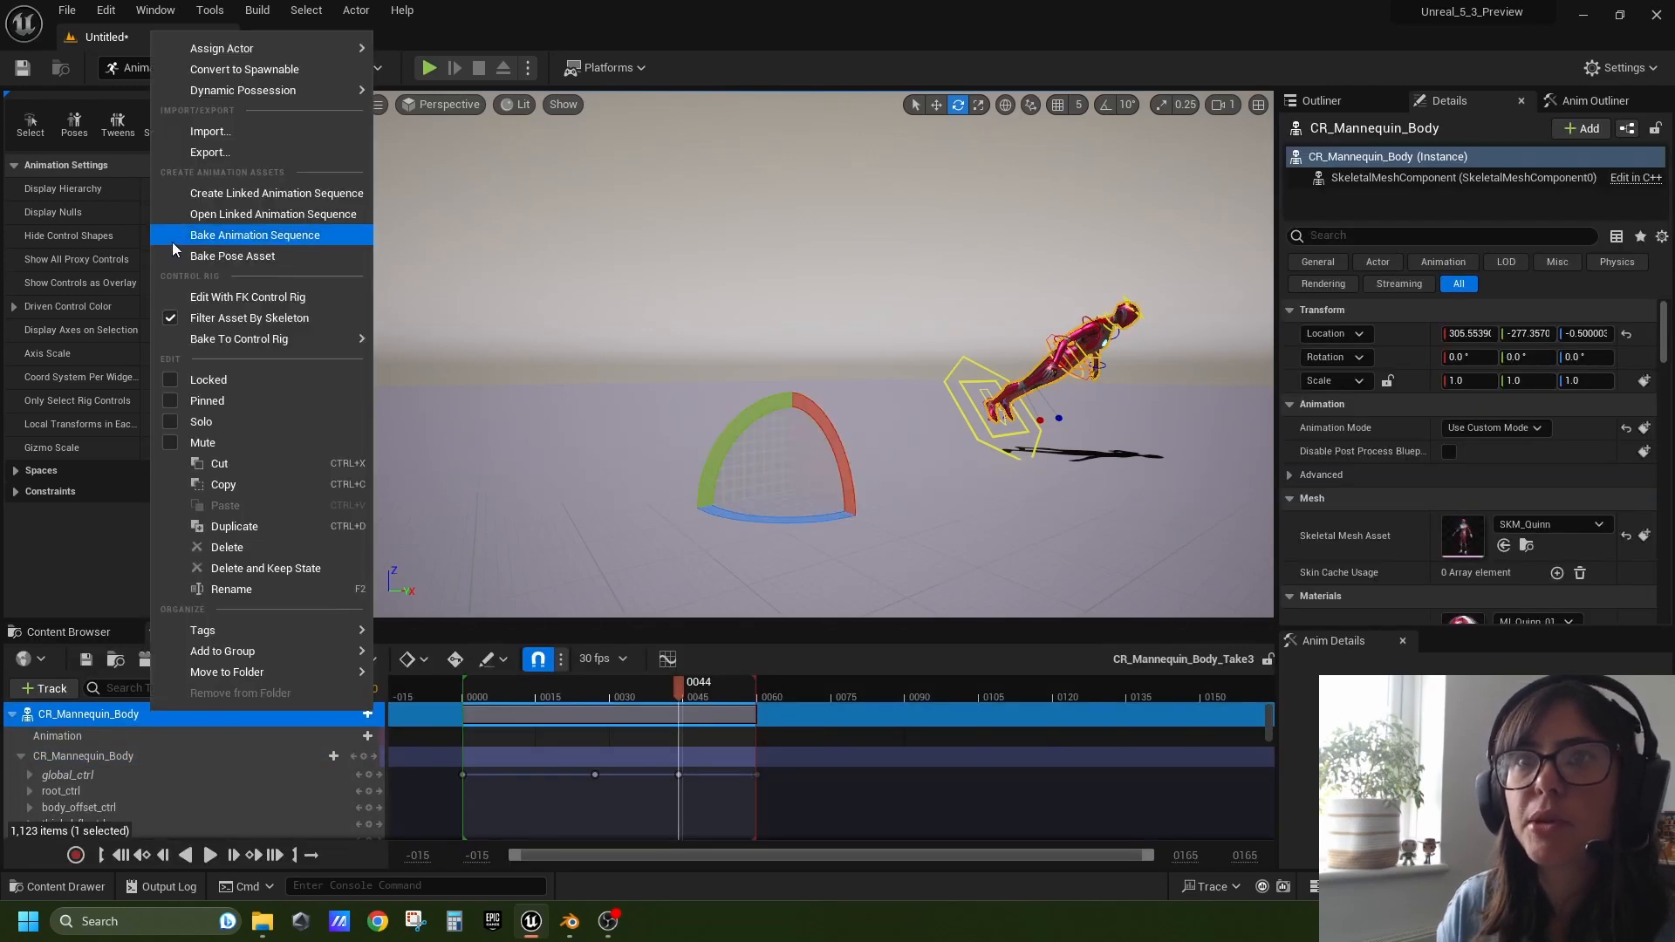
left_click(254, 233)
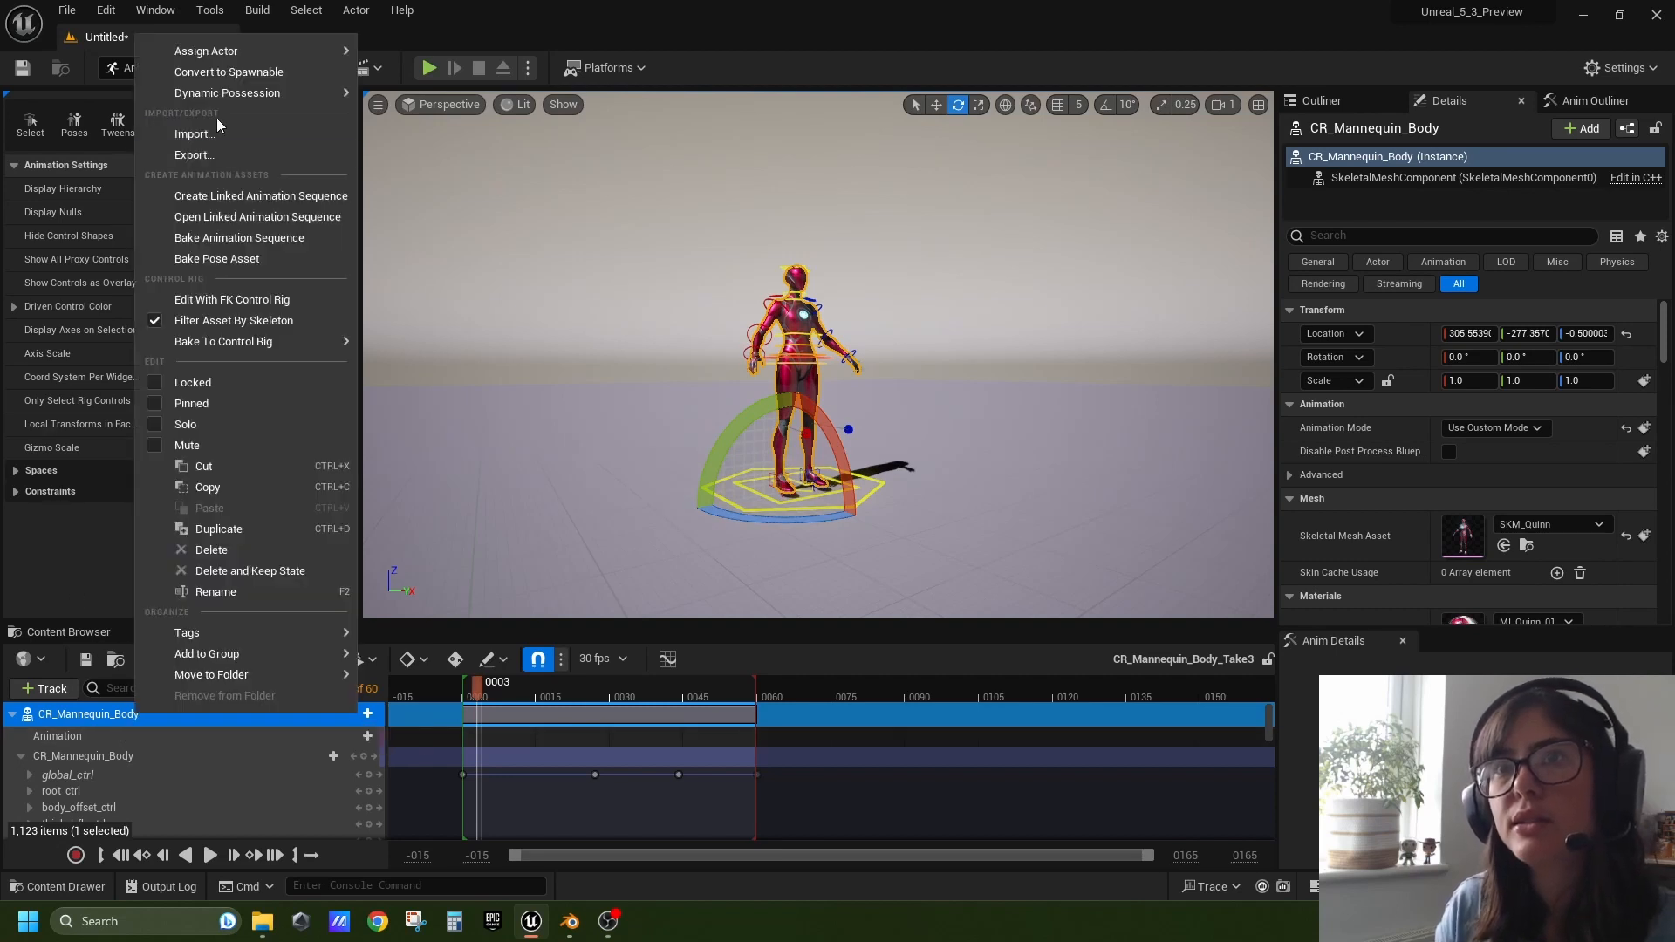
mouse_move(193, 155)
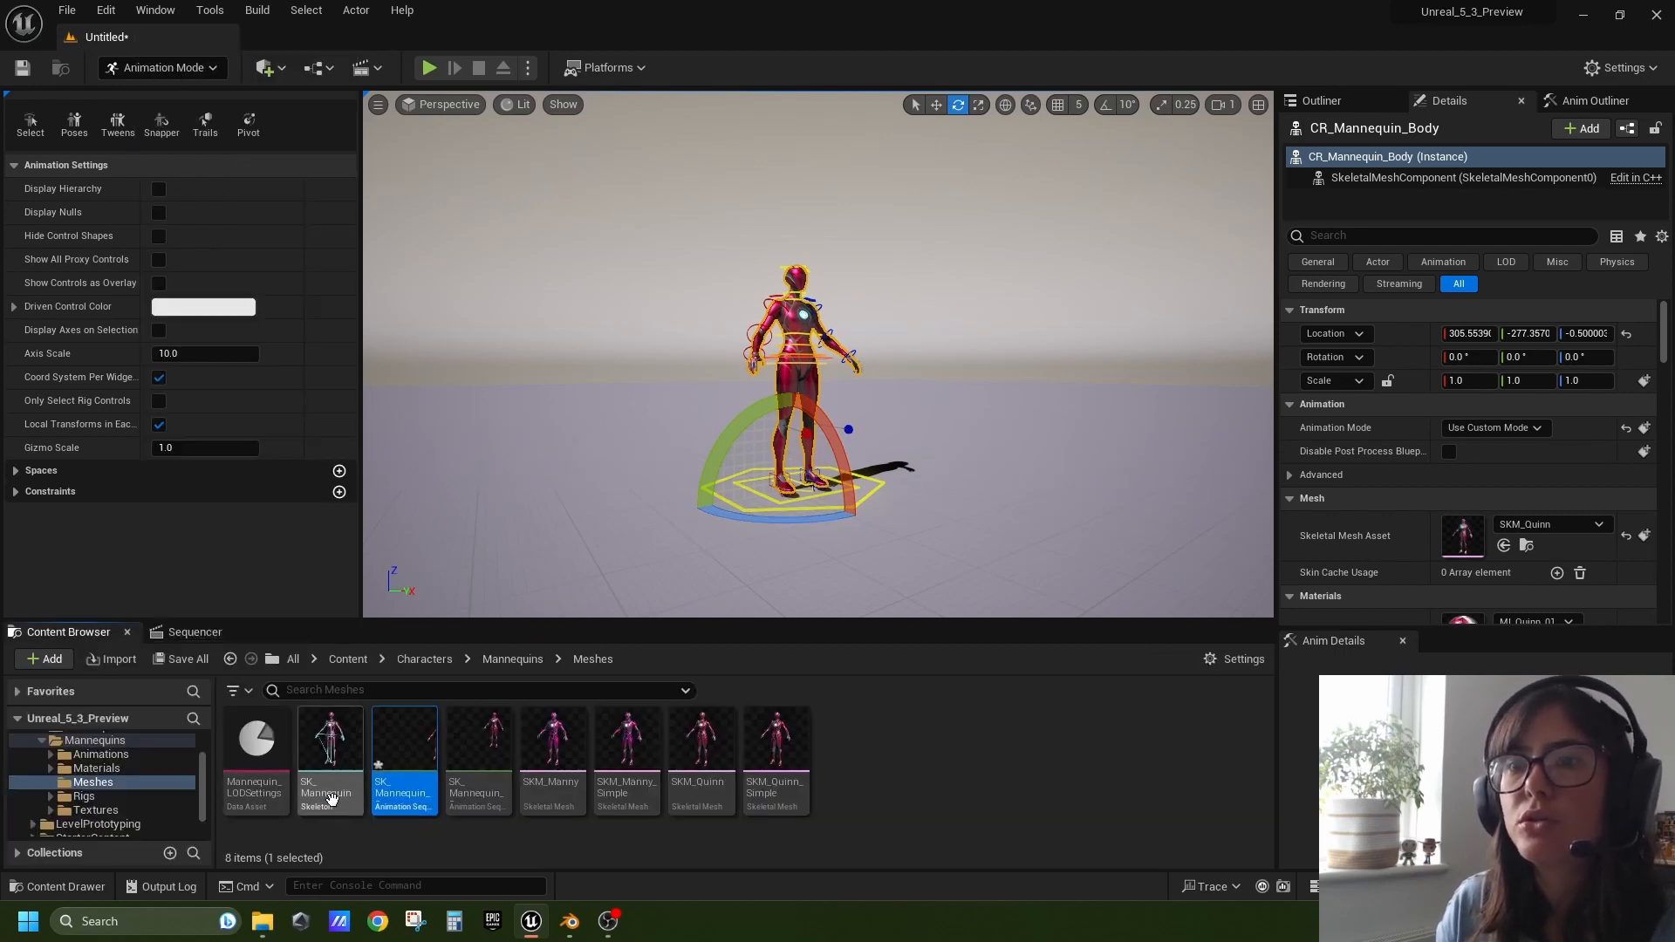
mouse_move(404, 747)
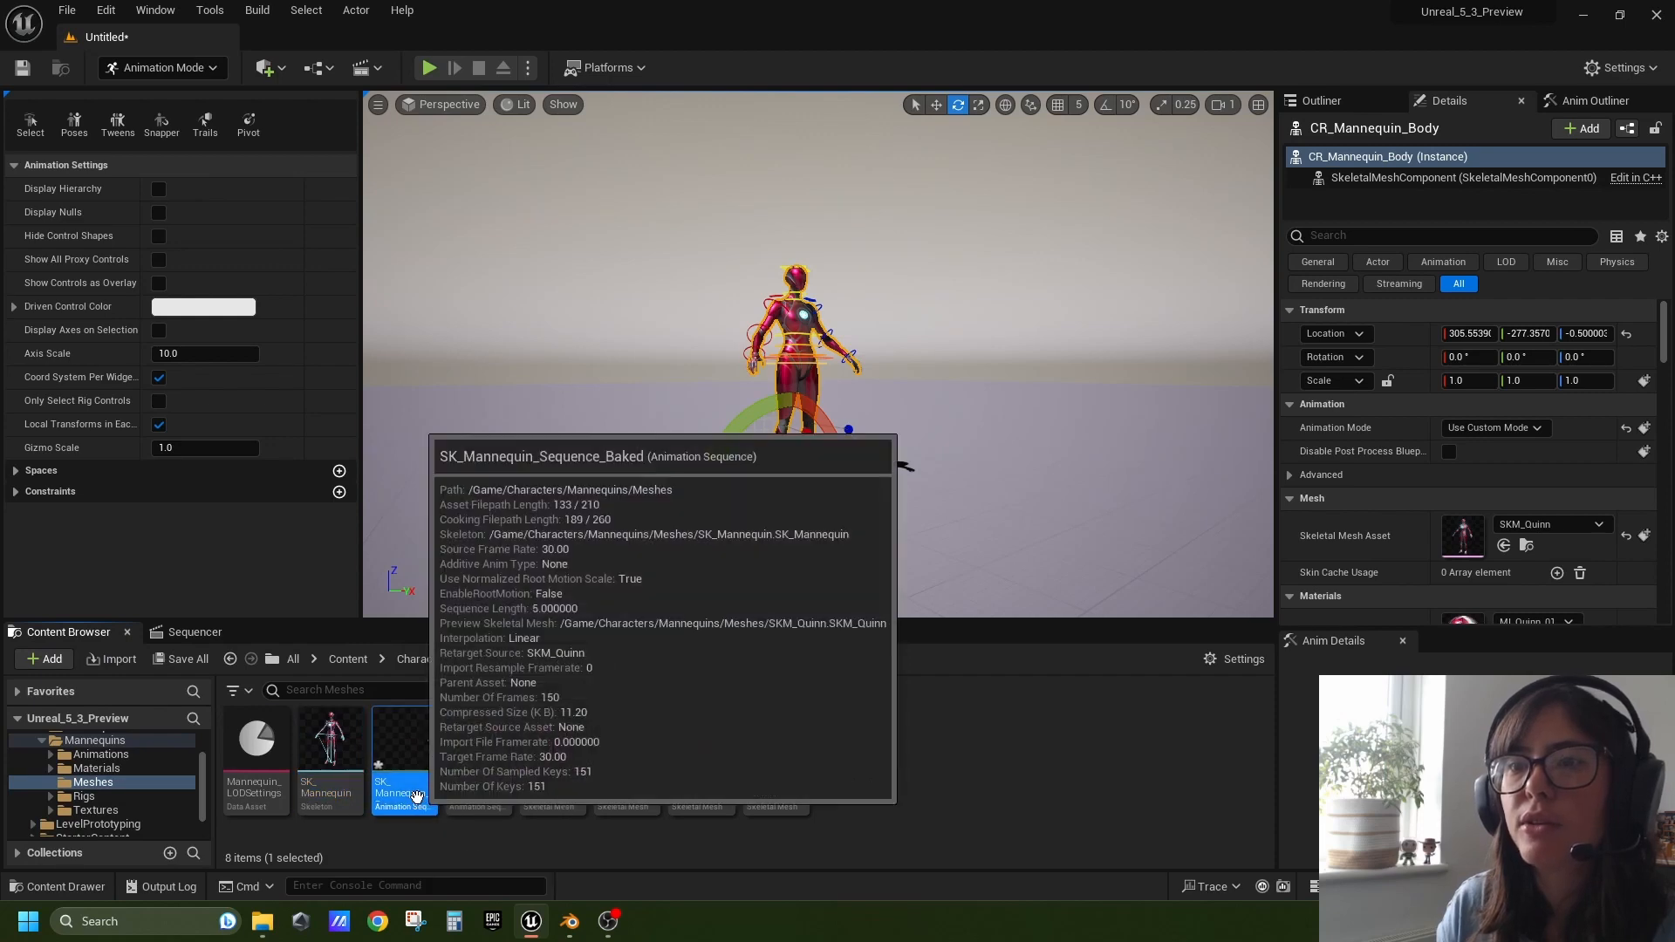
right_click(403, 758)
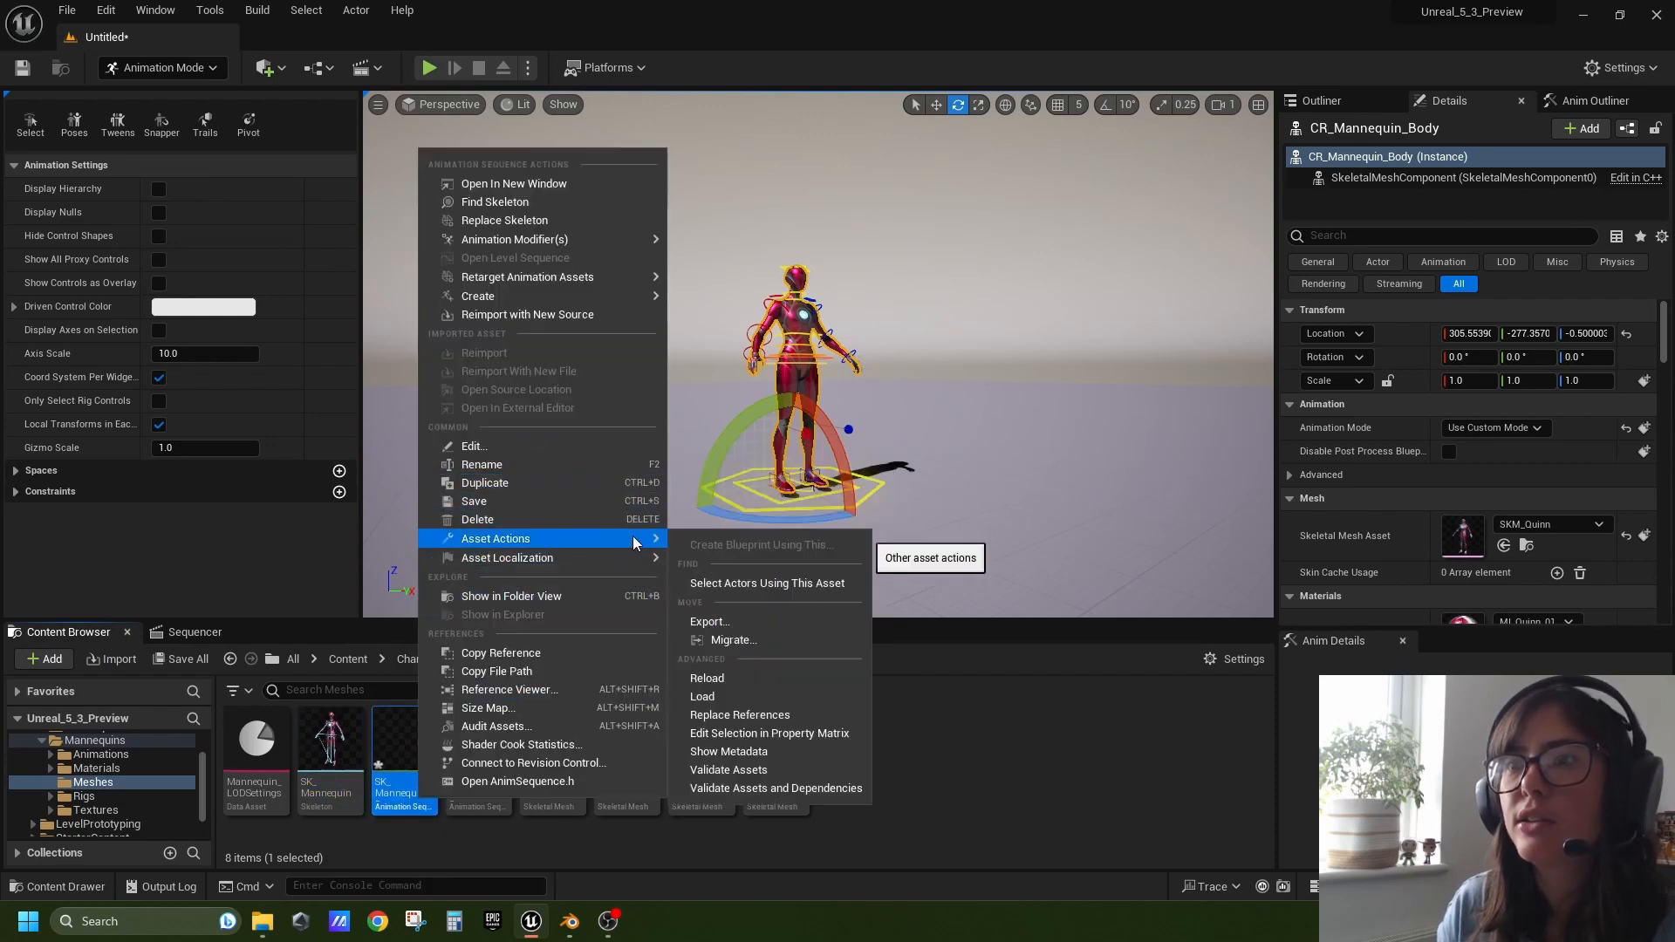
left_click(644, 451)
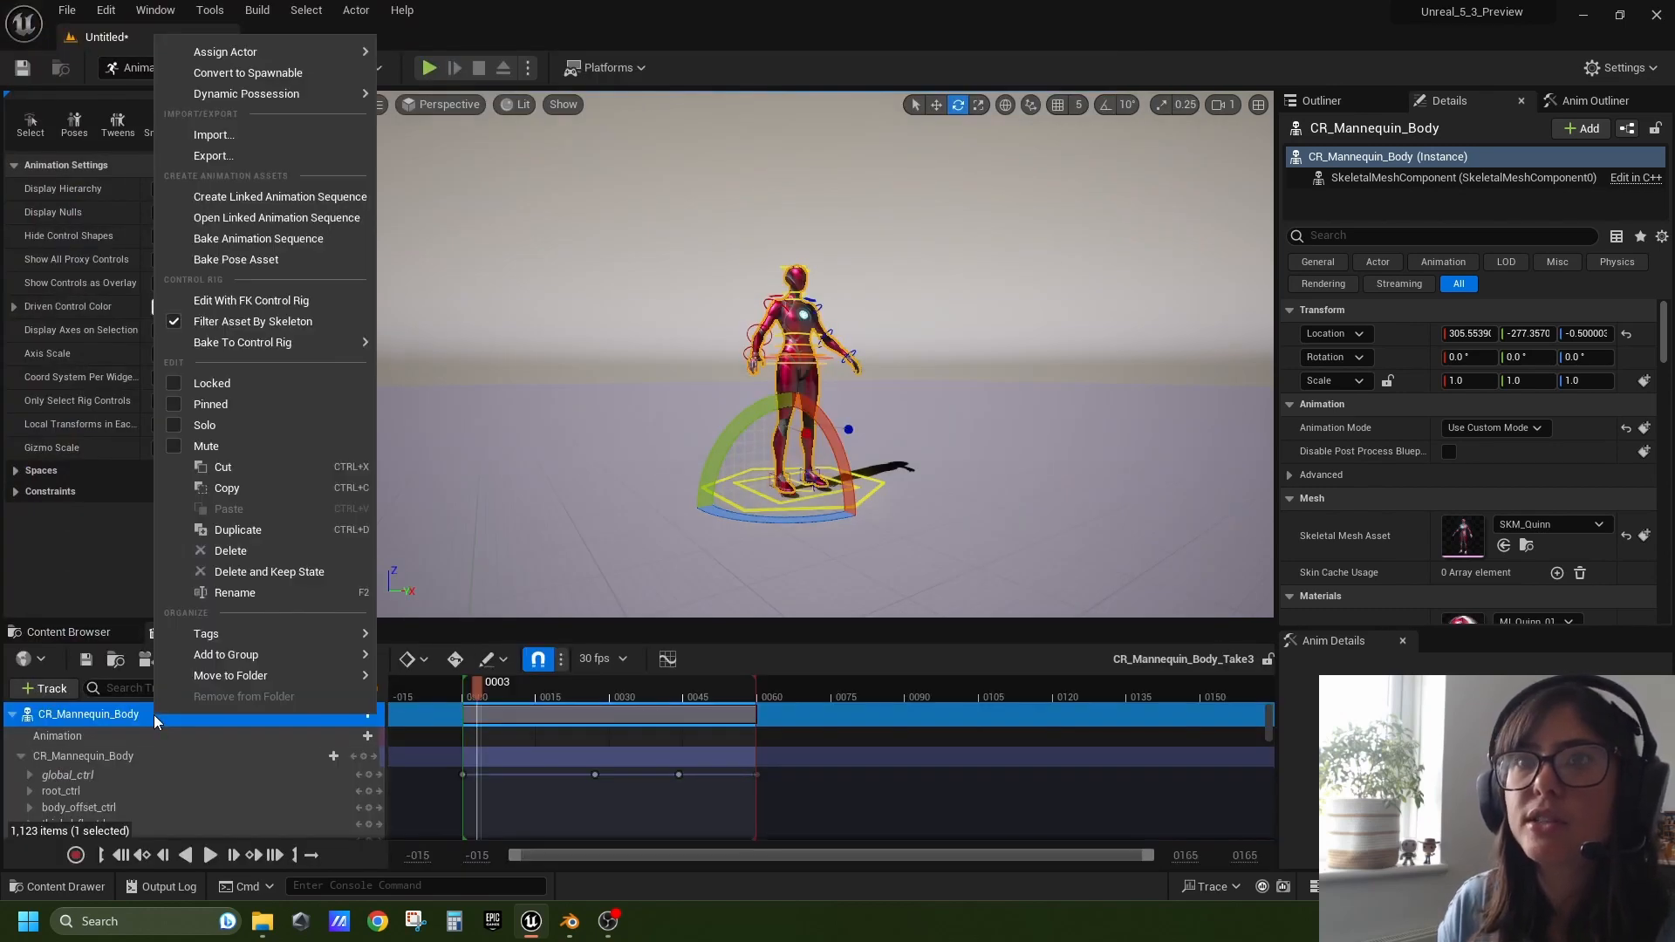
mouse_move(213, 155)
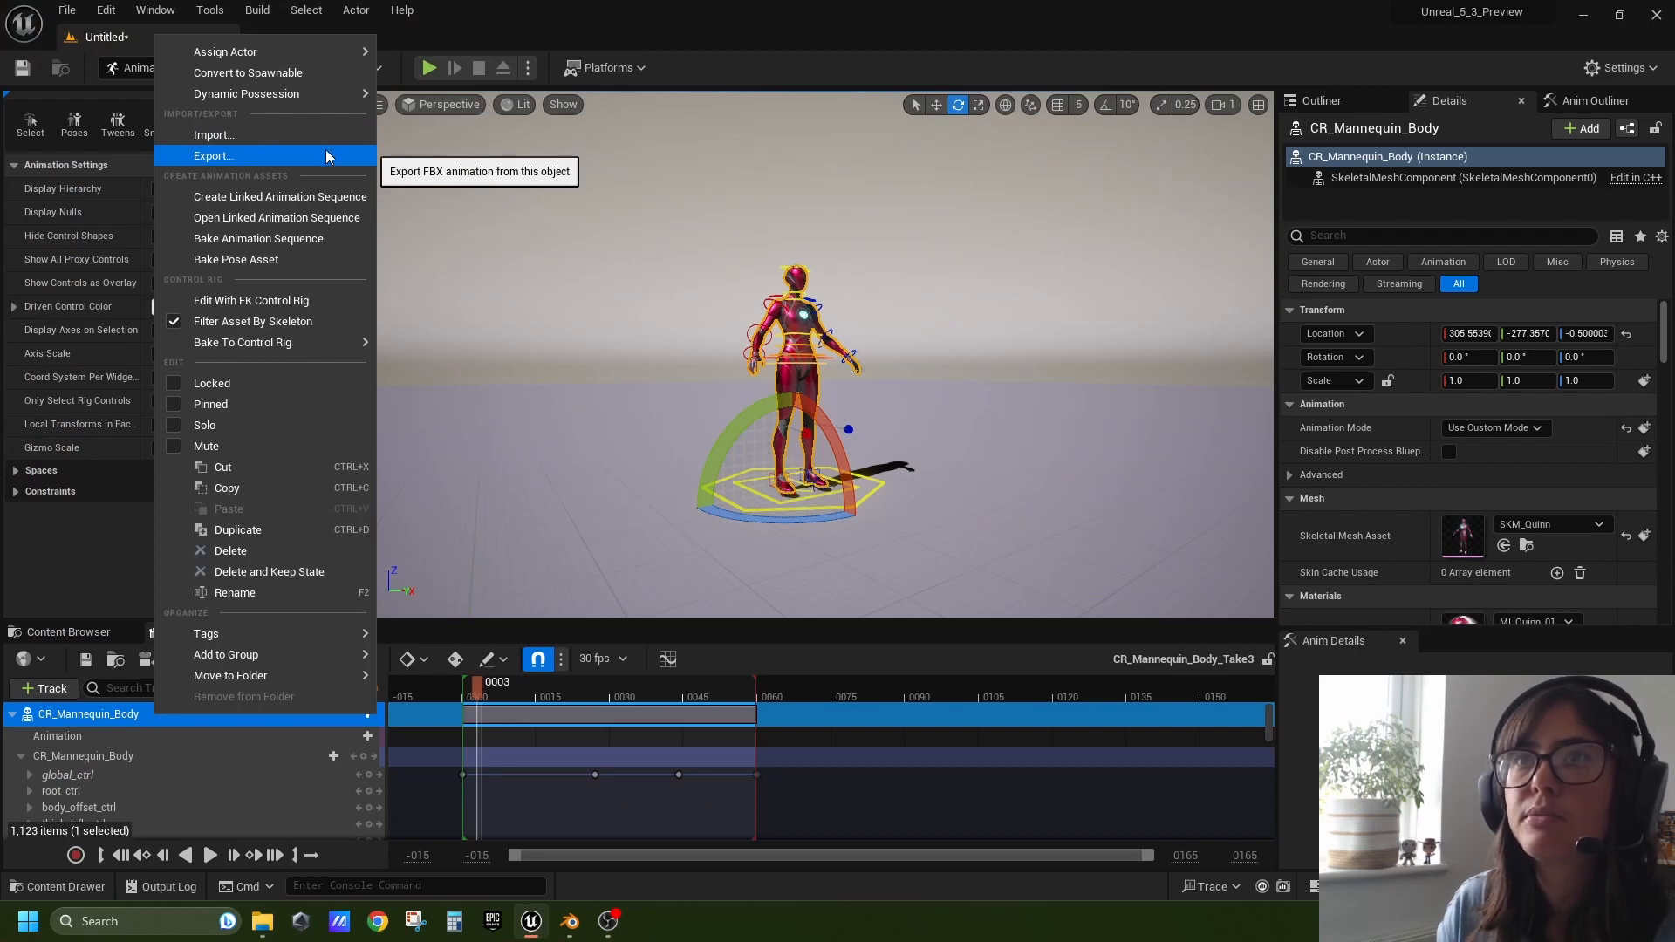
Export the track's animation to Mannequin_export.fbx on the Desktop with default FBX options
left_click(214, 155)
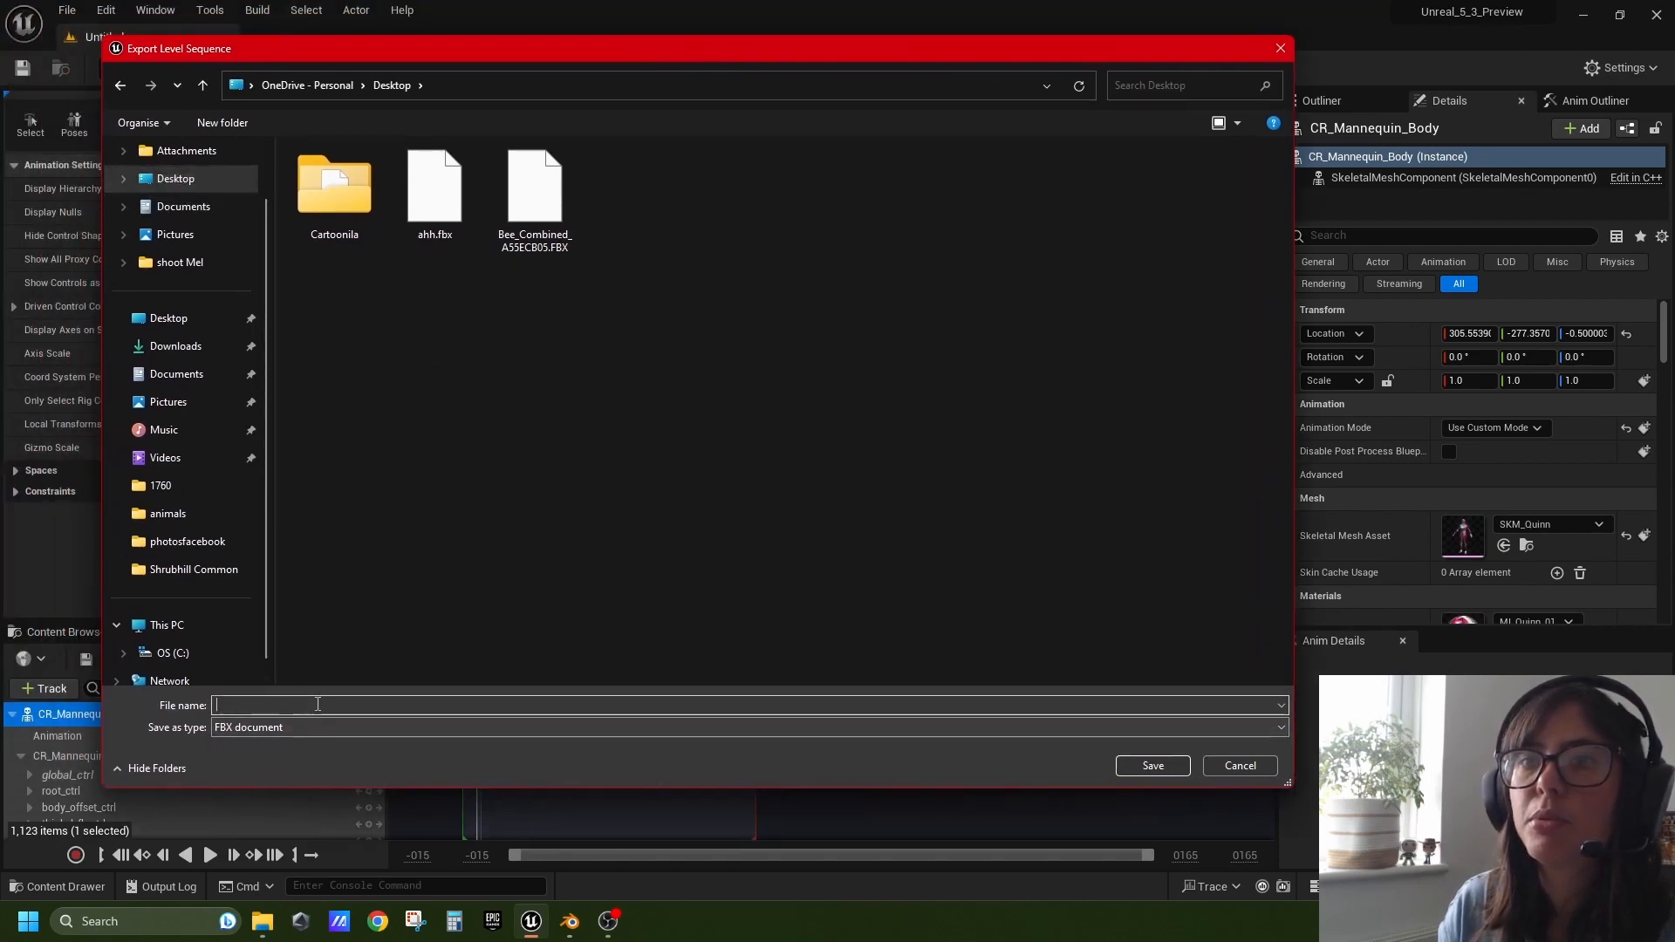
type("Mannequ")
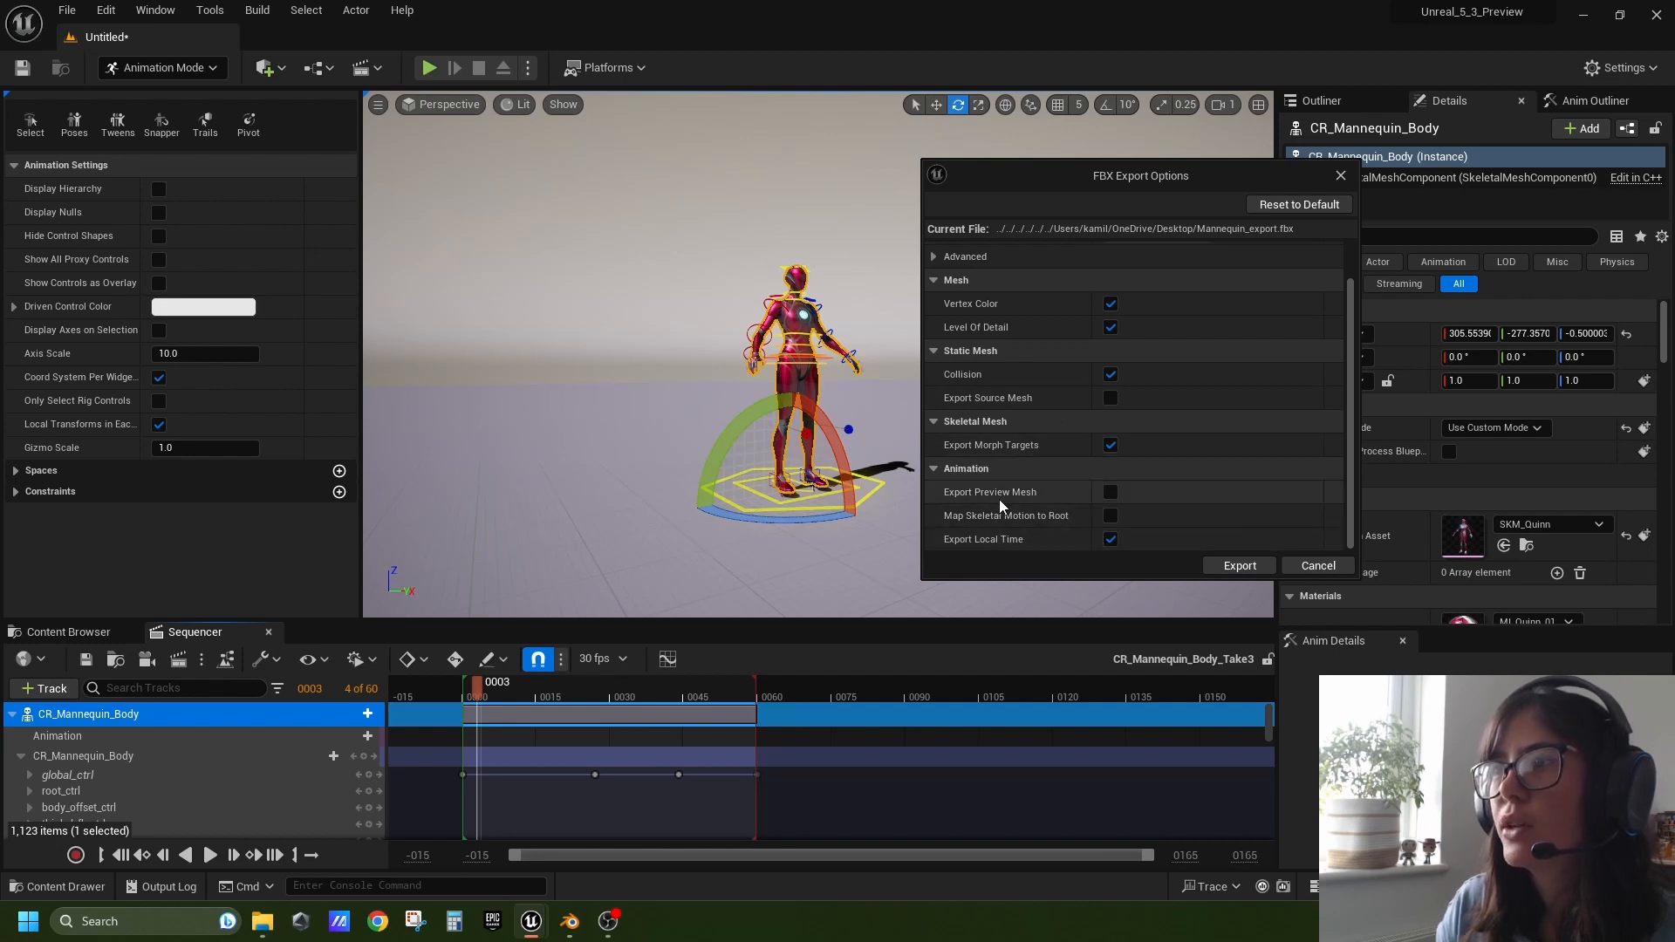
left_click(1298, 205)
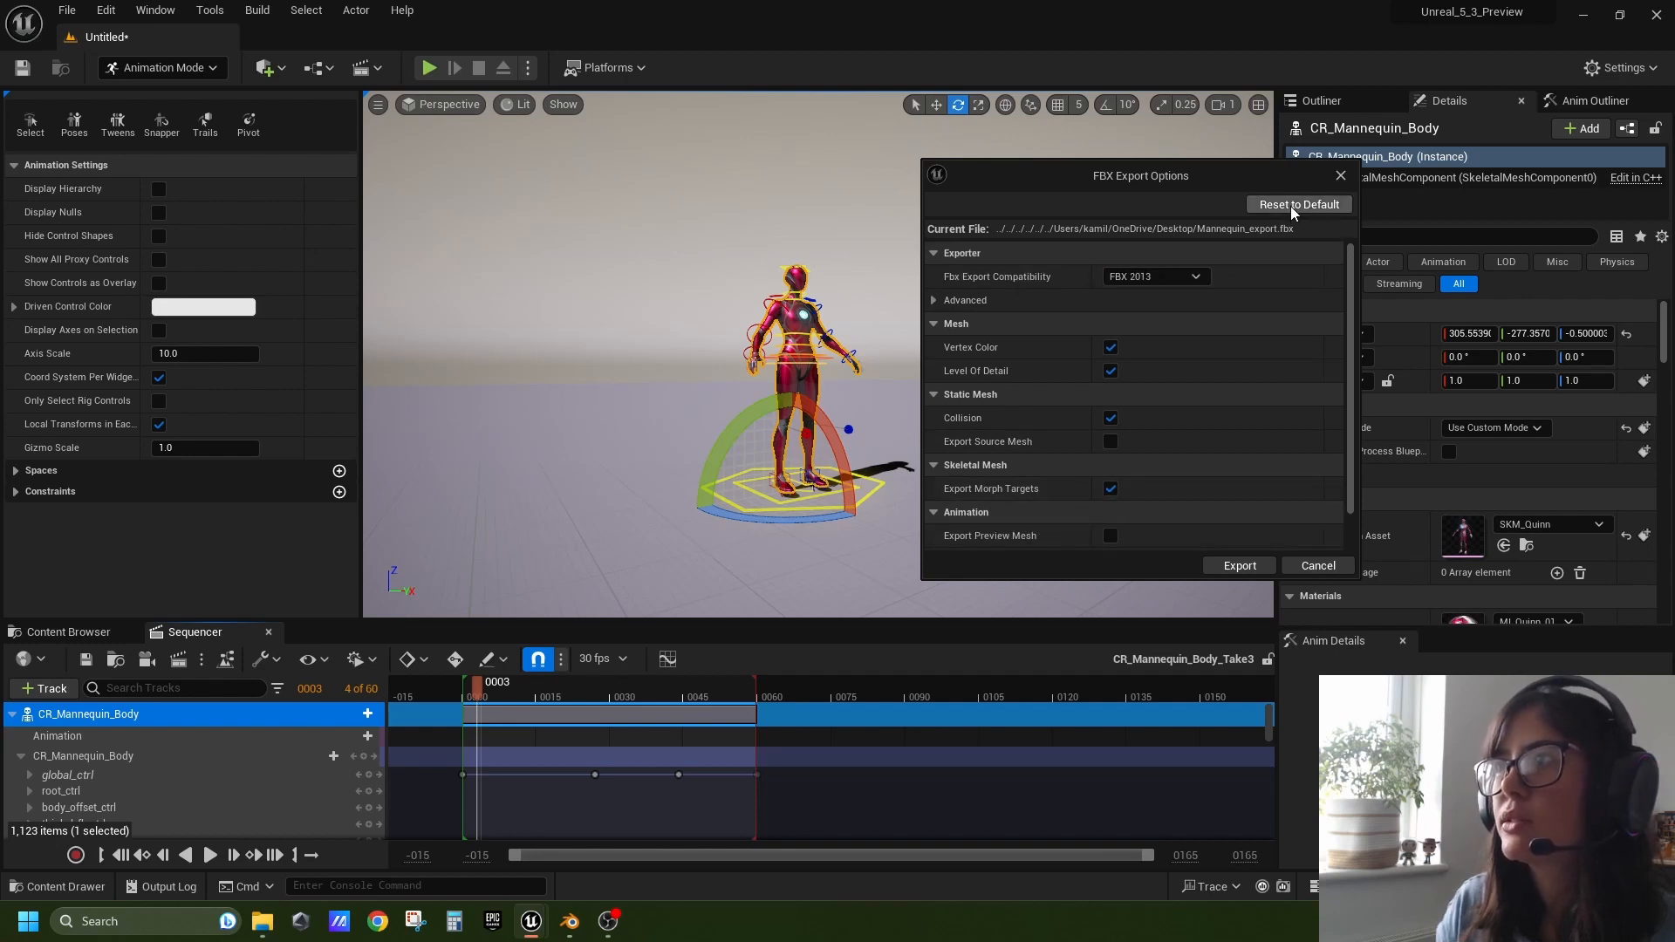
left_click(1238, 565)
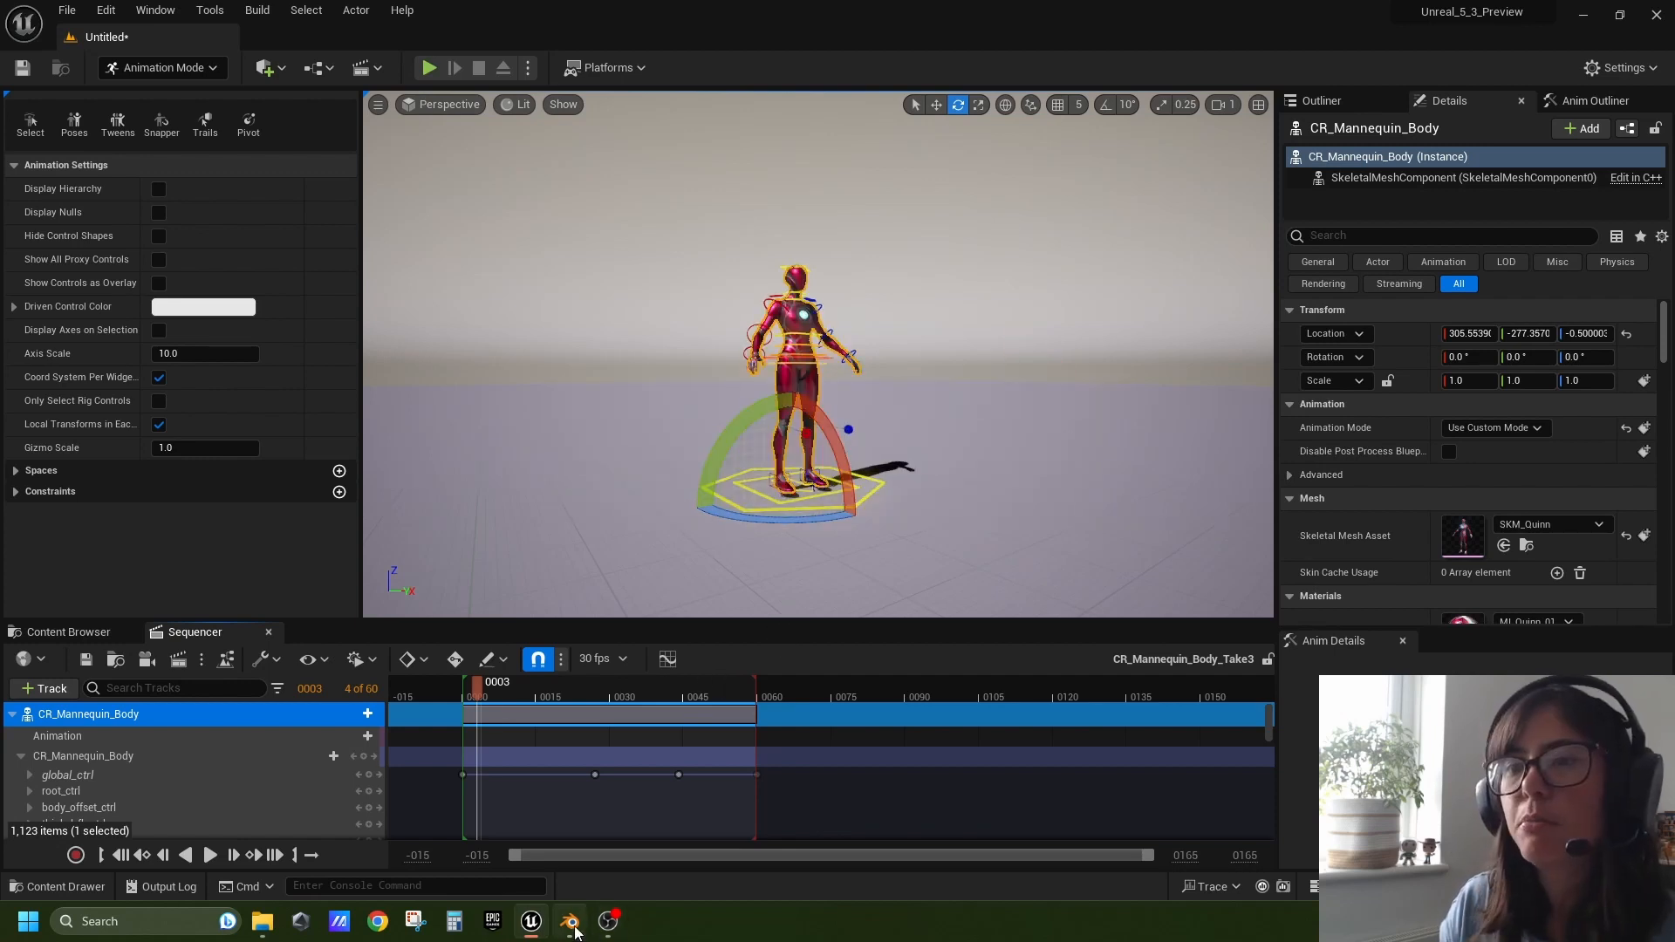
In a maximized Blender window, import Mannequin_export.fbx through File > Import > FBX
left_click(568, 921)
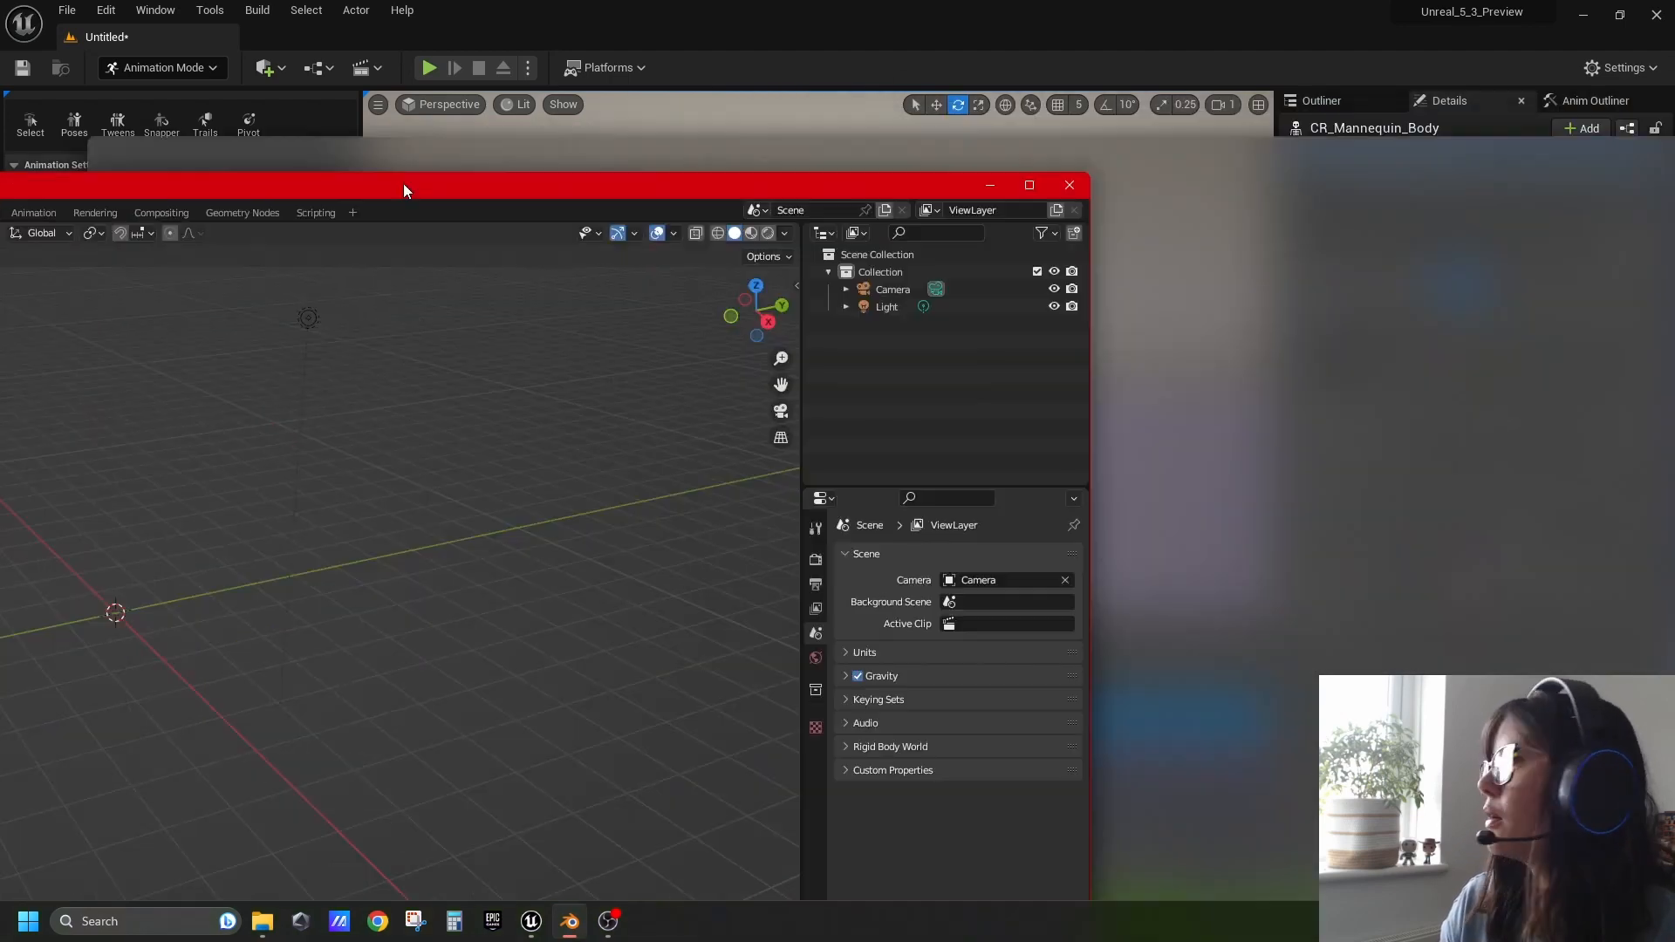
left_click(38, 31)
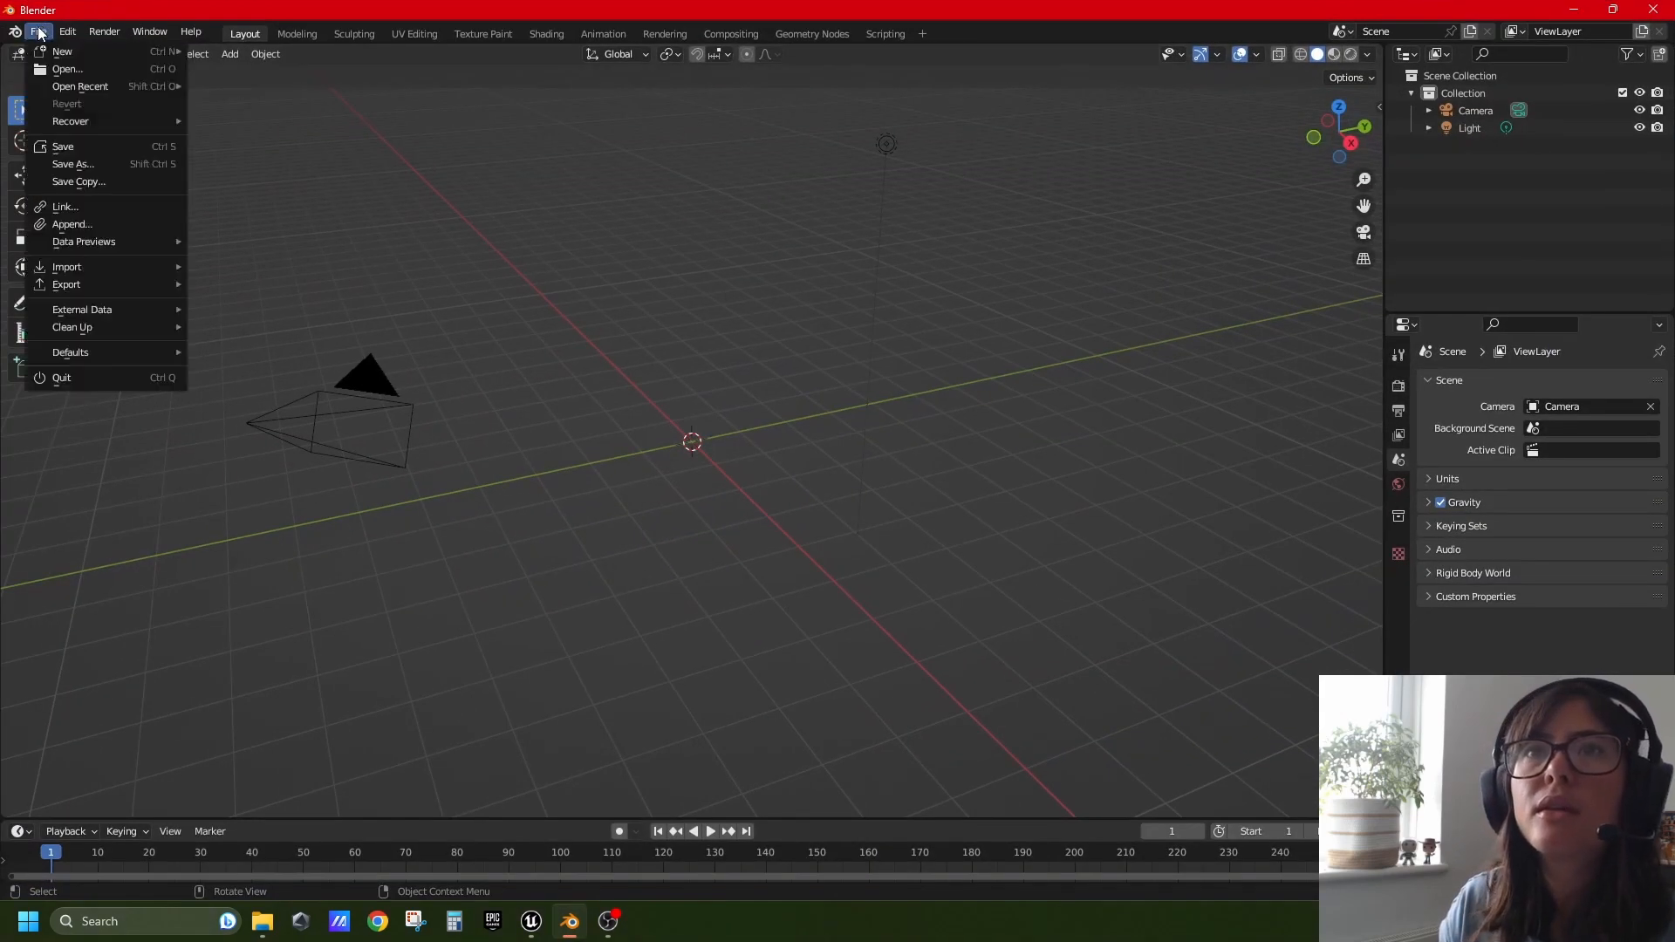
left_click(67, 266)
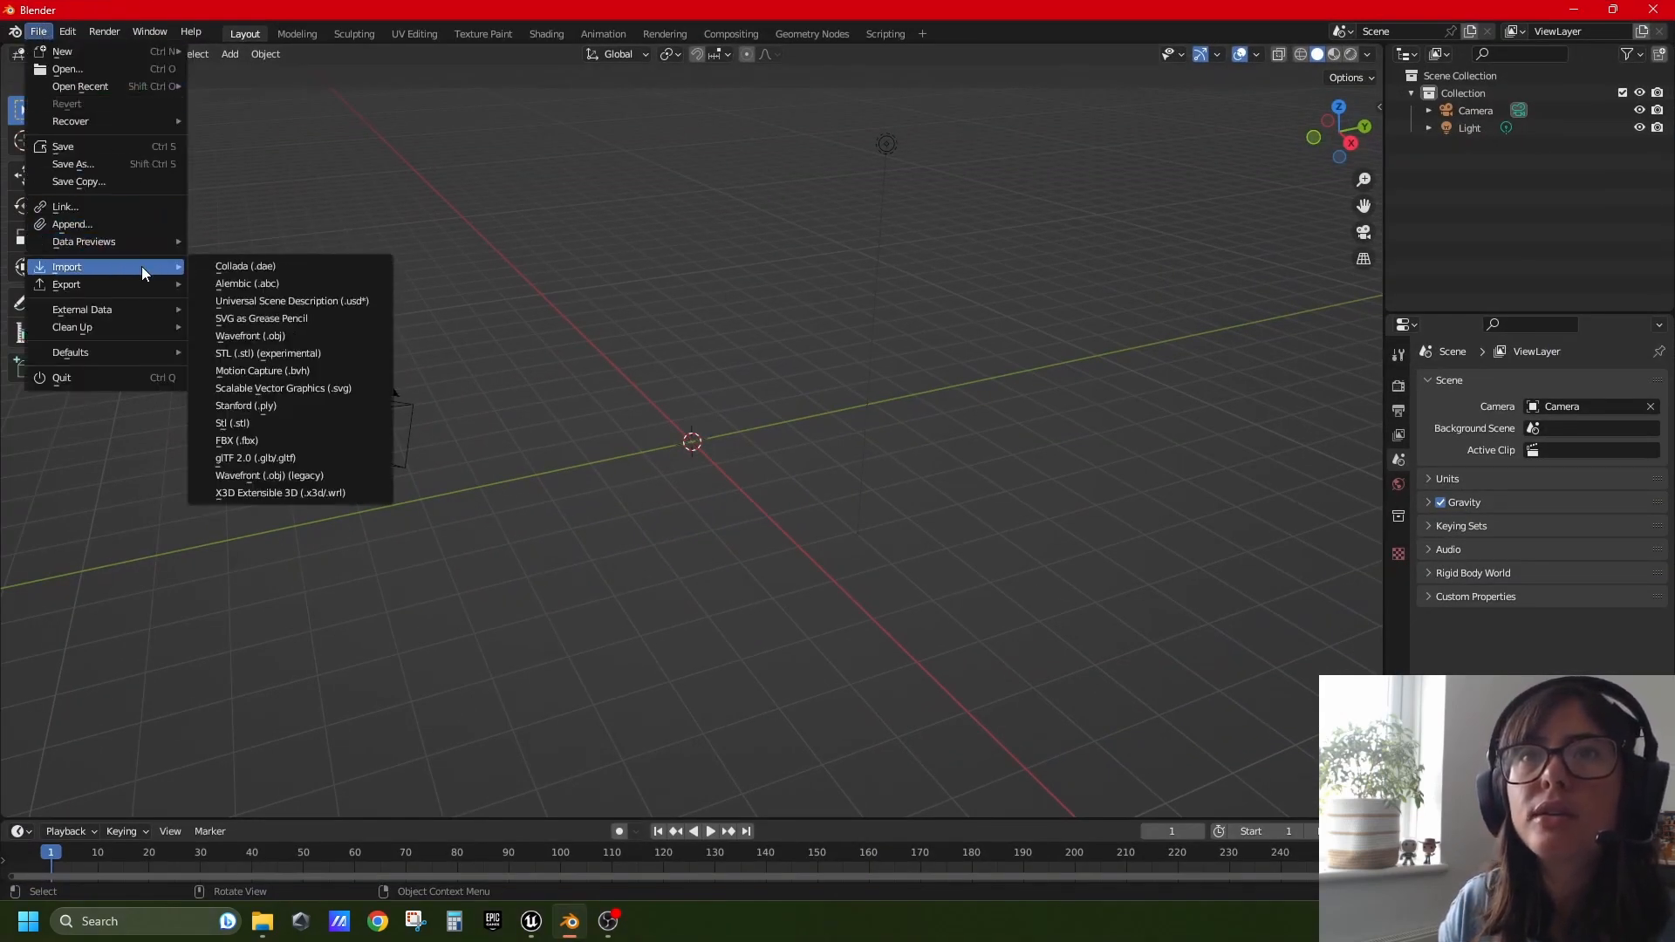
mouse_move(232, 422)
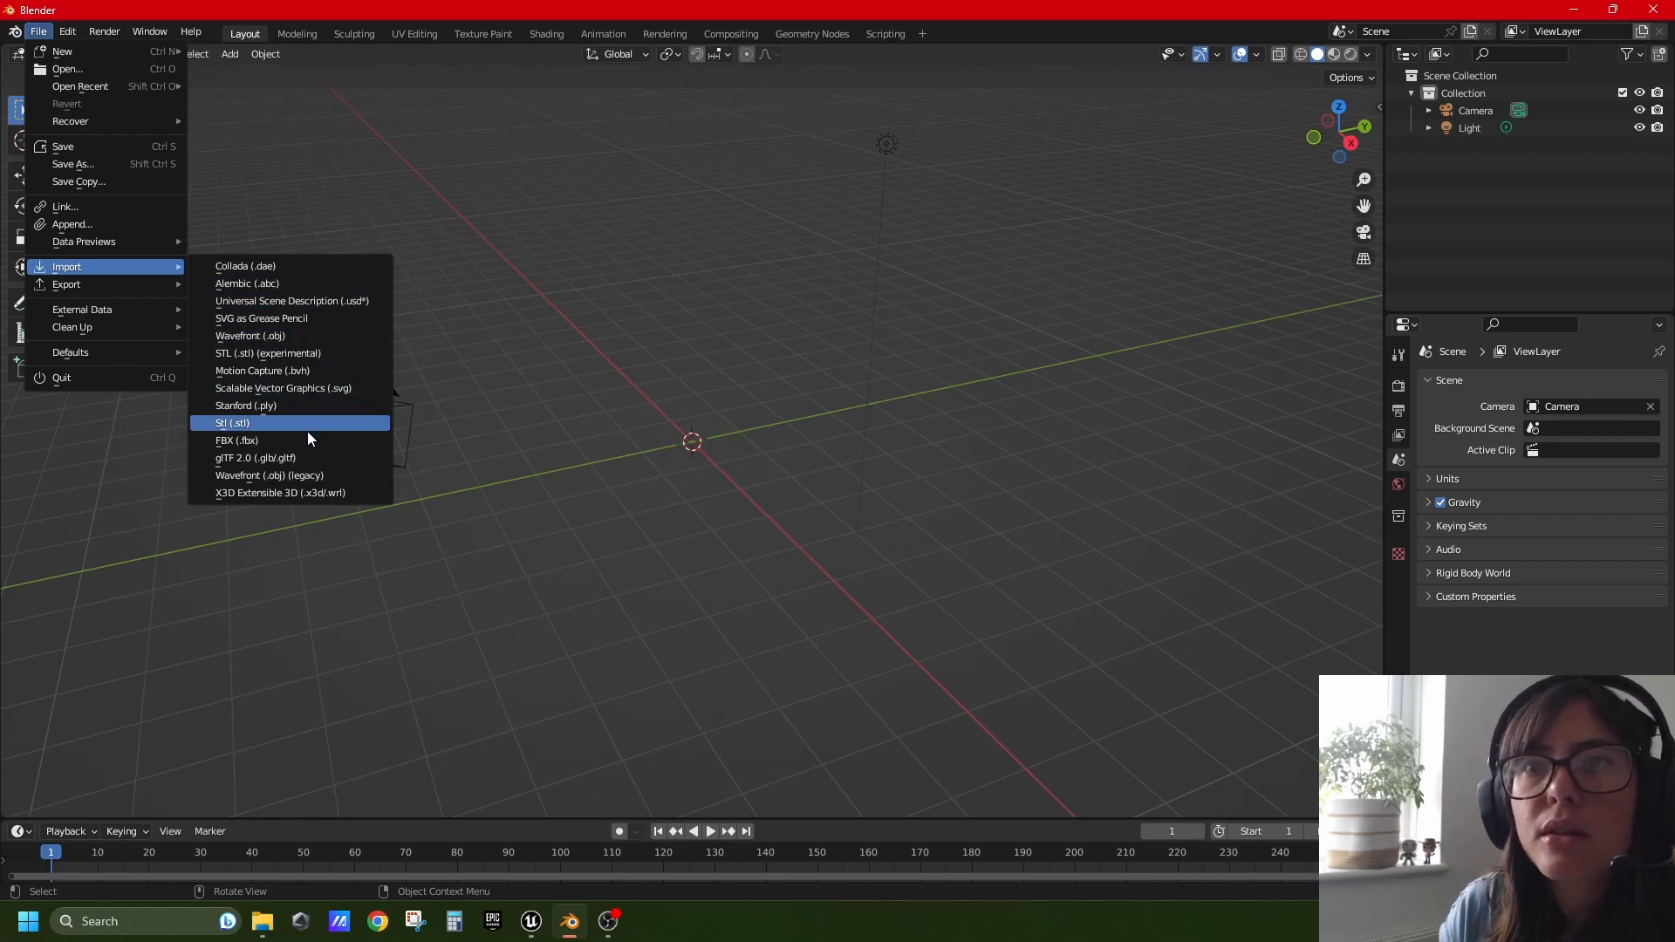
left_click(237, 439)
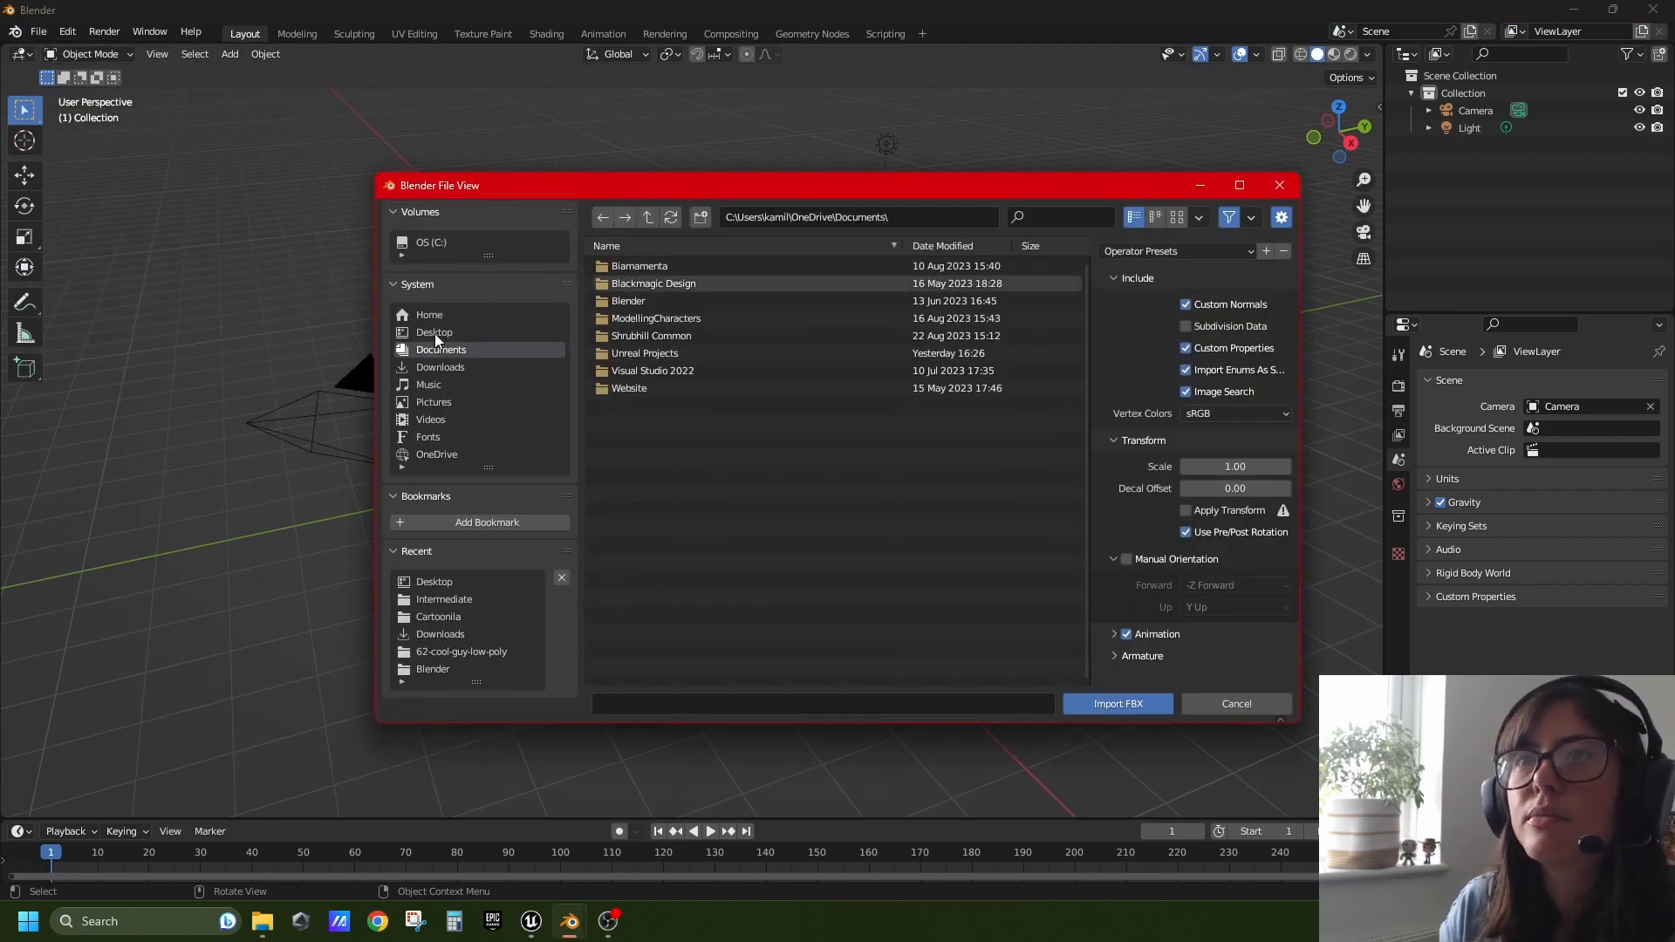
left_click(1236, 703)
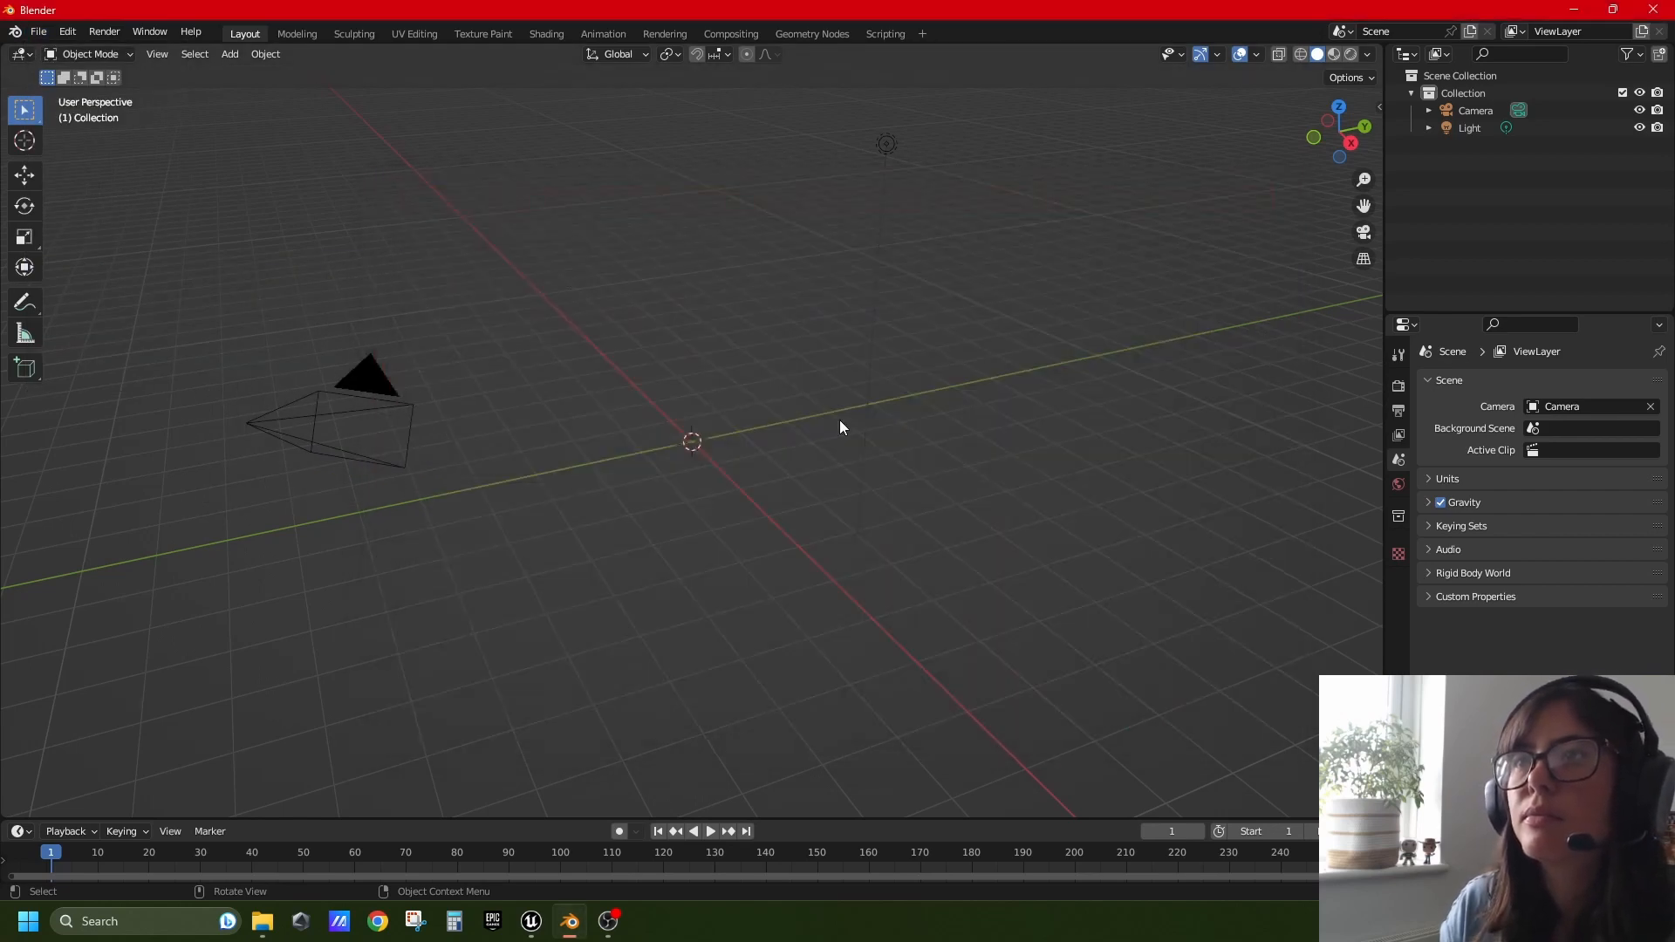
mouse_move(834, 405)
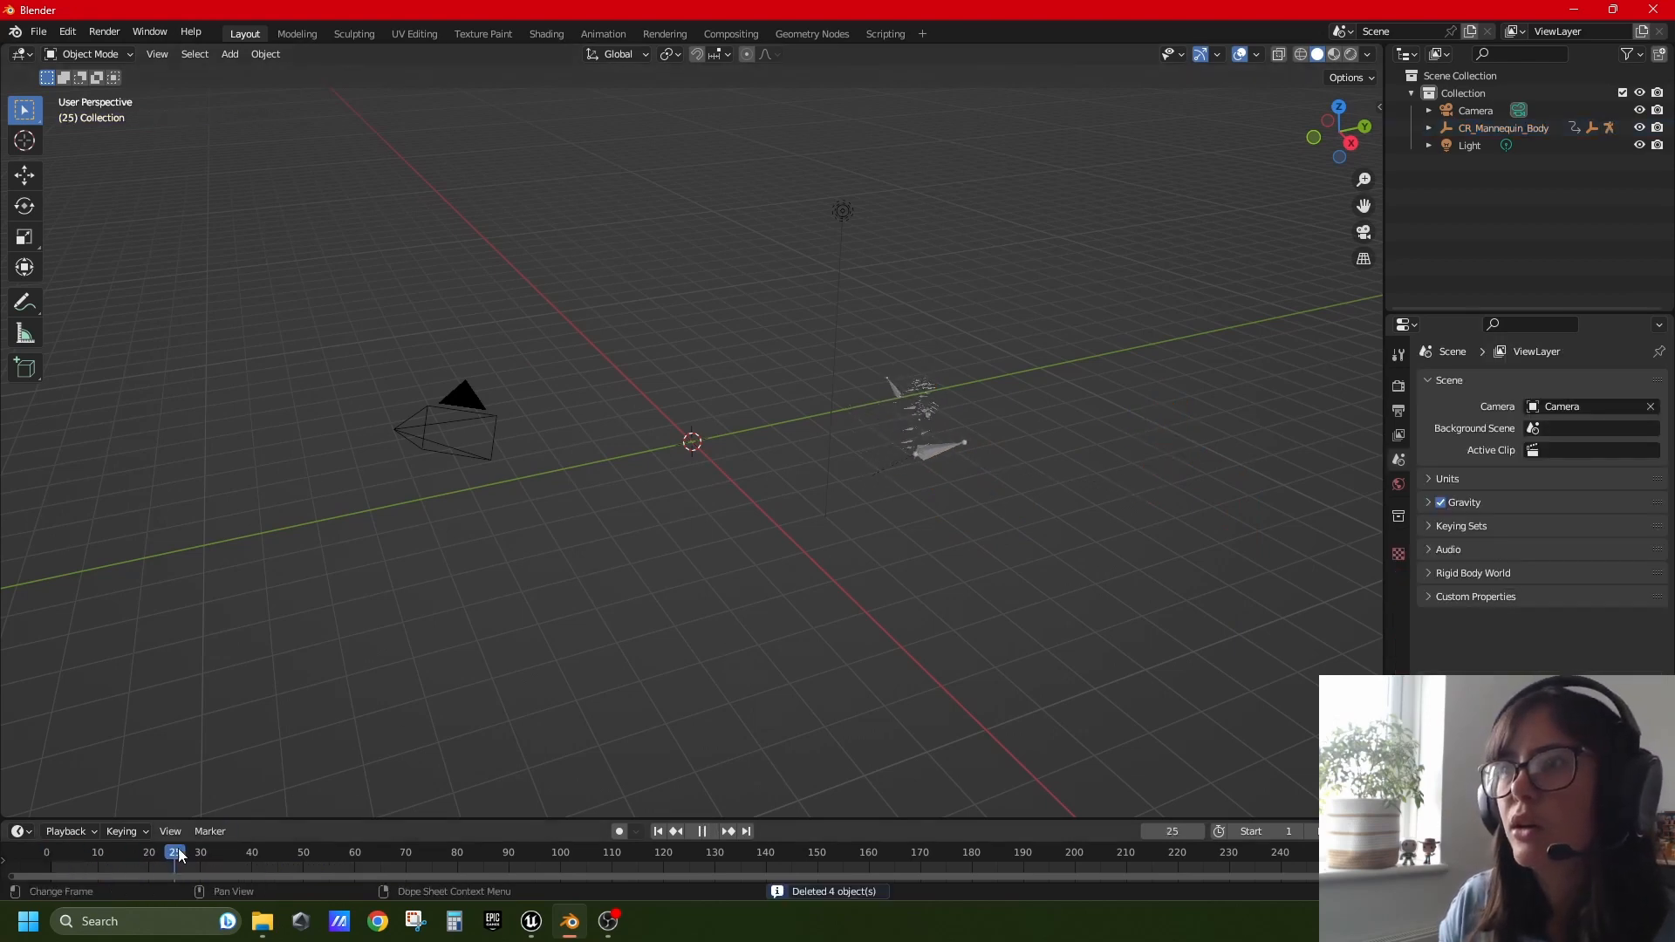
Step through the imported animation on the timeline and expand CR_Mannequin_Body in the Outliner
left_click(658, 831)
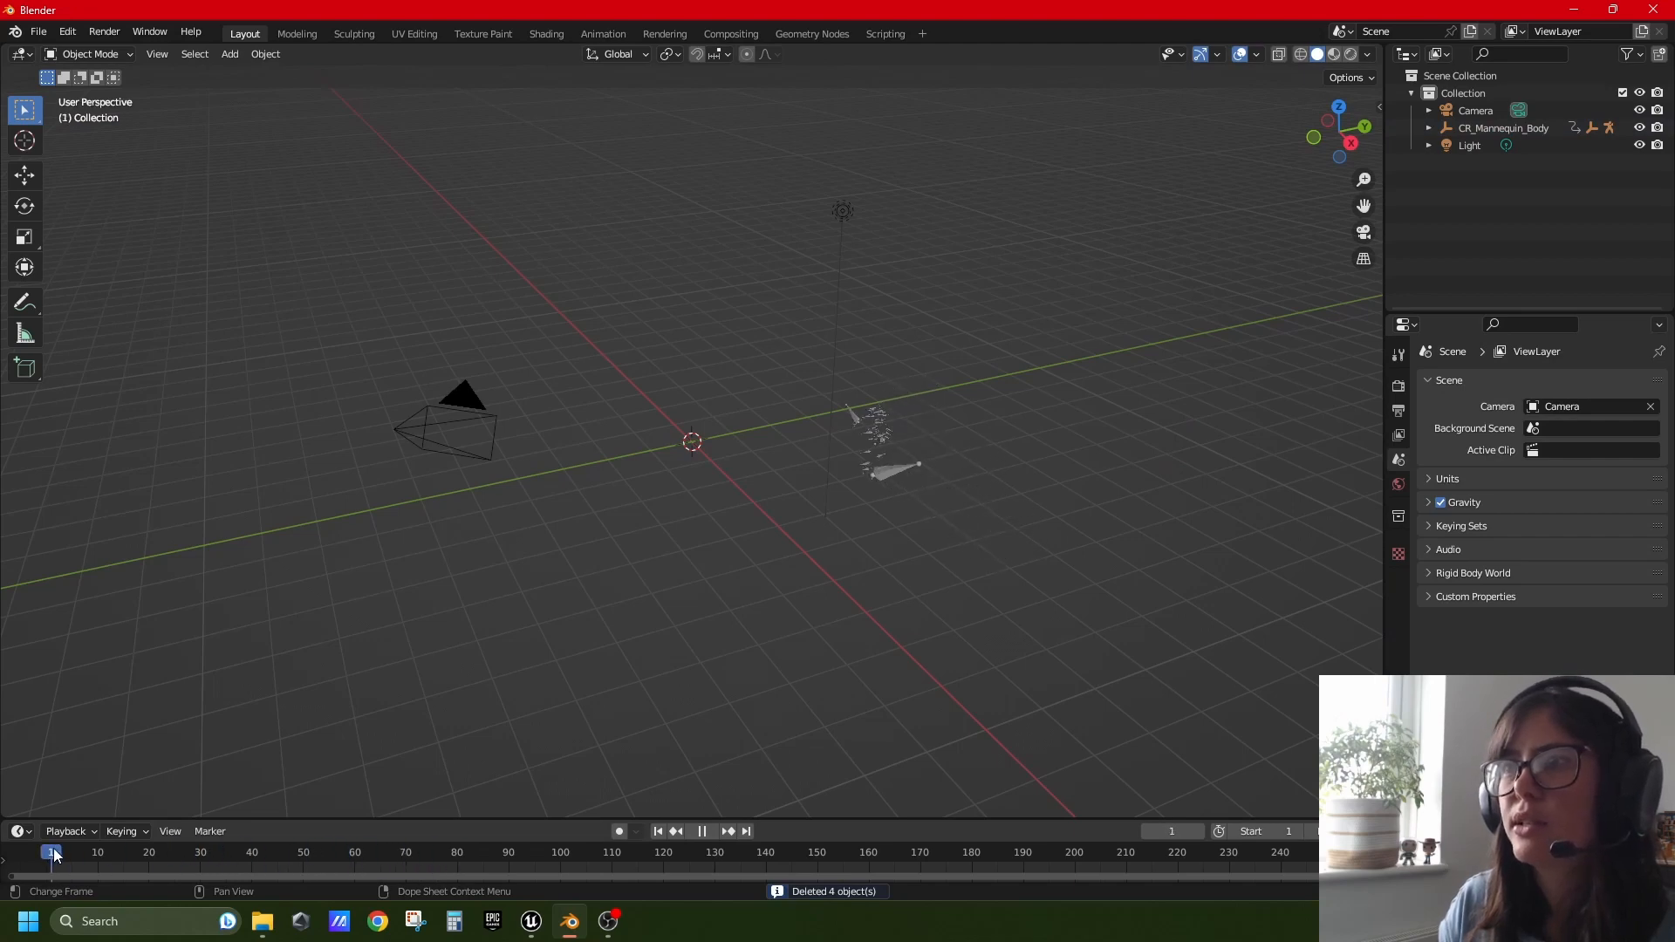
left_click(118, 852)
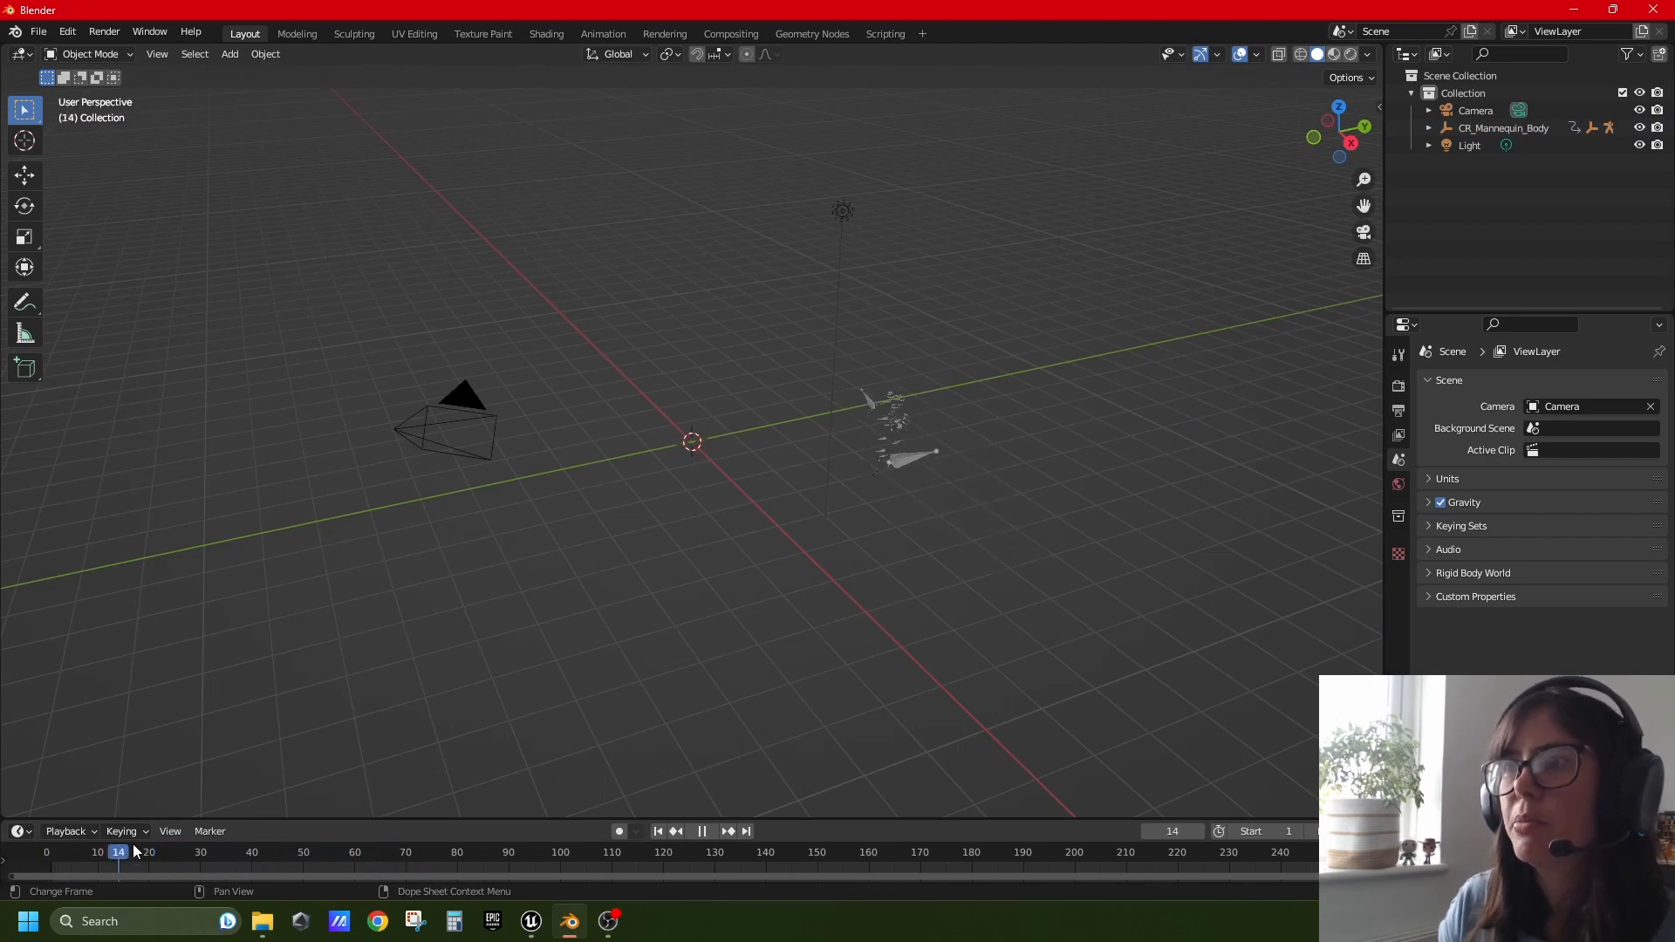
left_click(353, 851)
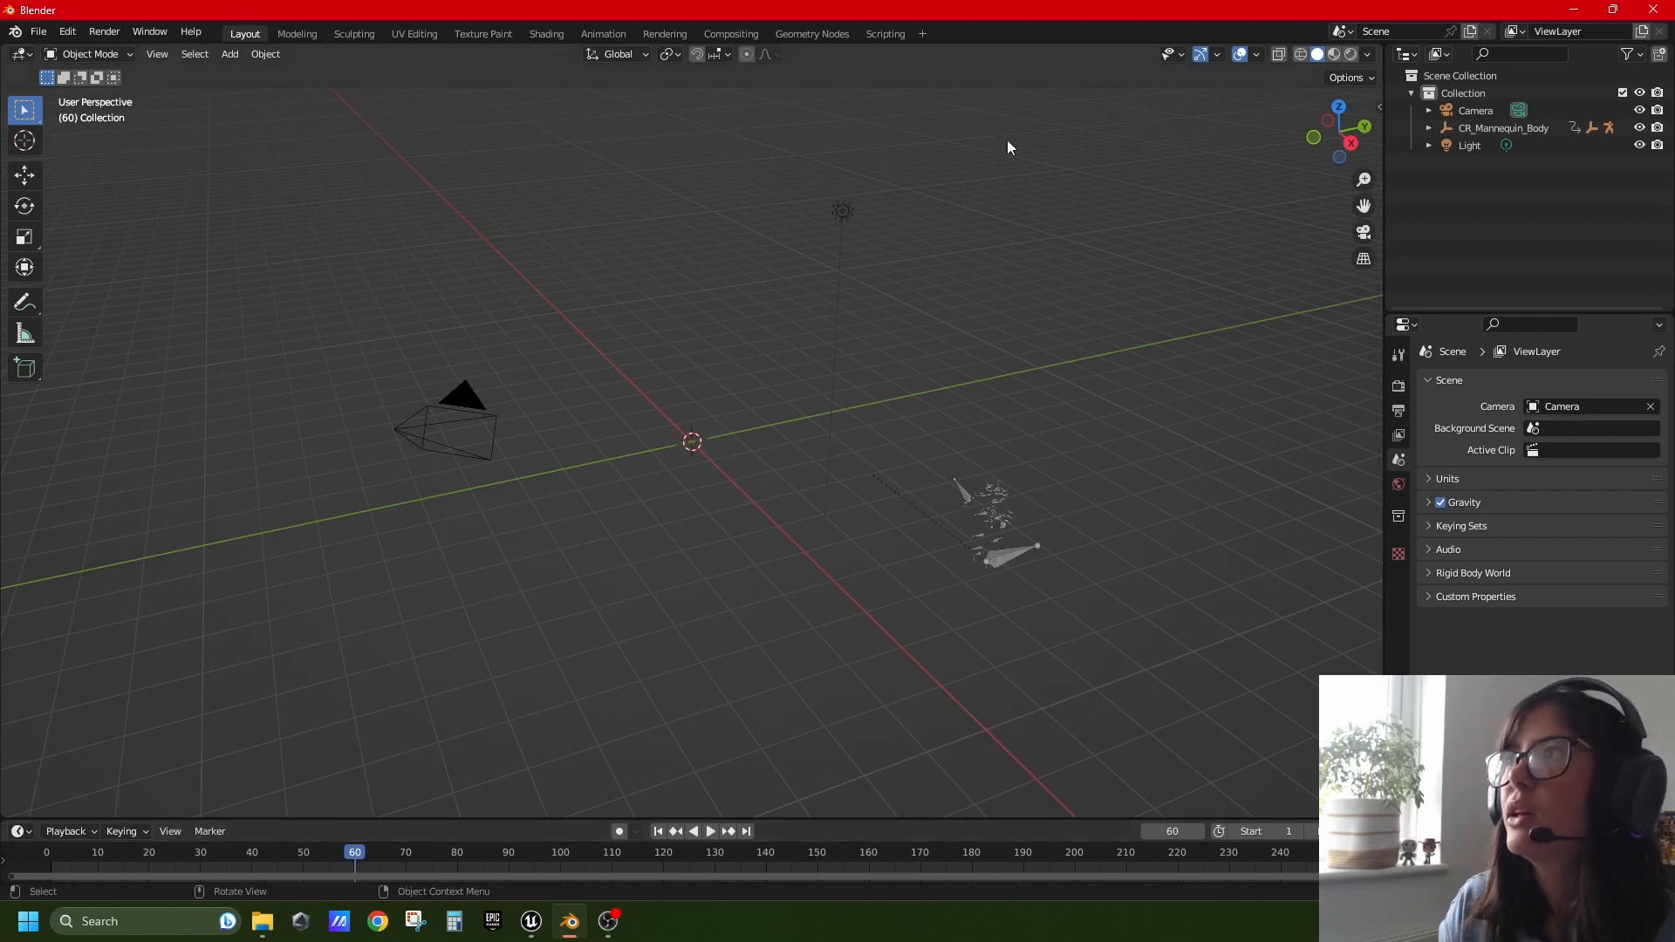
mouse_move(138, 910)
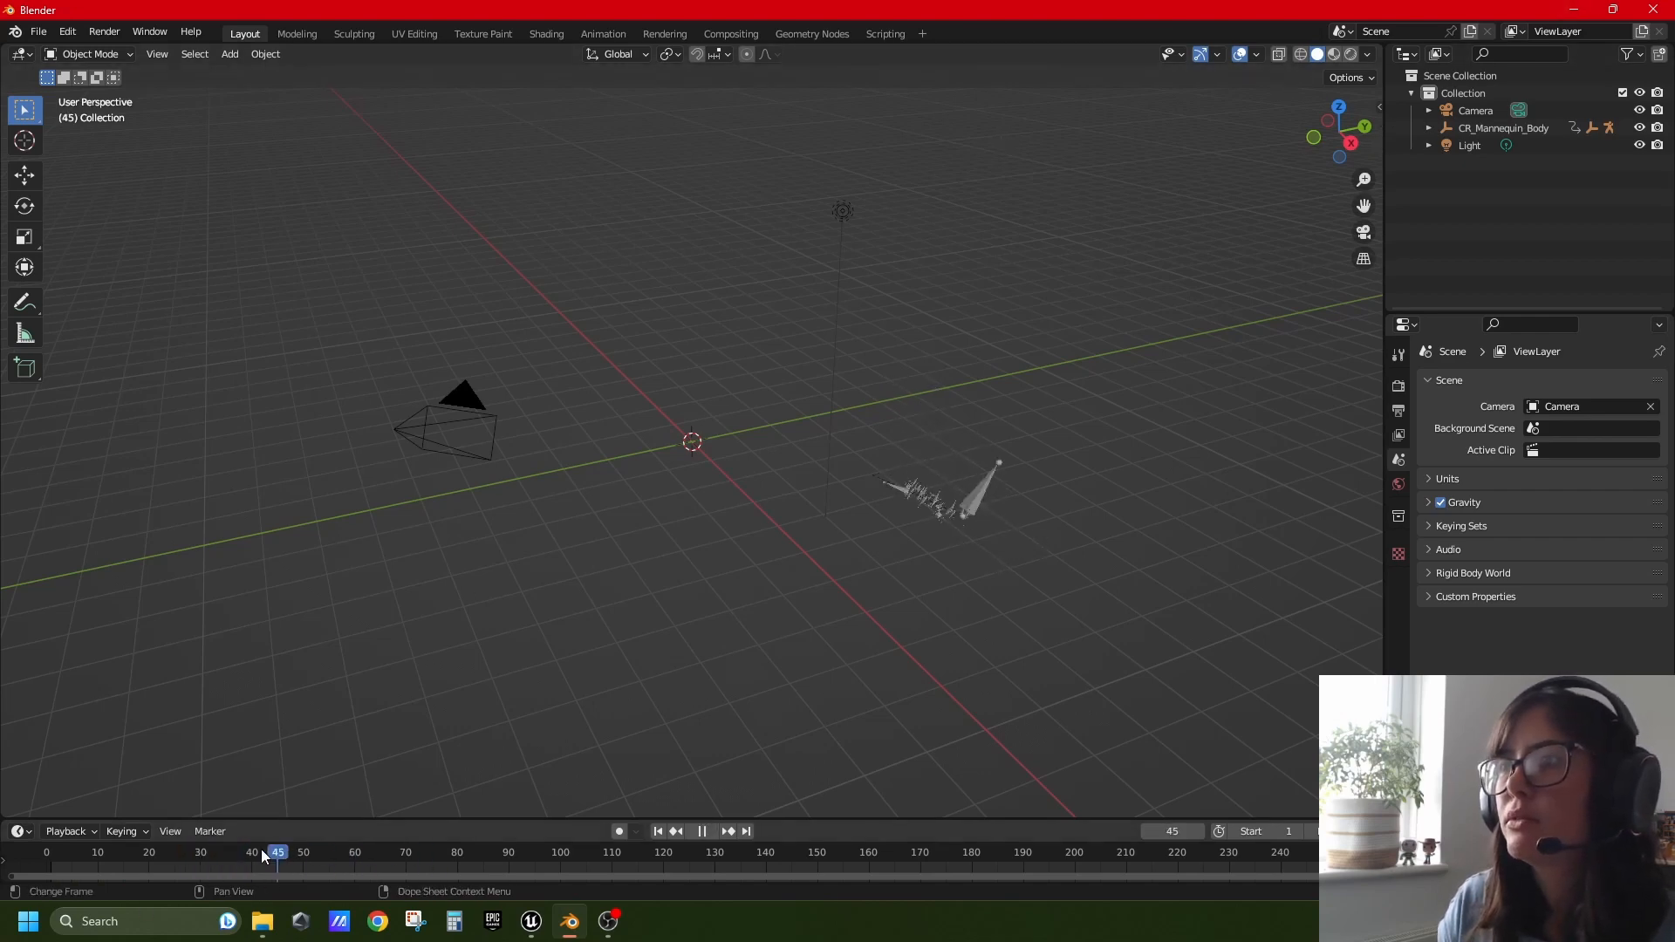
left_click(292, 851)
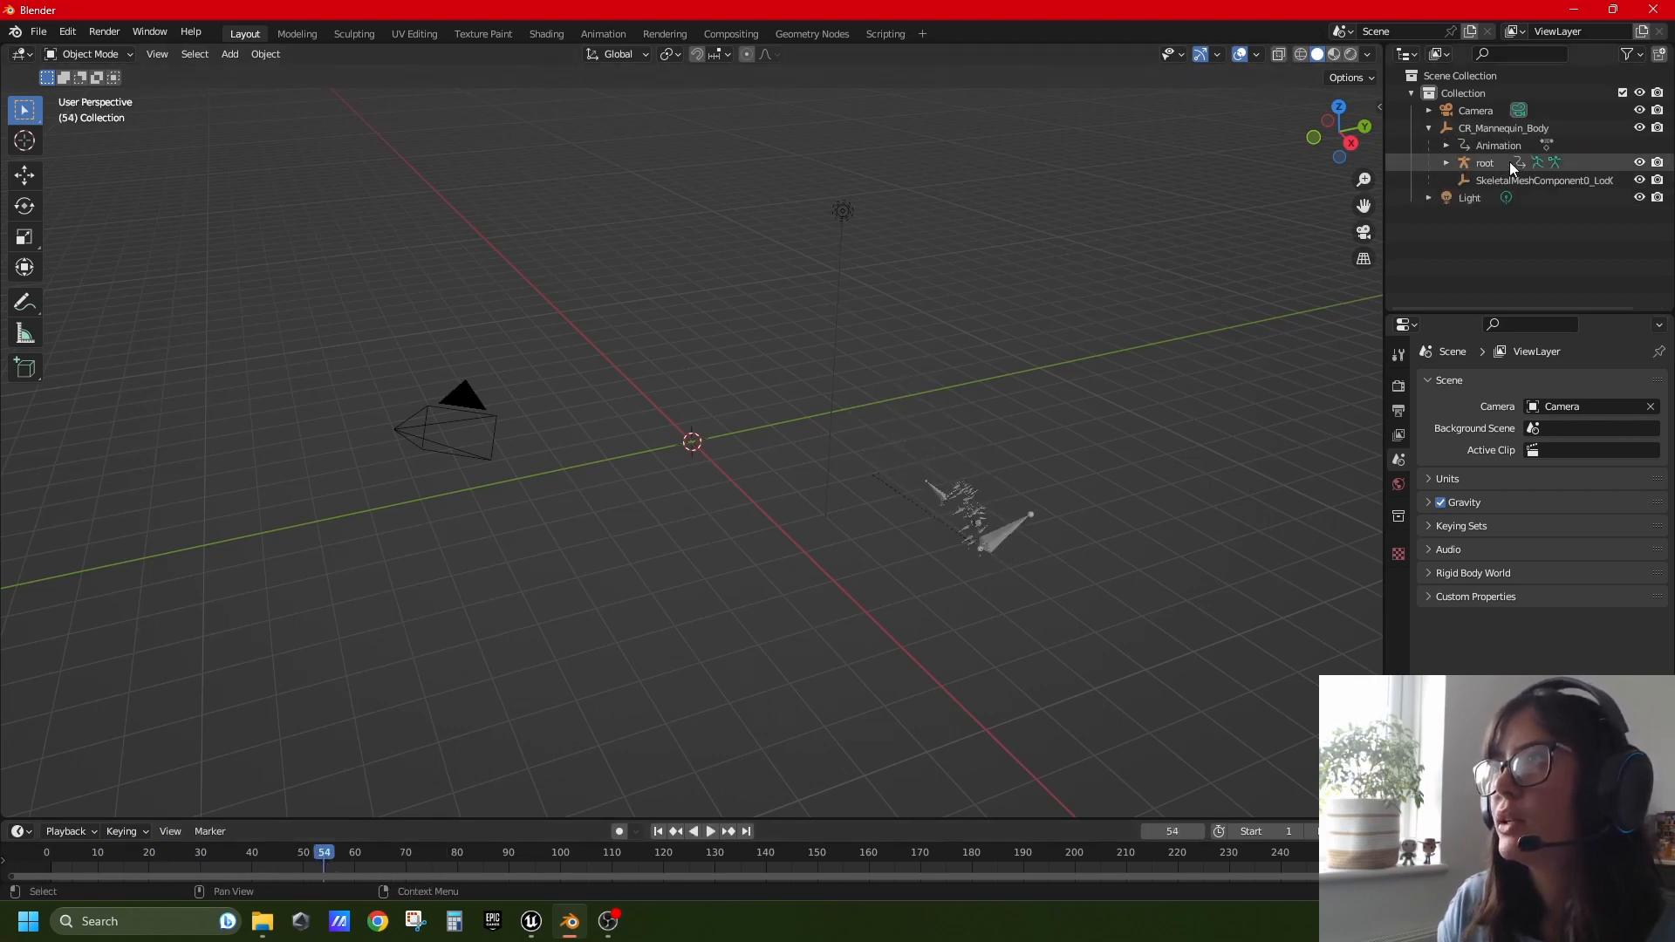
left_click(1485, 163)
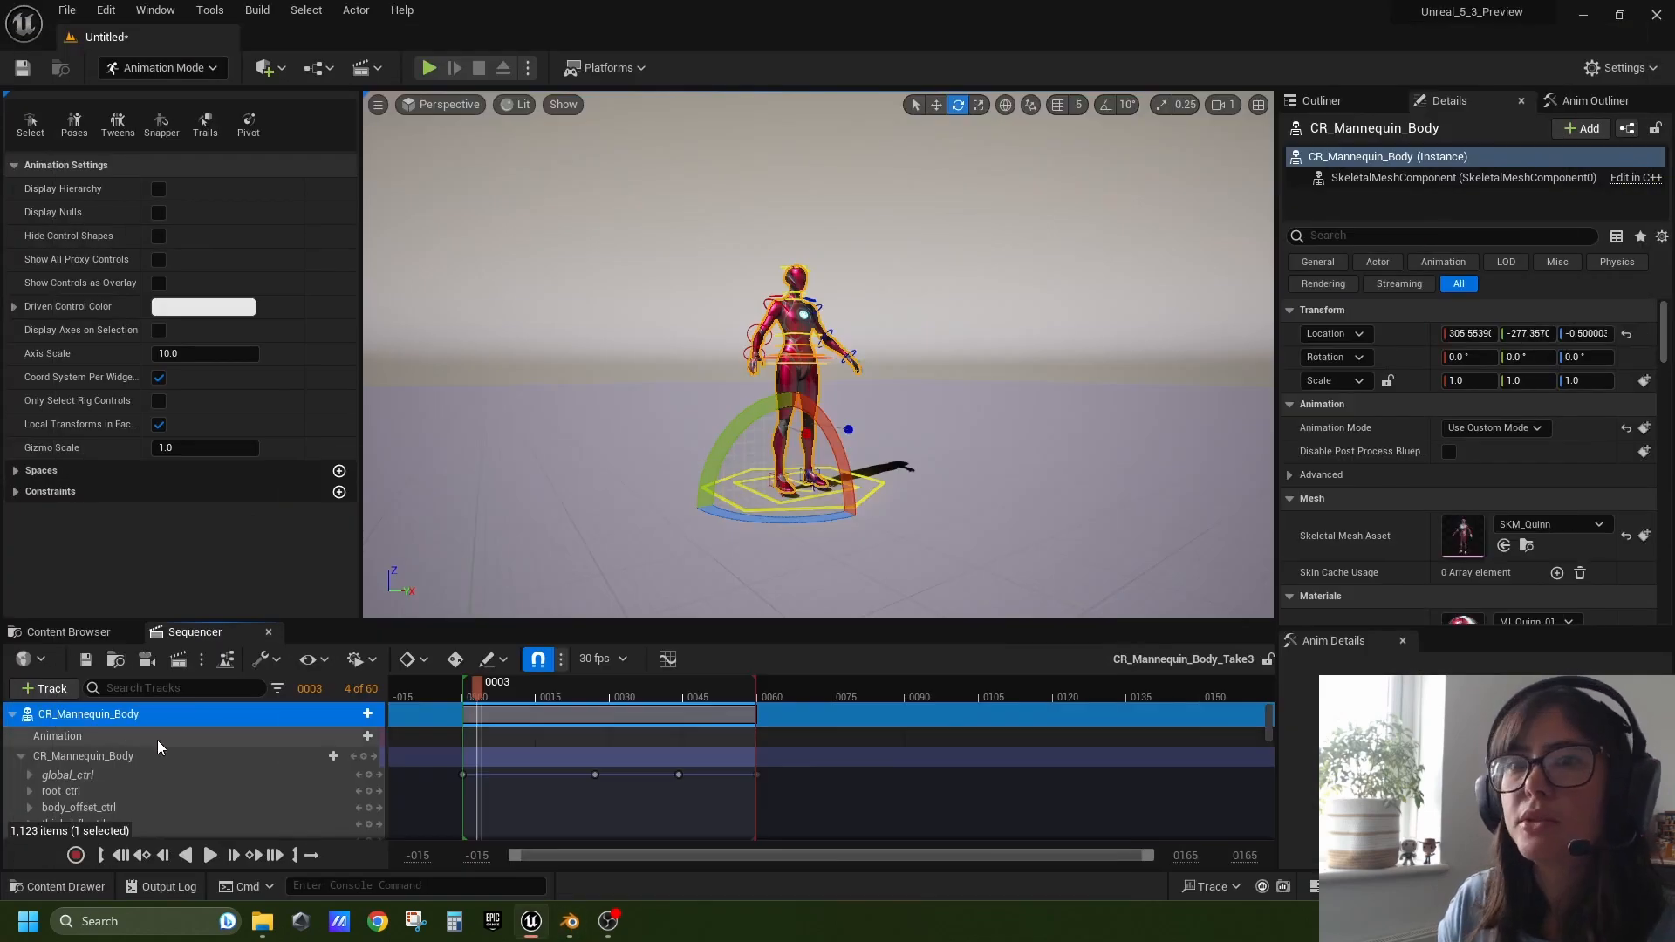
Select the CR_Mannequin_Body Control Rig track and delete it from the actor
right_click(89, 714)
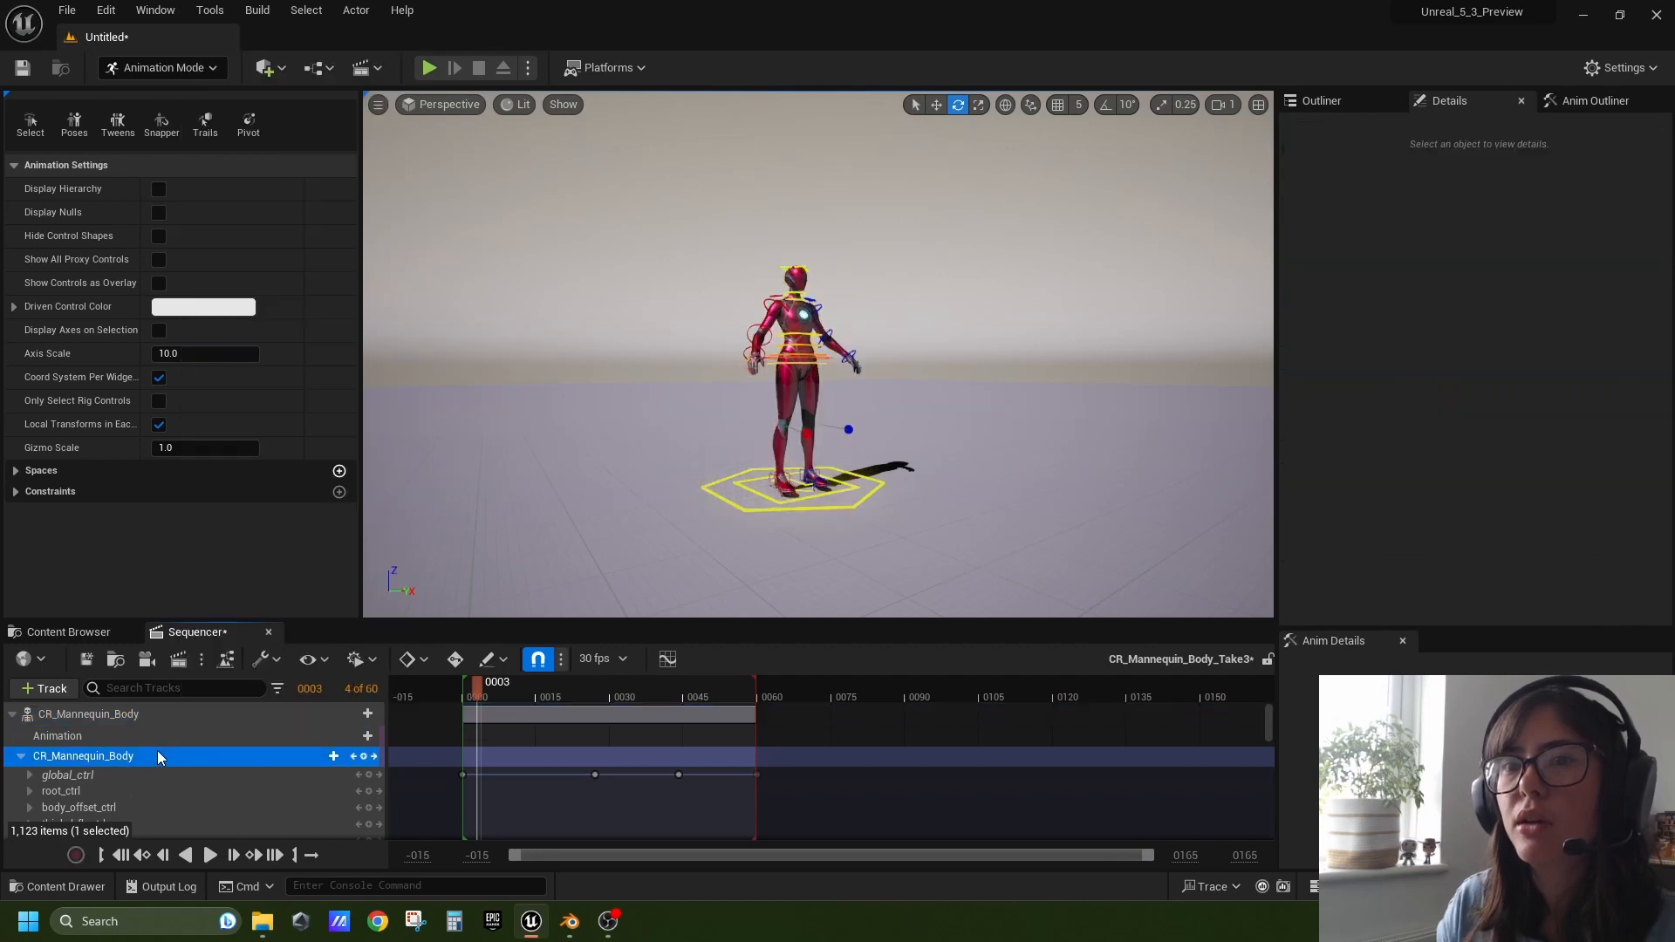
left_click(68, 775)
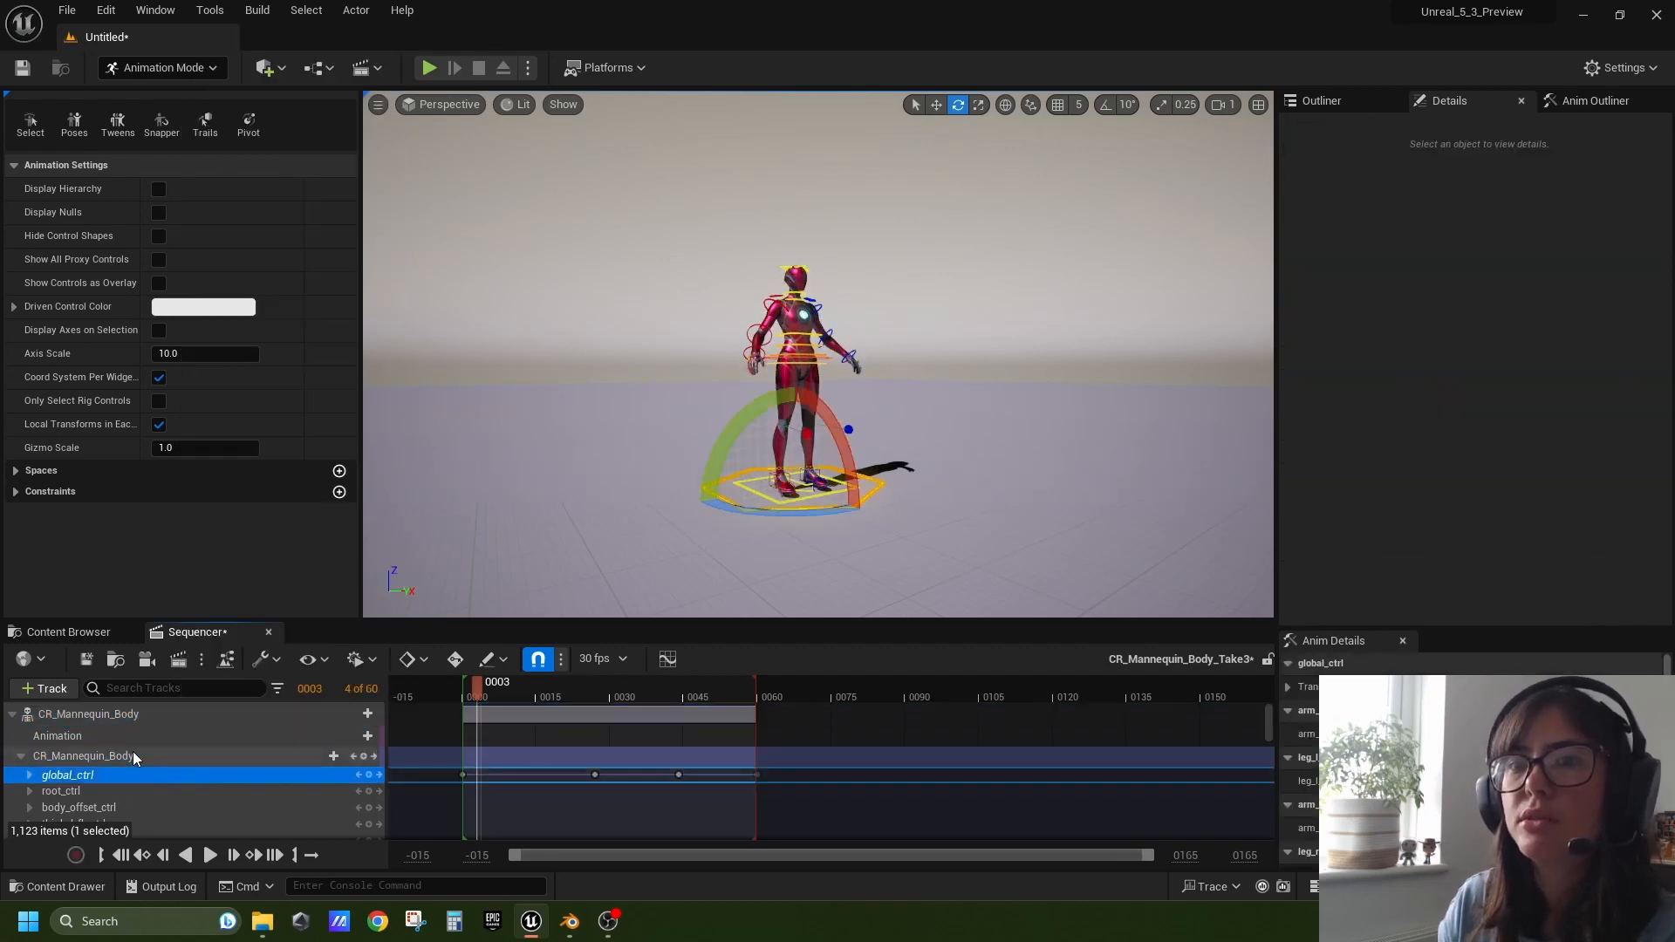
left_click(89, 714)
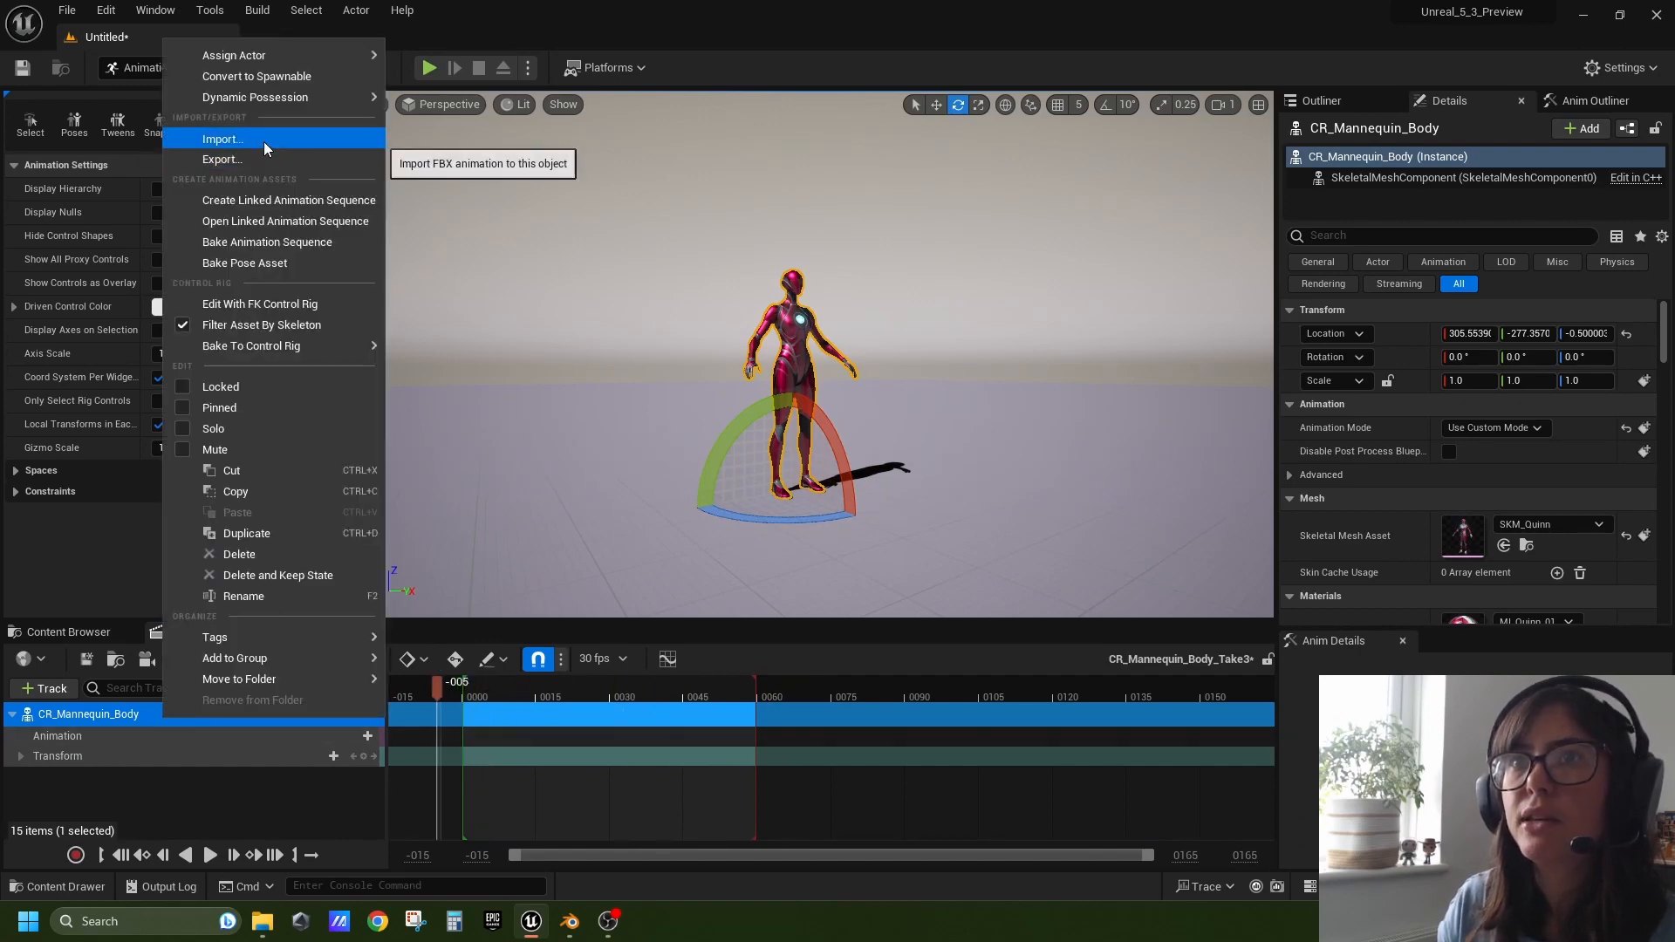
Import Mannequin_export.fbx onto the actor as keyed animation and open the SK_Mannequin skeleton
left_click(222, 138)
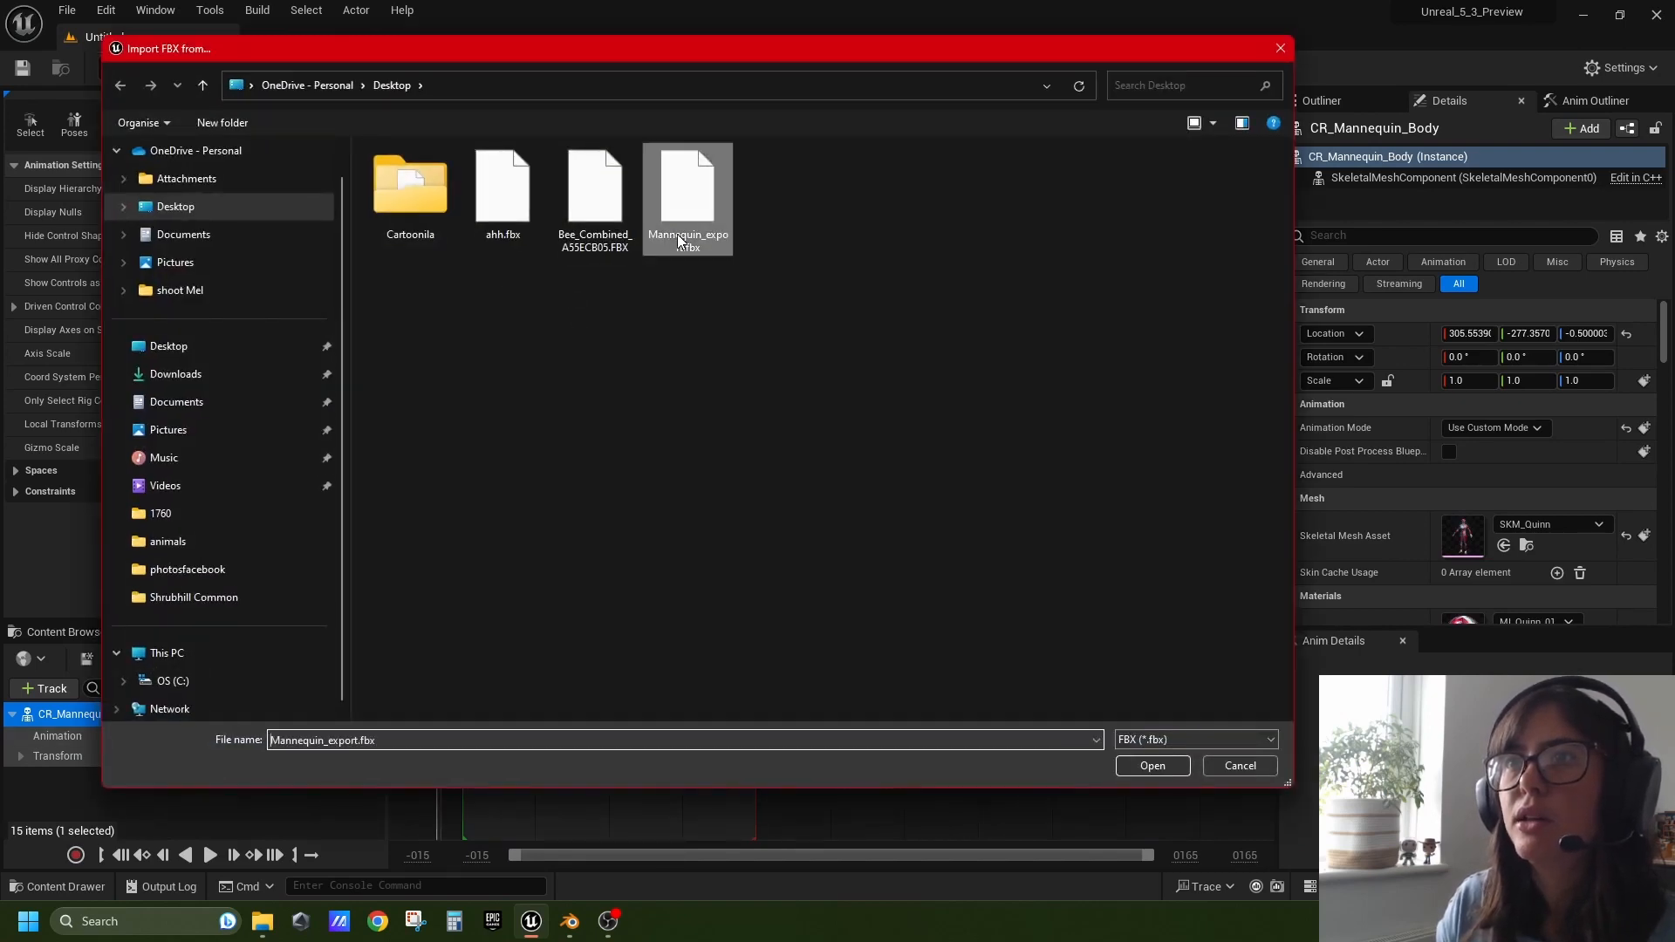
left_click(1151, 765)
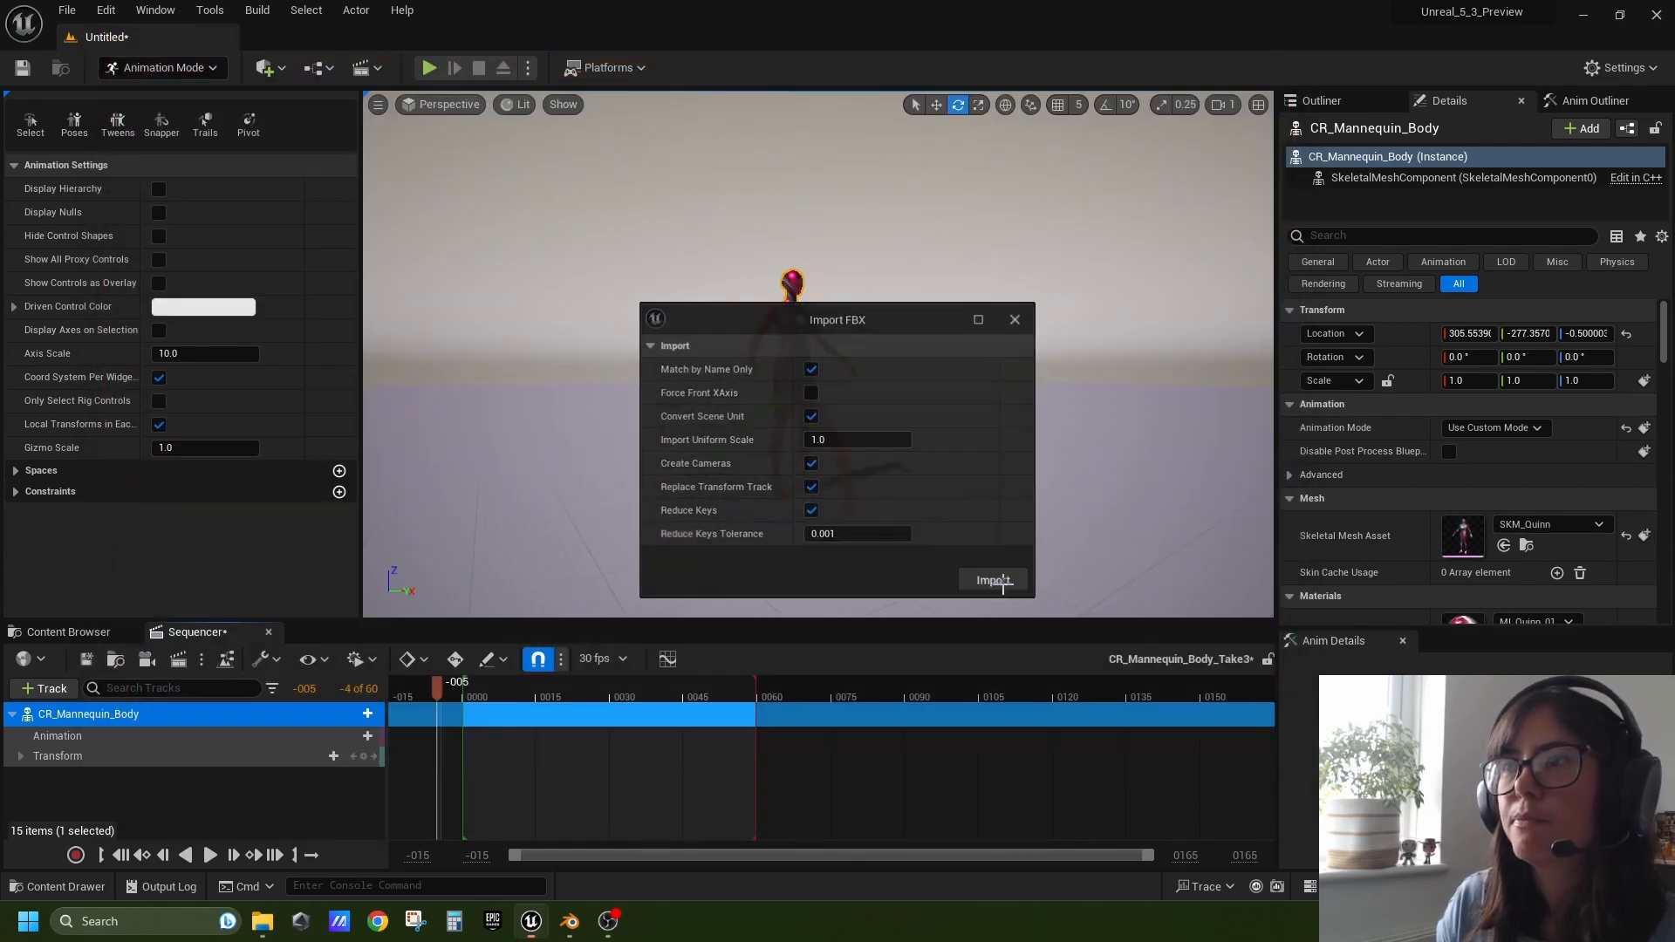
left_click(991, 580)
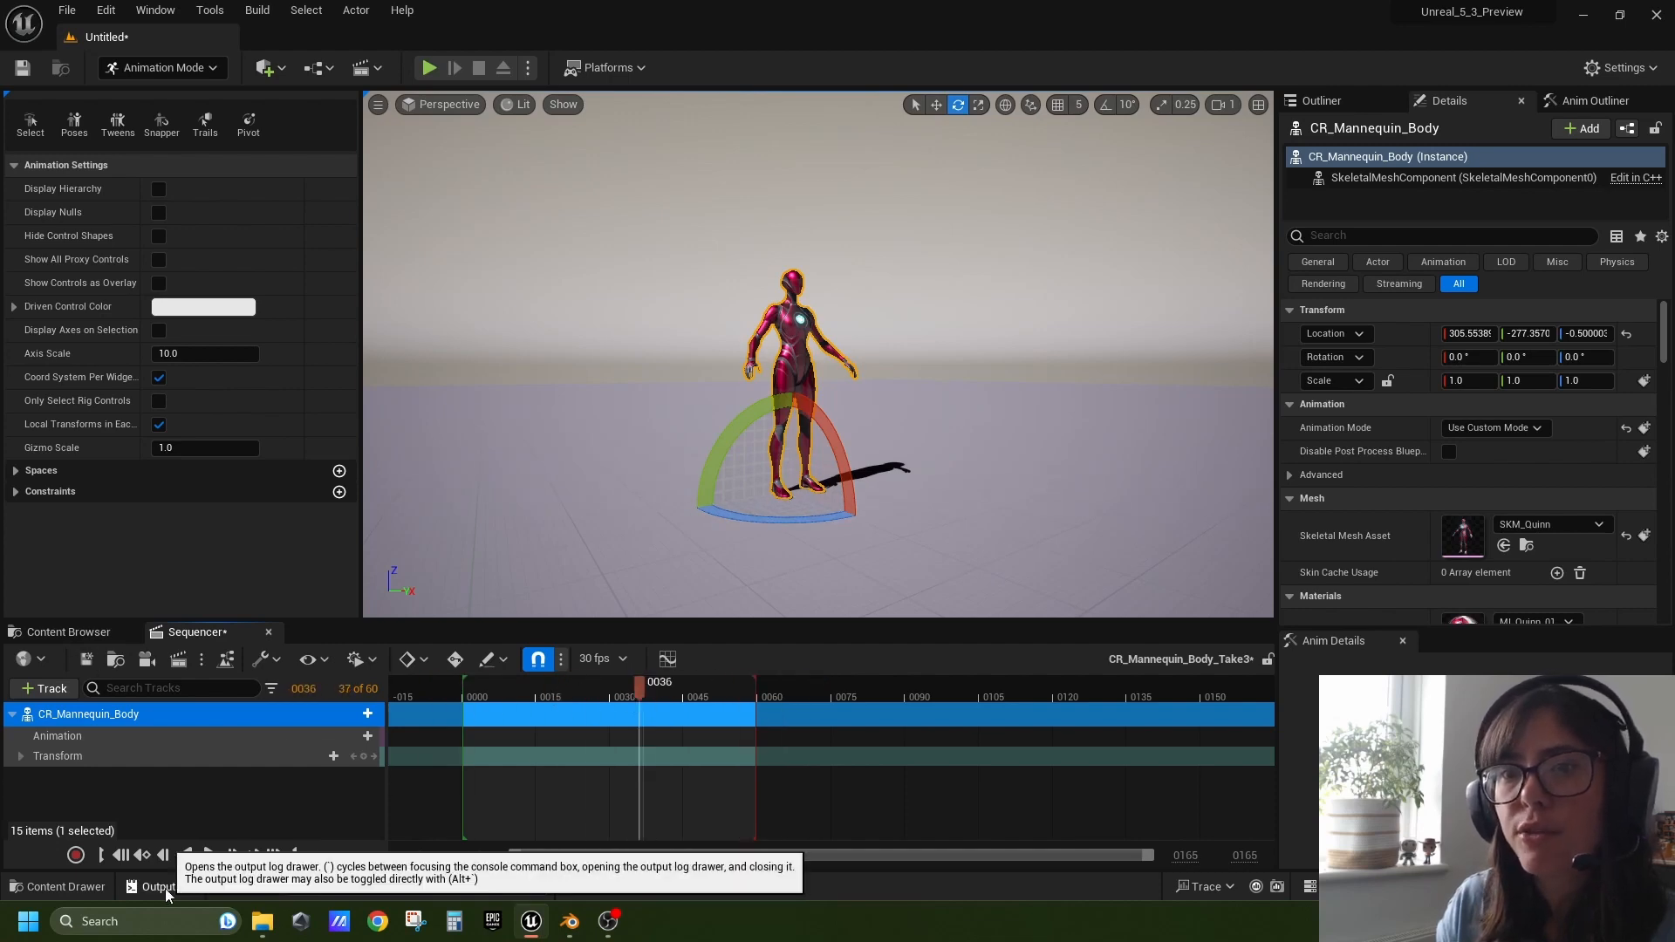
left_click(158, 886)
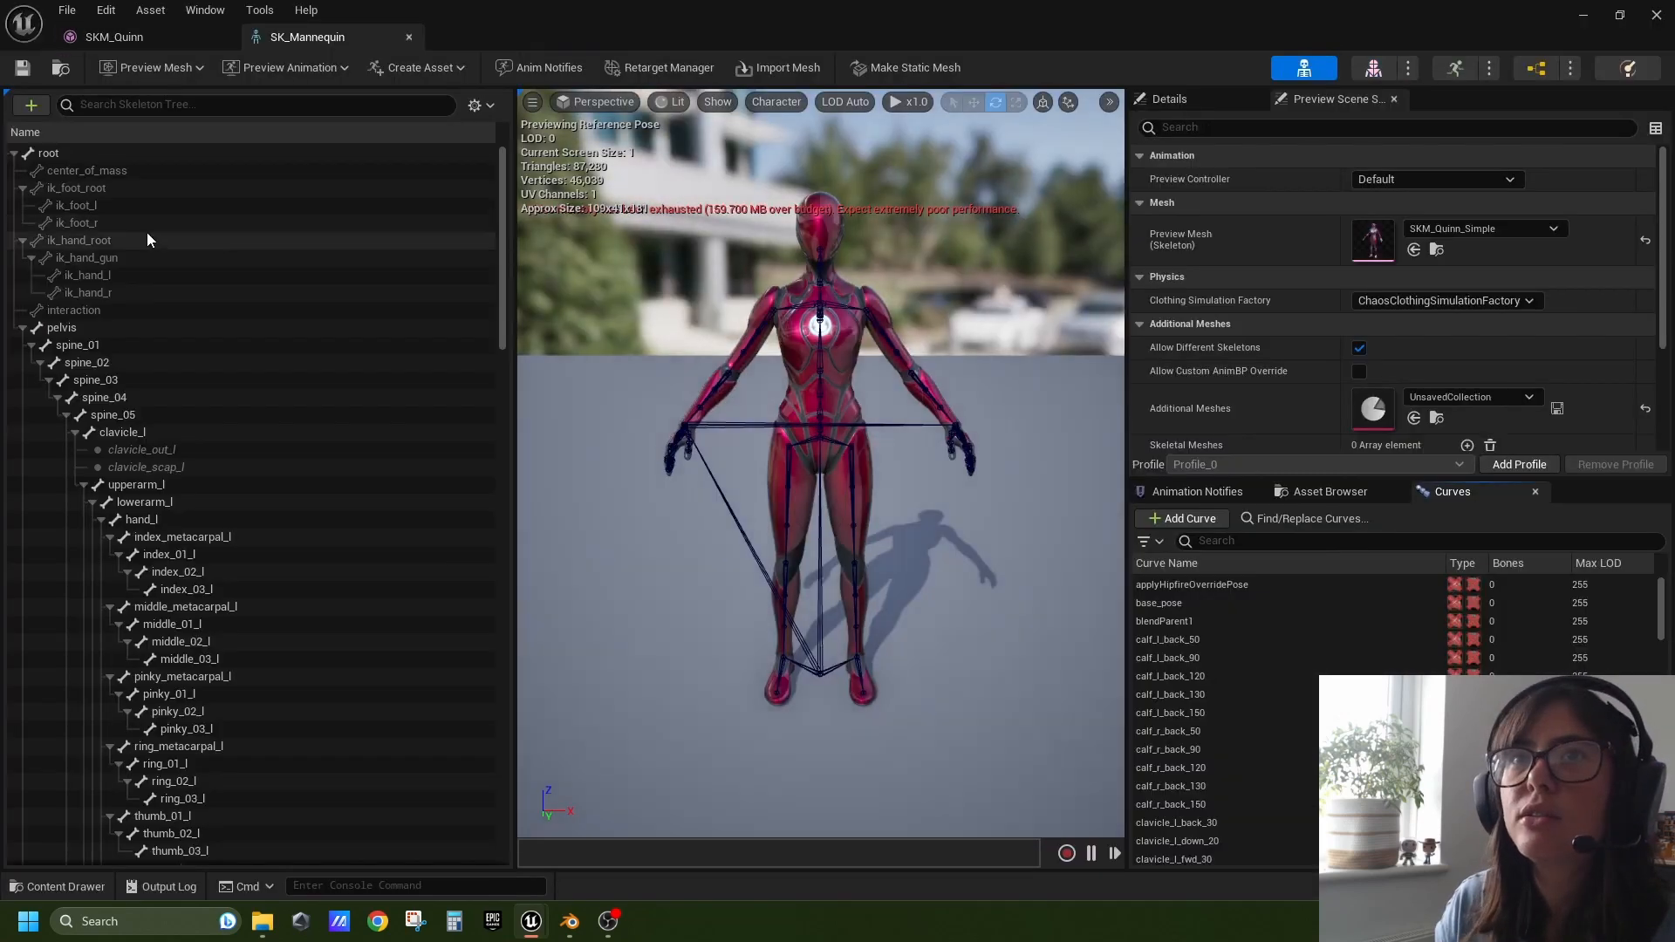
Scroll through the SK_Mannequin skeleton's bone hierarchy
scroll("down", 3)
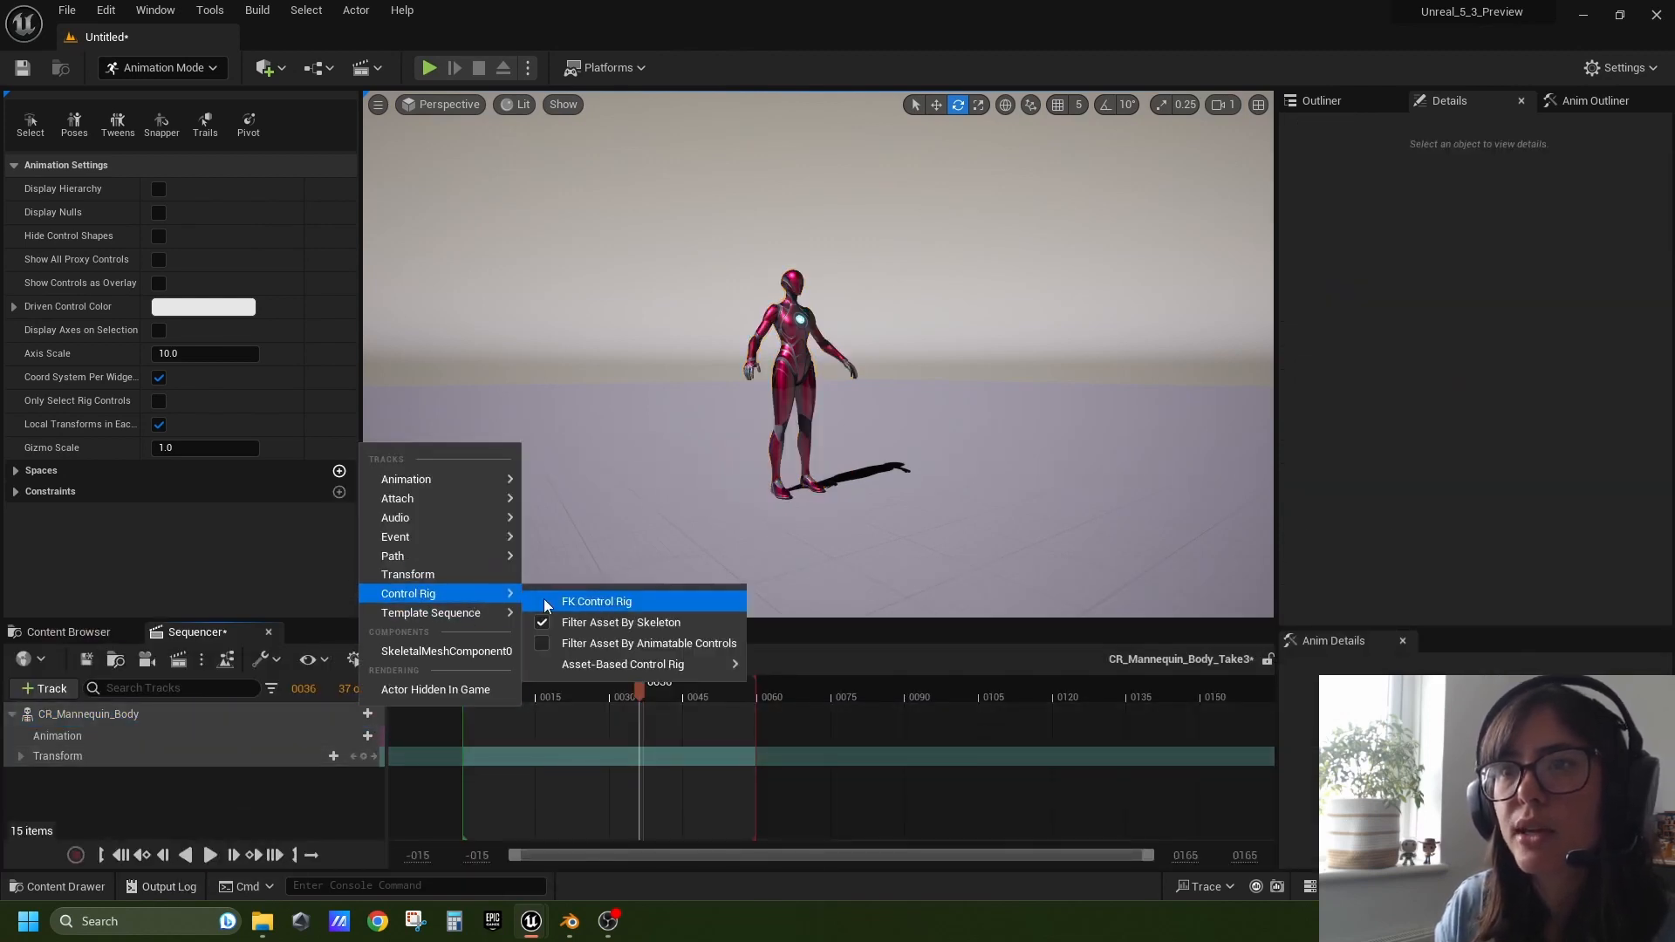
left_click(596, 601)
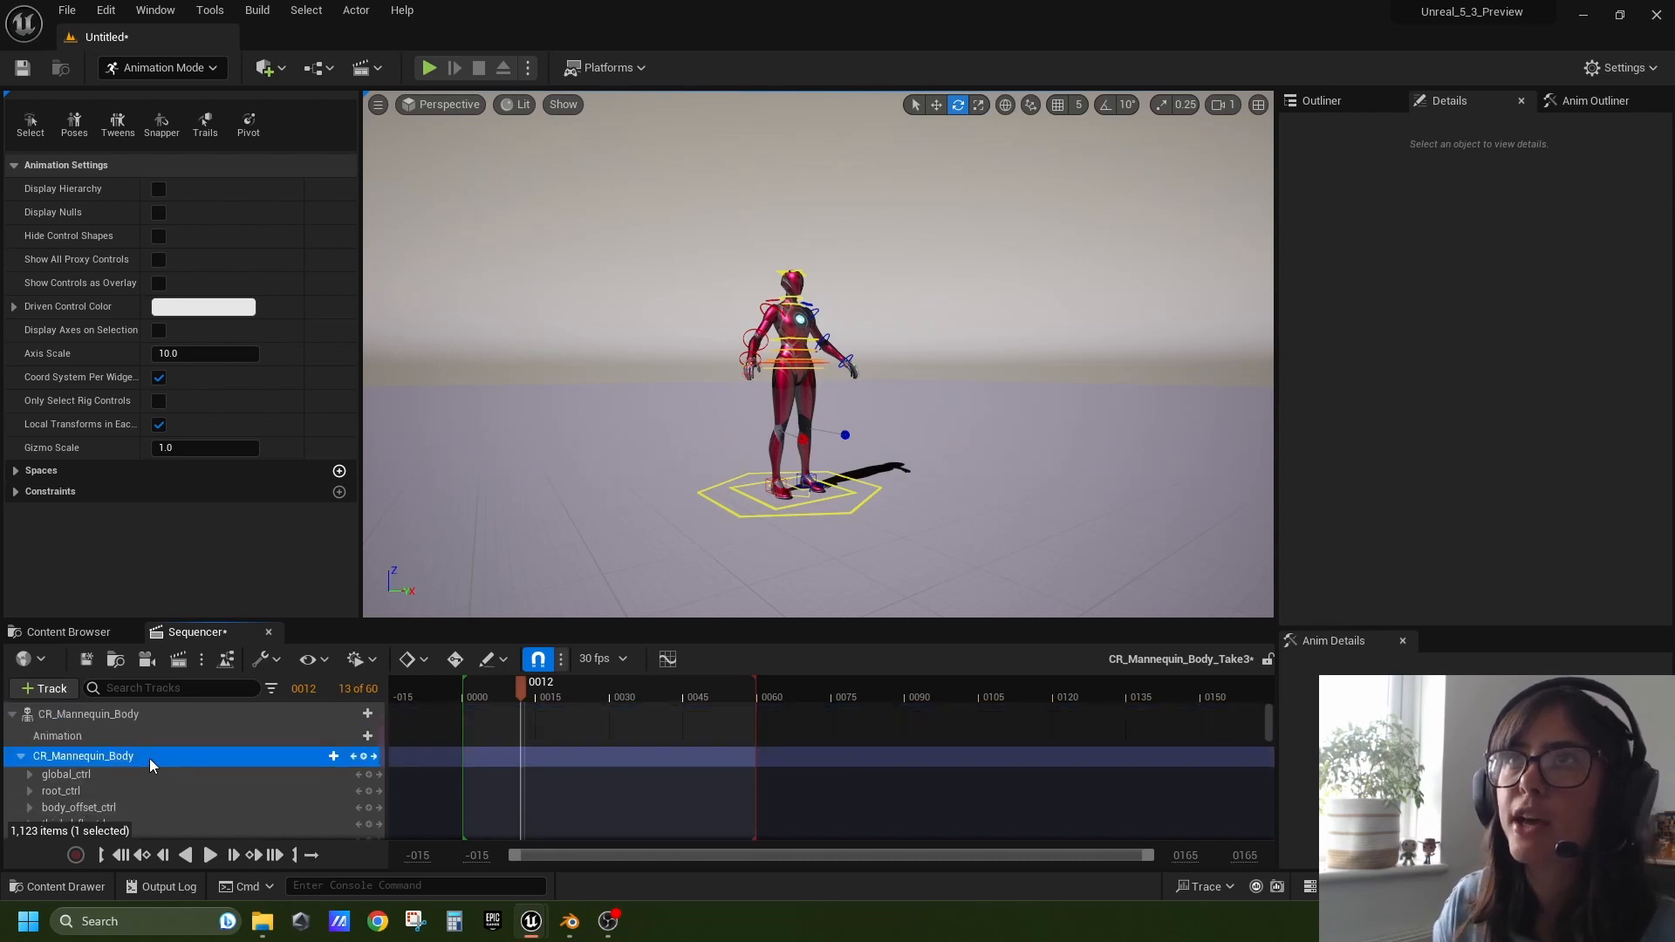
mouse_move(211, 760)
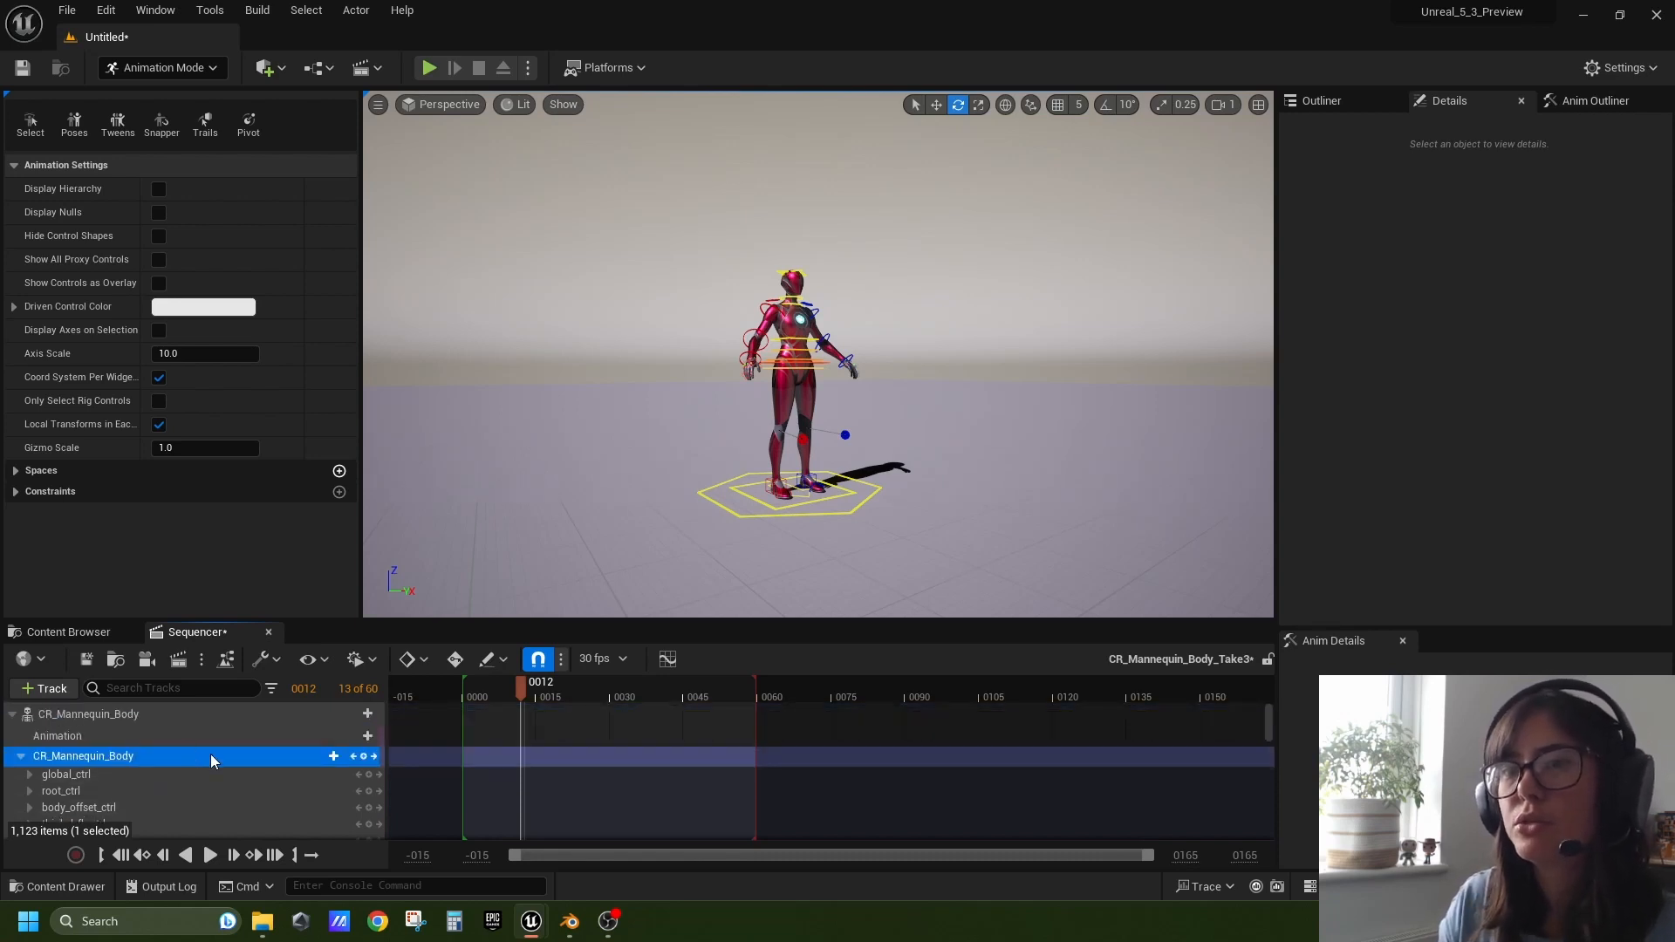
left_click(67, 774)
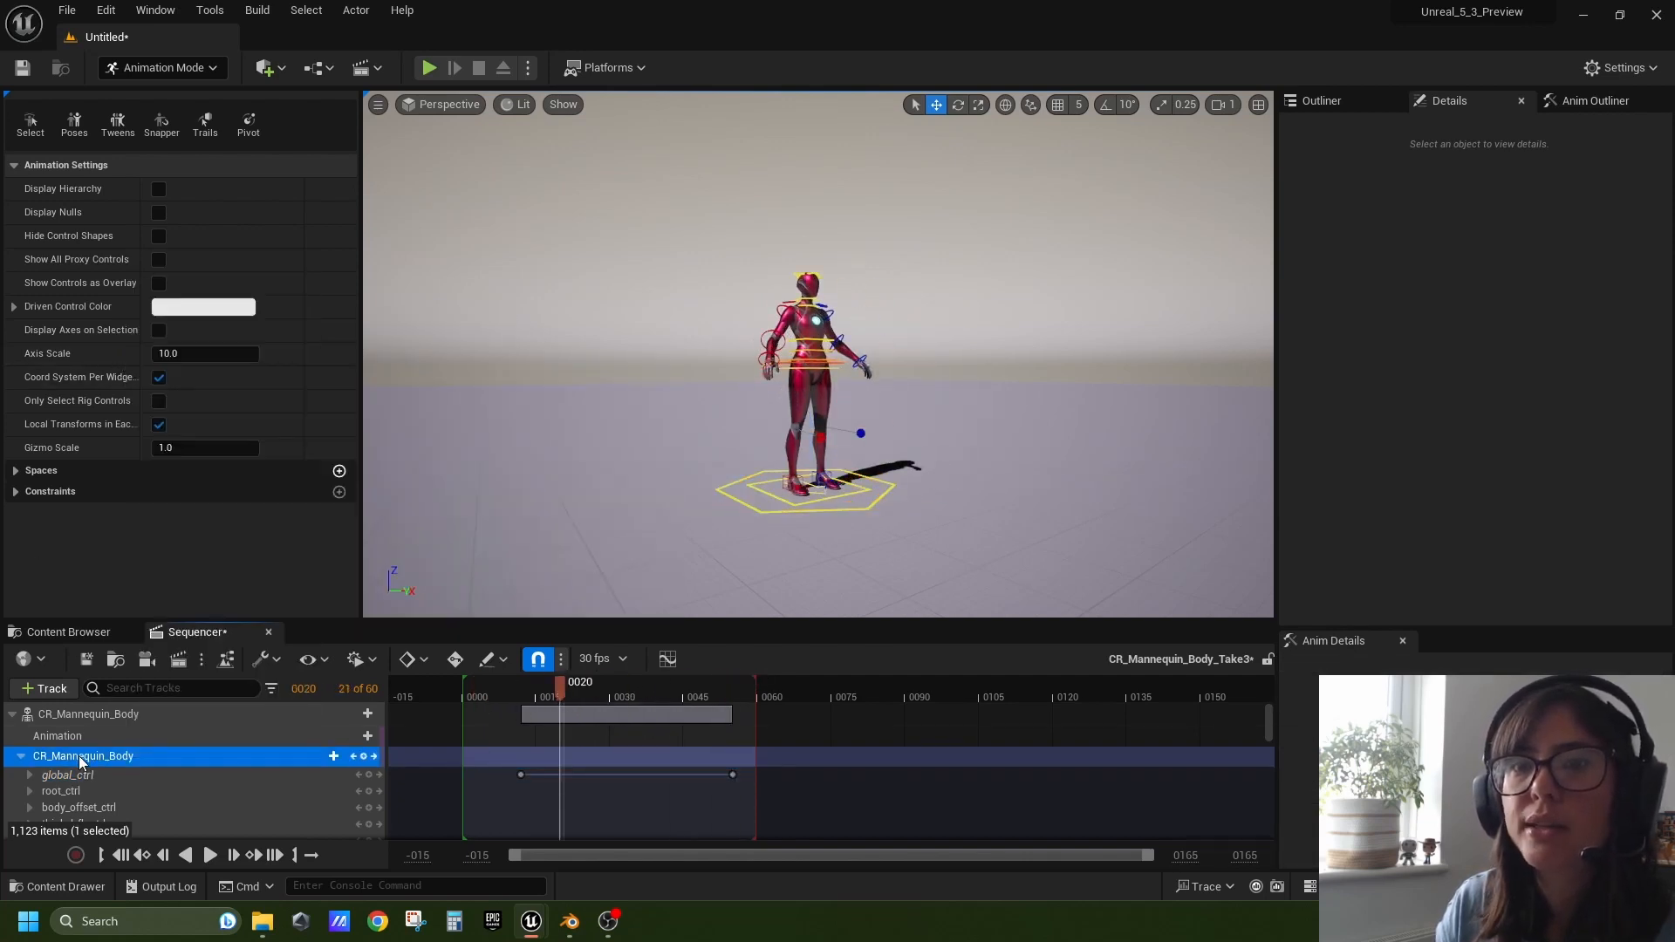
mouse_move(101, 713)
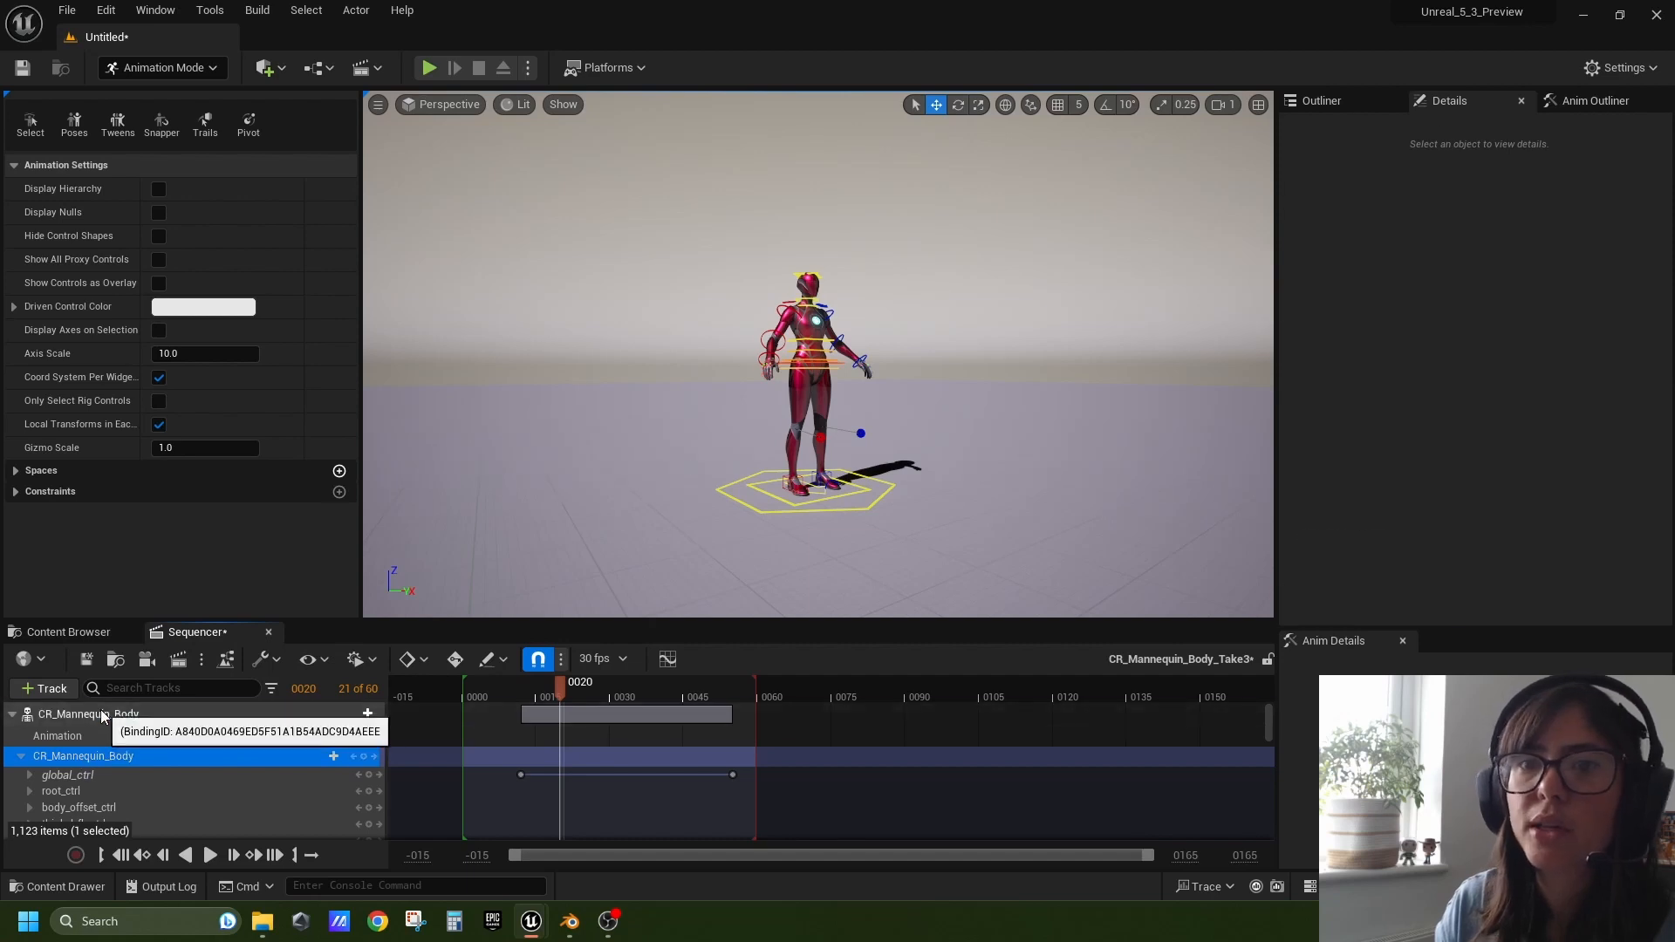
left_click(89, 714)
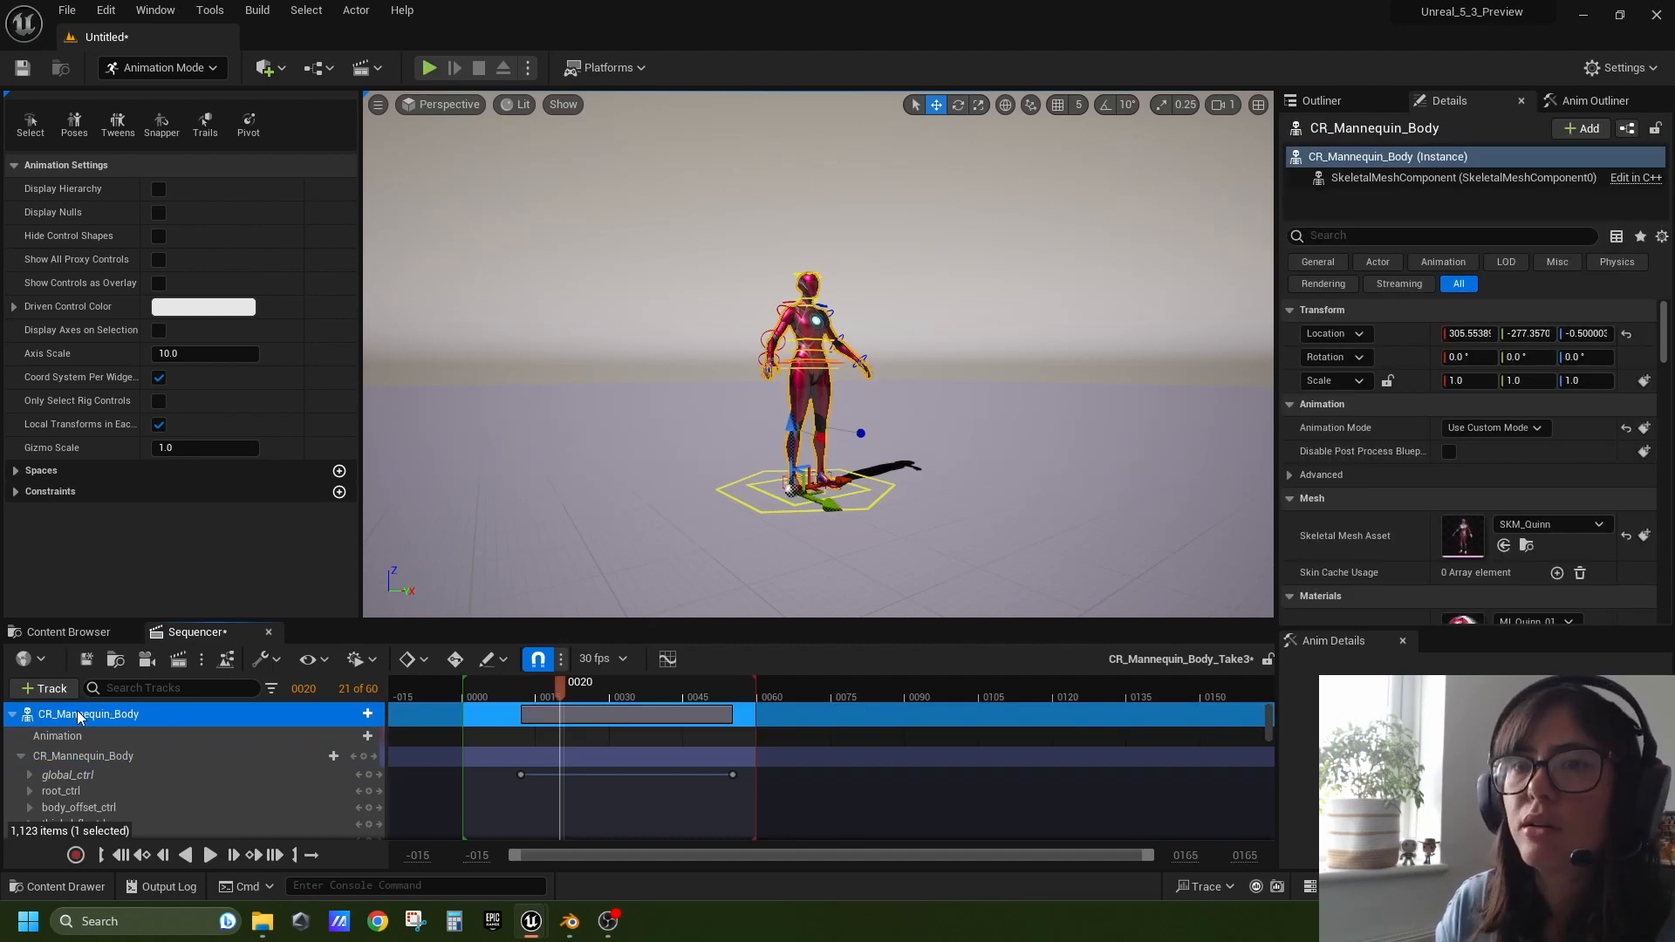
left_click(11, 714)
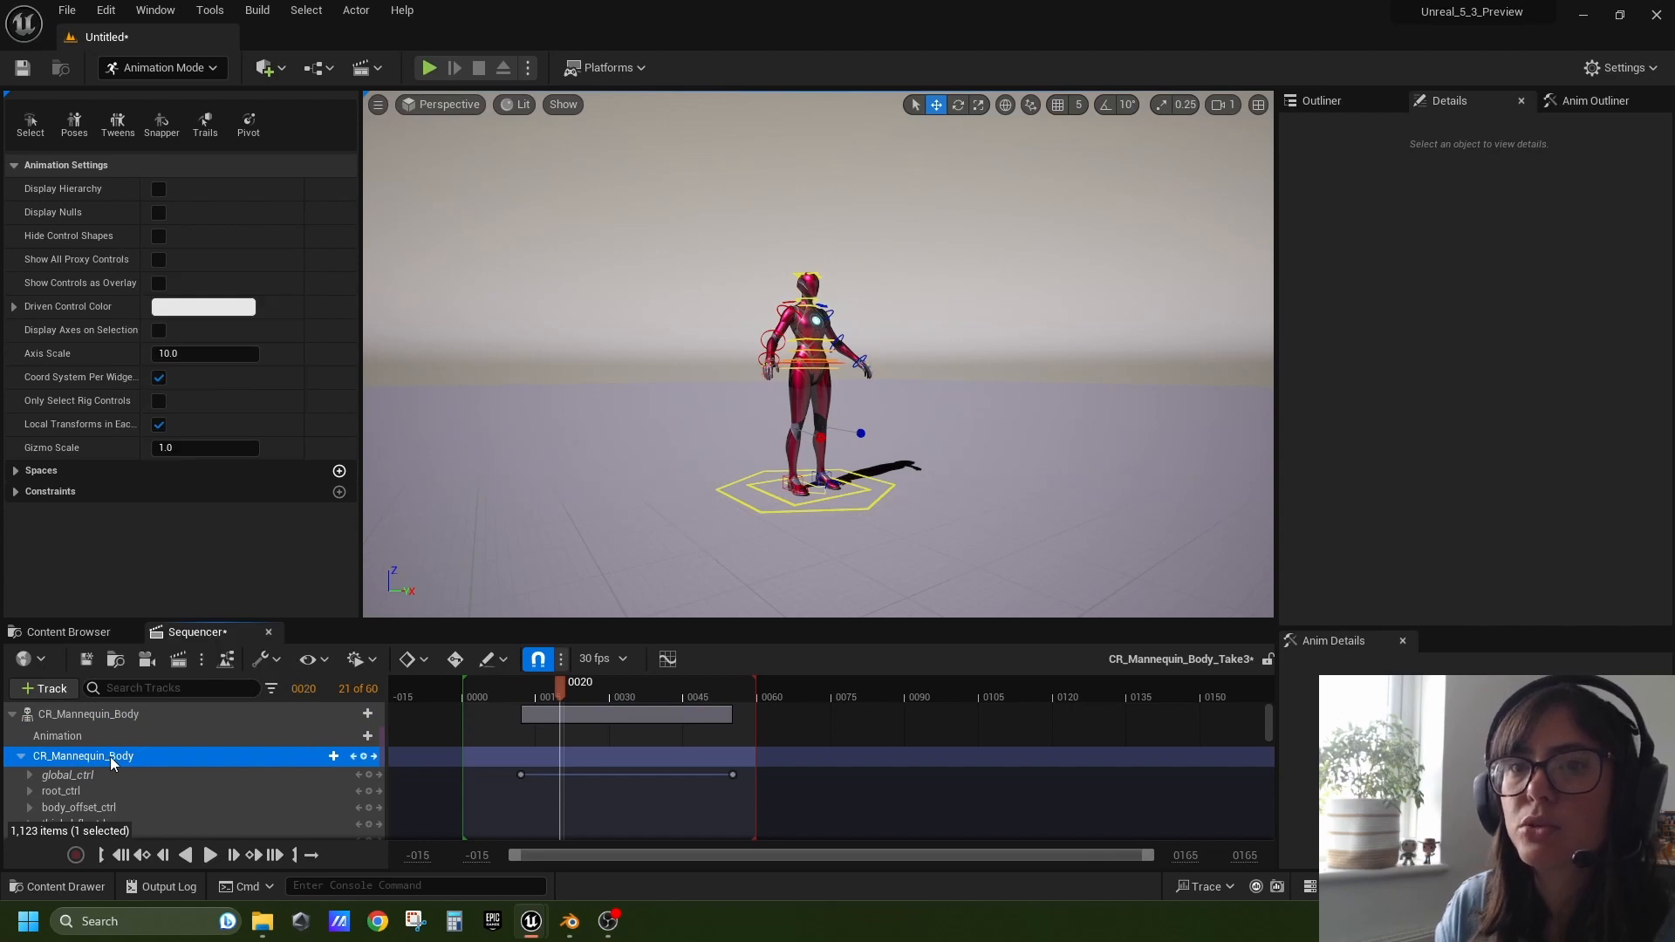
Export the mannequin's Control Rig animation as 'controlrig' FBX to the Desktop
right_click(84, 756)
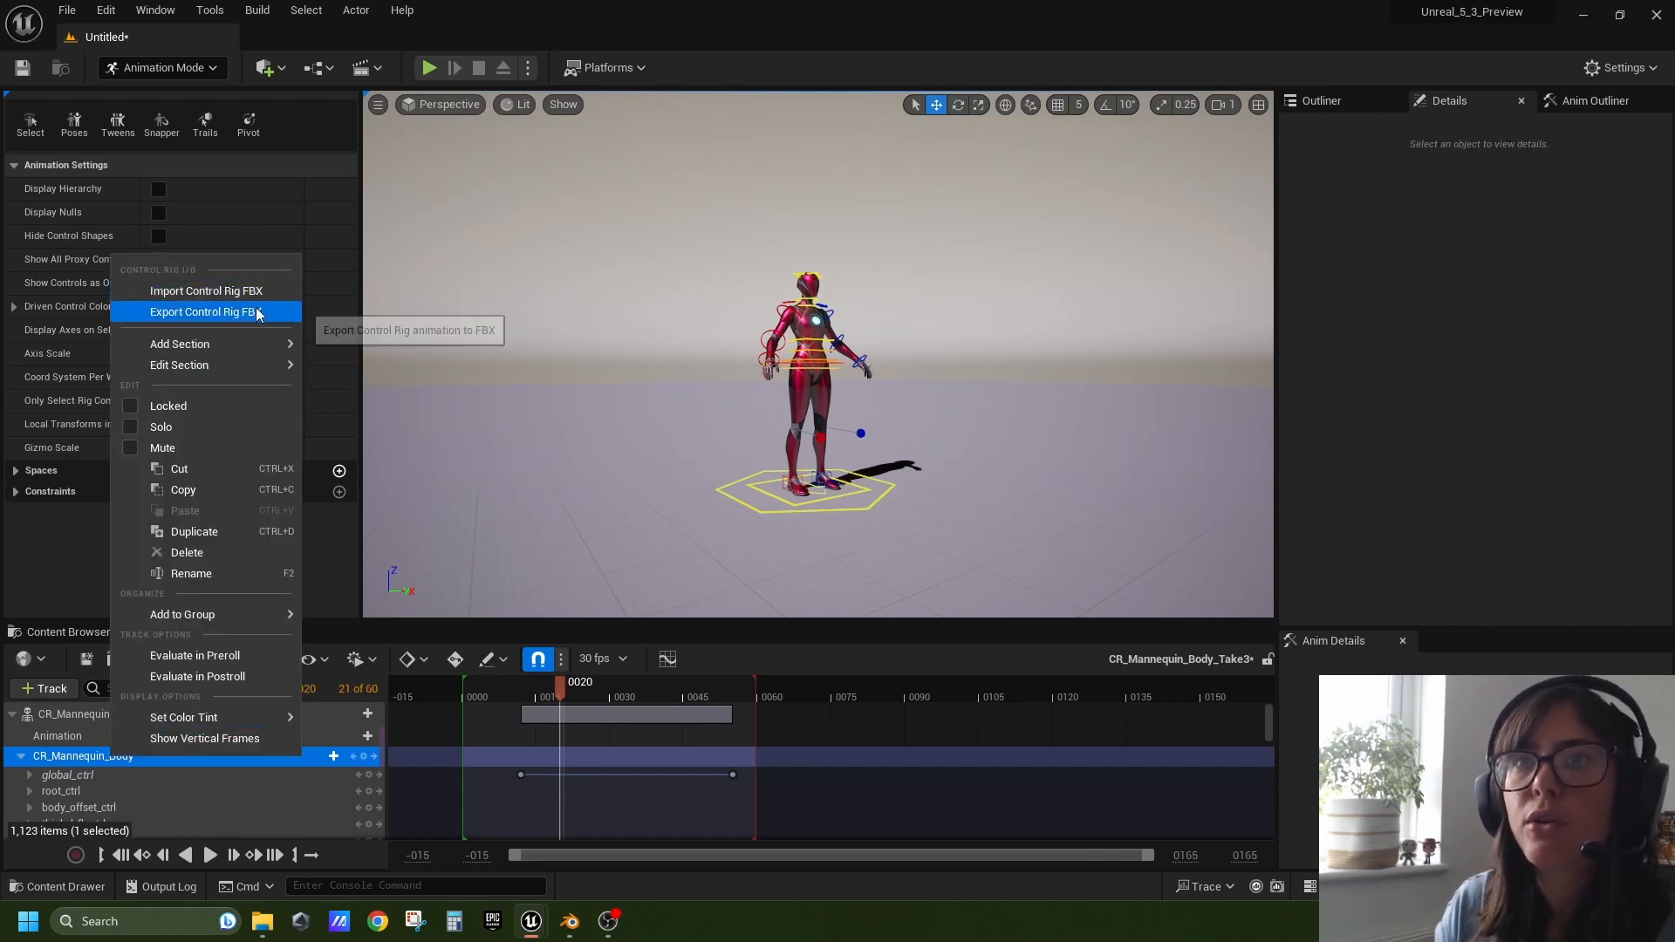
left_click(205, 312)
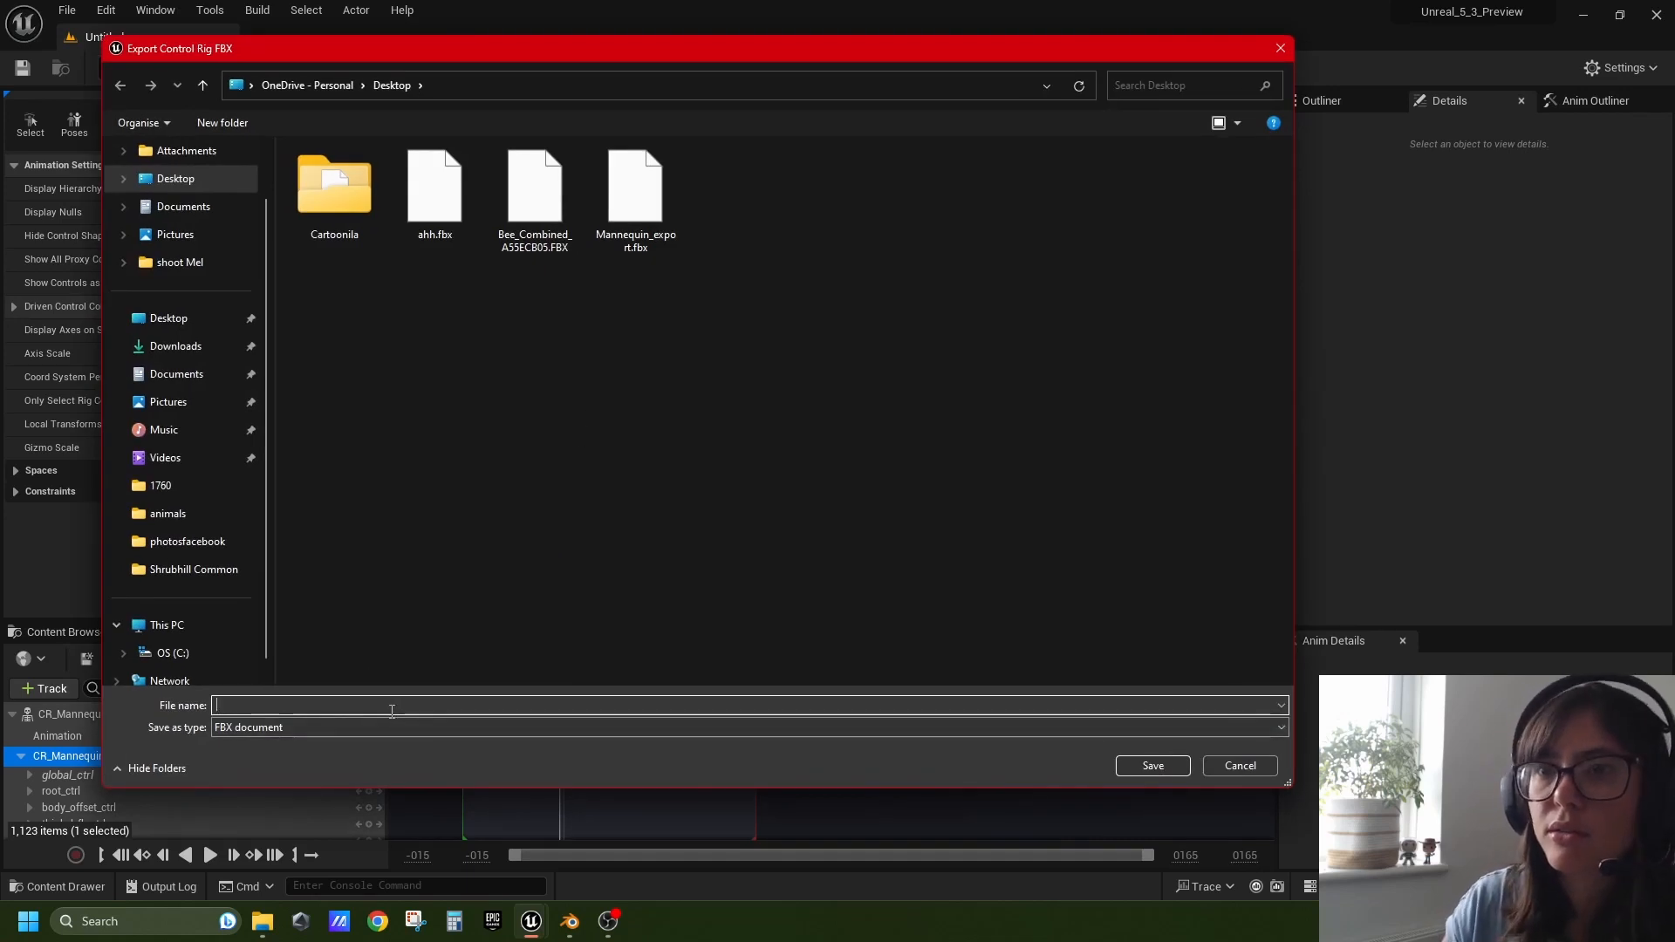
type("controlrigfbx")
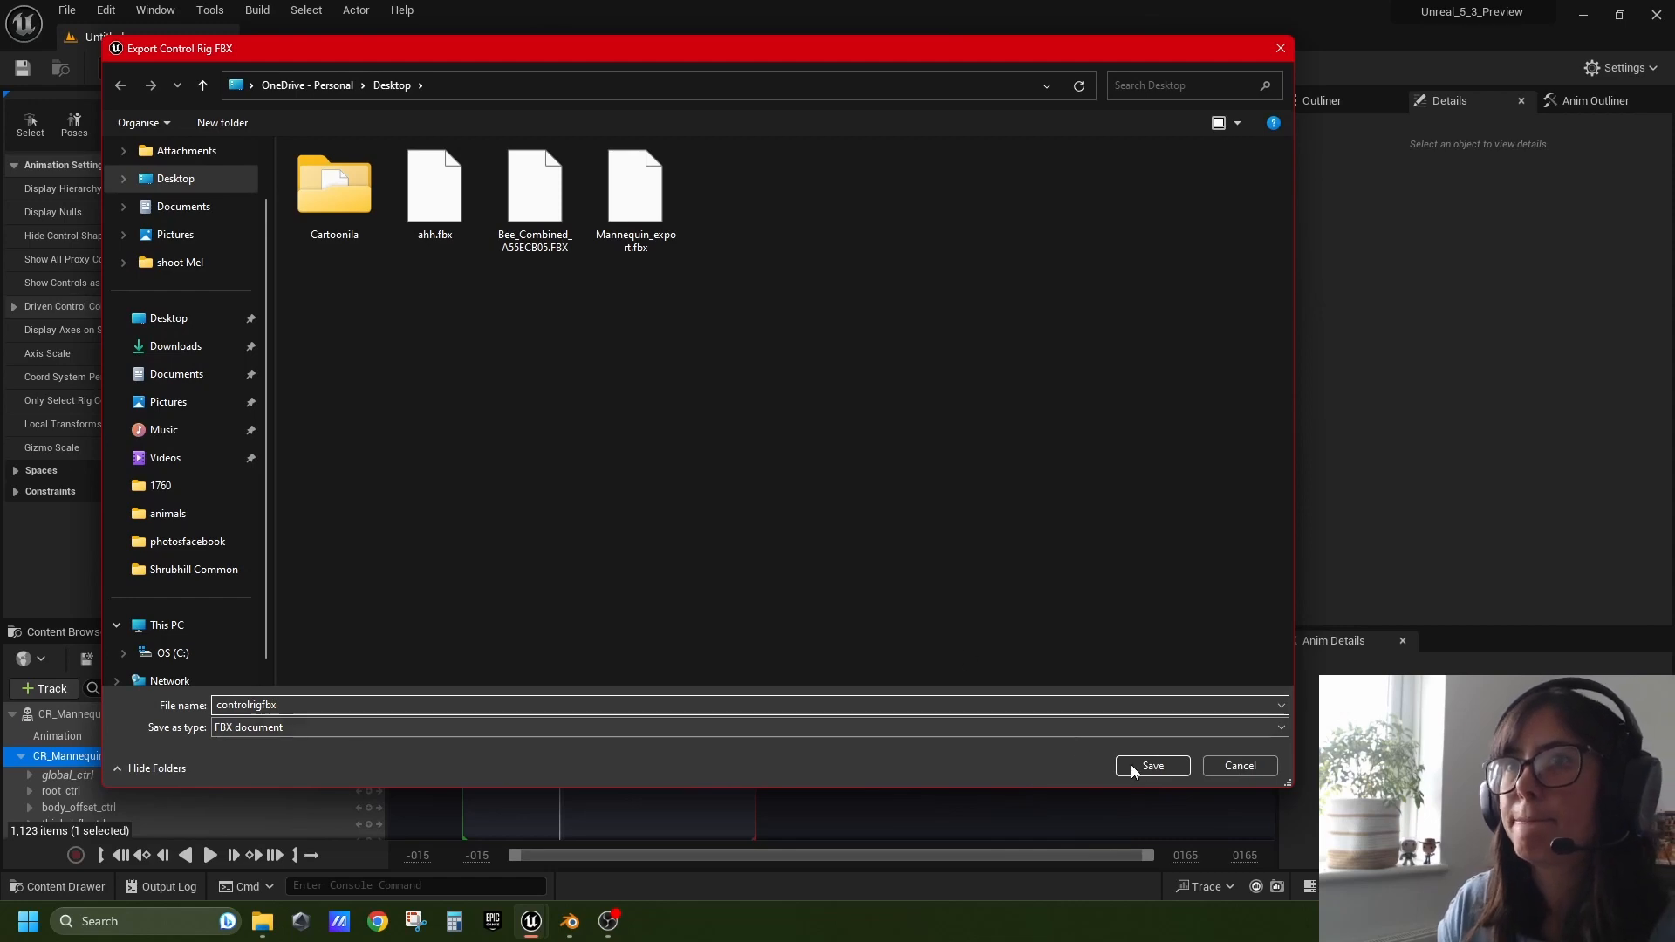
left_click(1152, 765)
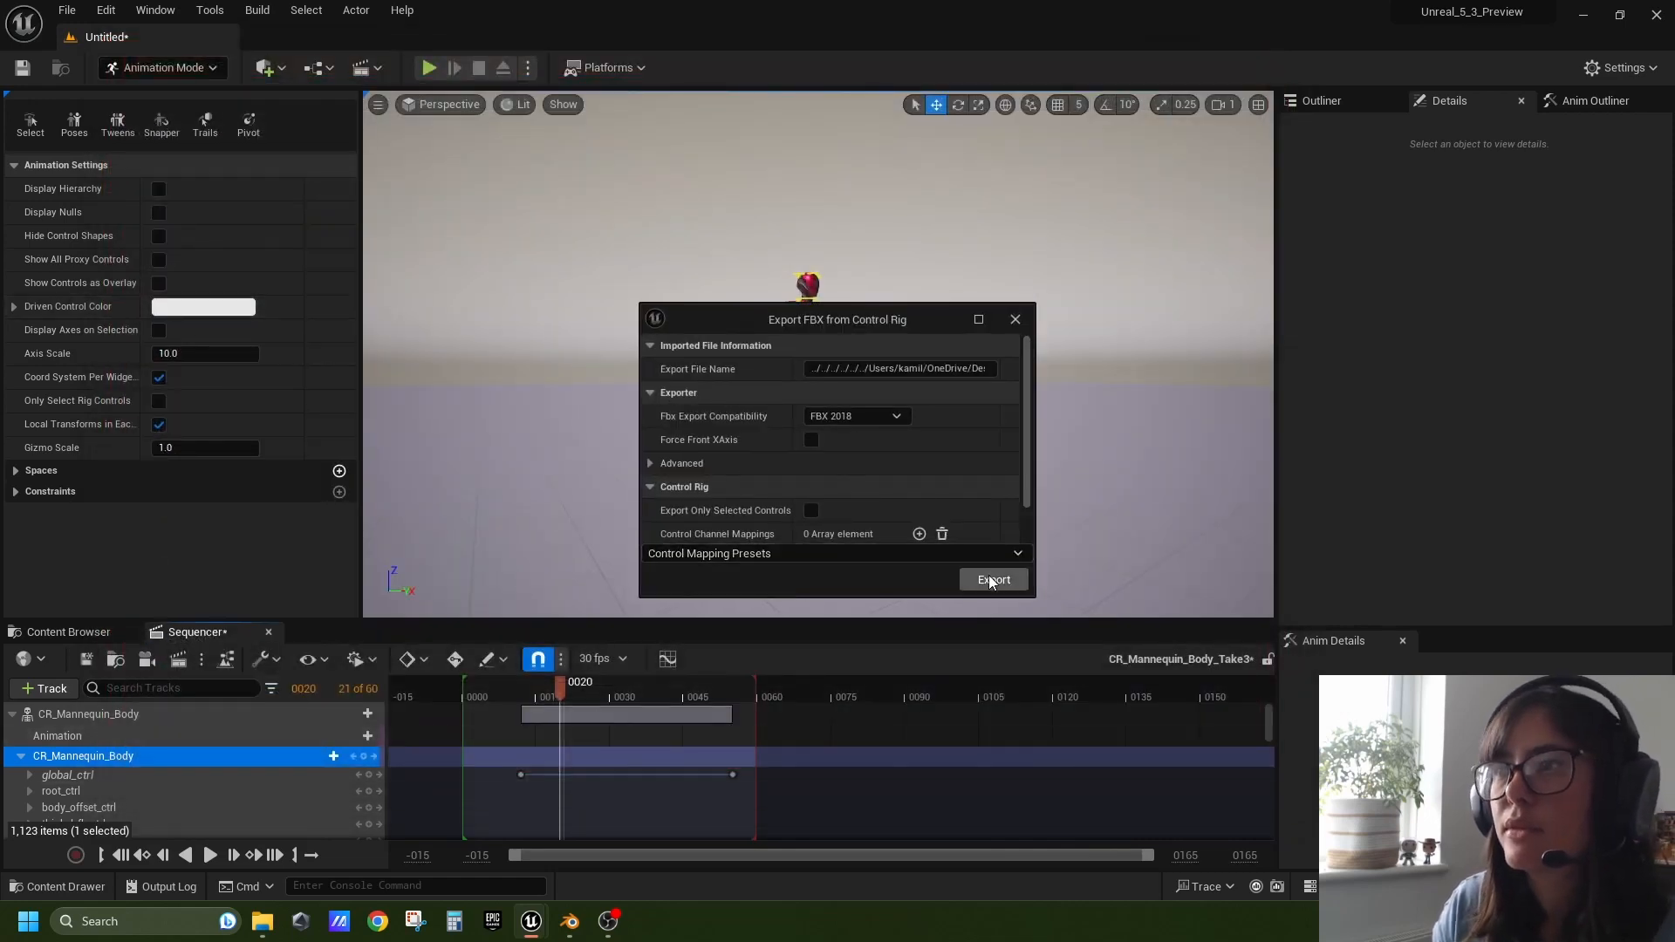
left_click(993, 580)
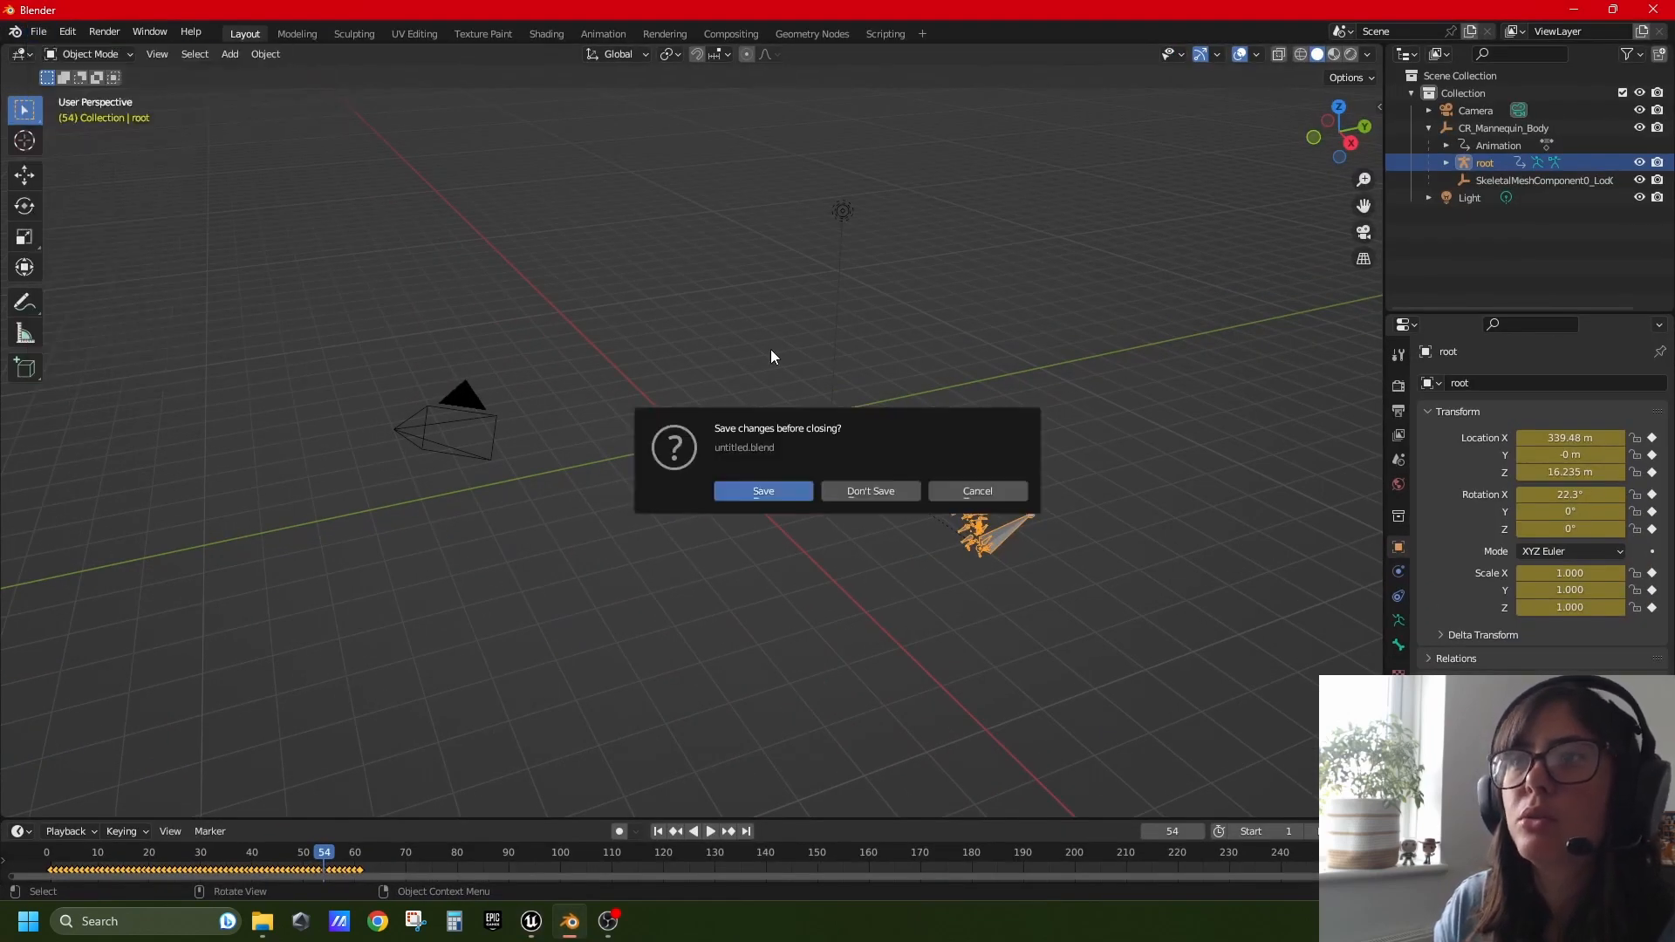
Discard Blender's current scene unsaved and import the controlrig FBX into a fresh file
left_click(870, 491)
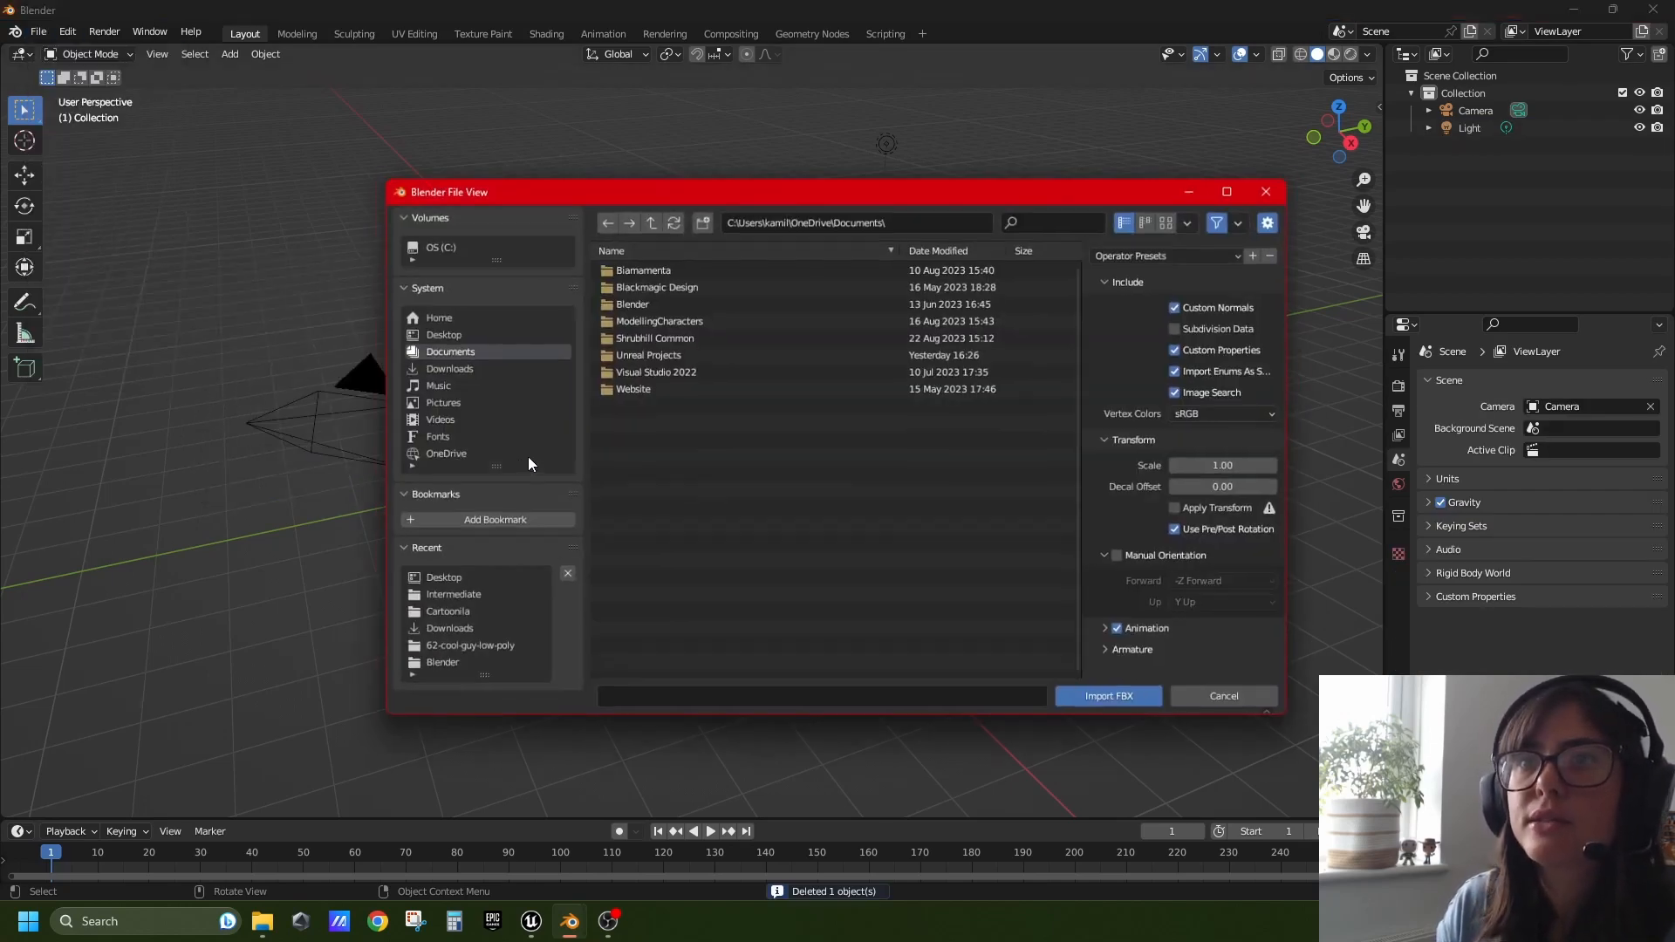
left_click(443, 334)
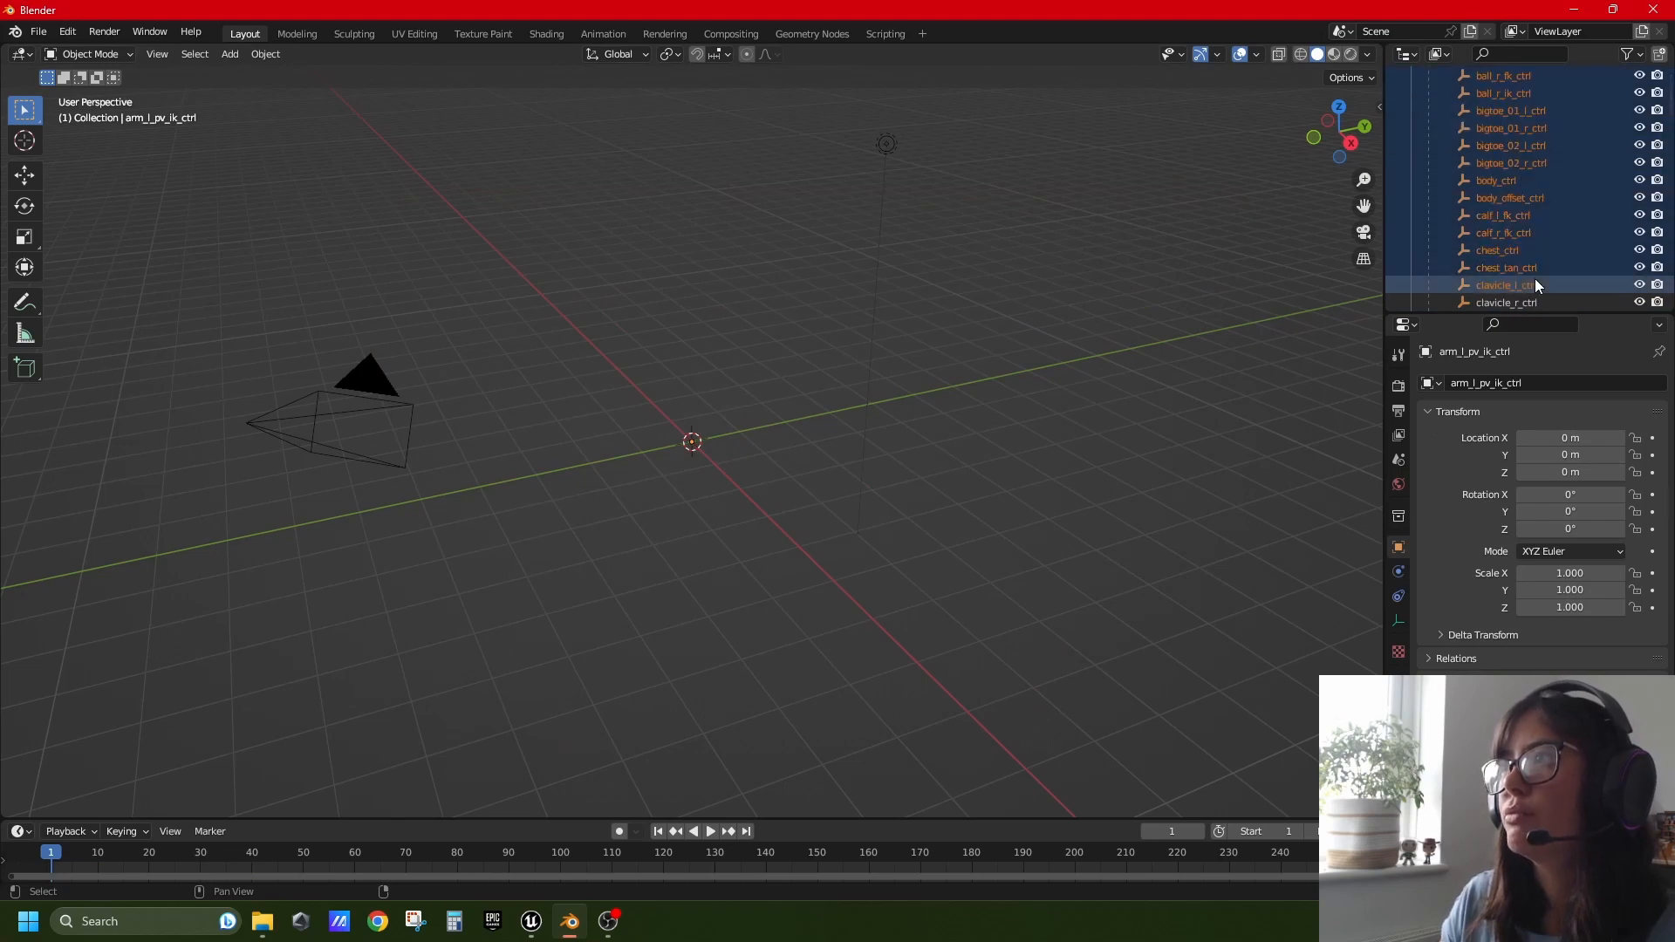
Select global_ctrl and scrub around frame 41 to see its Location X keys change
scroll("down", 3)
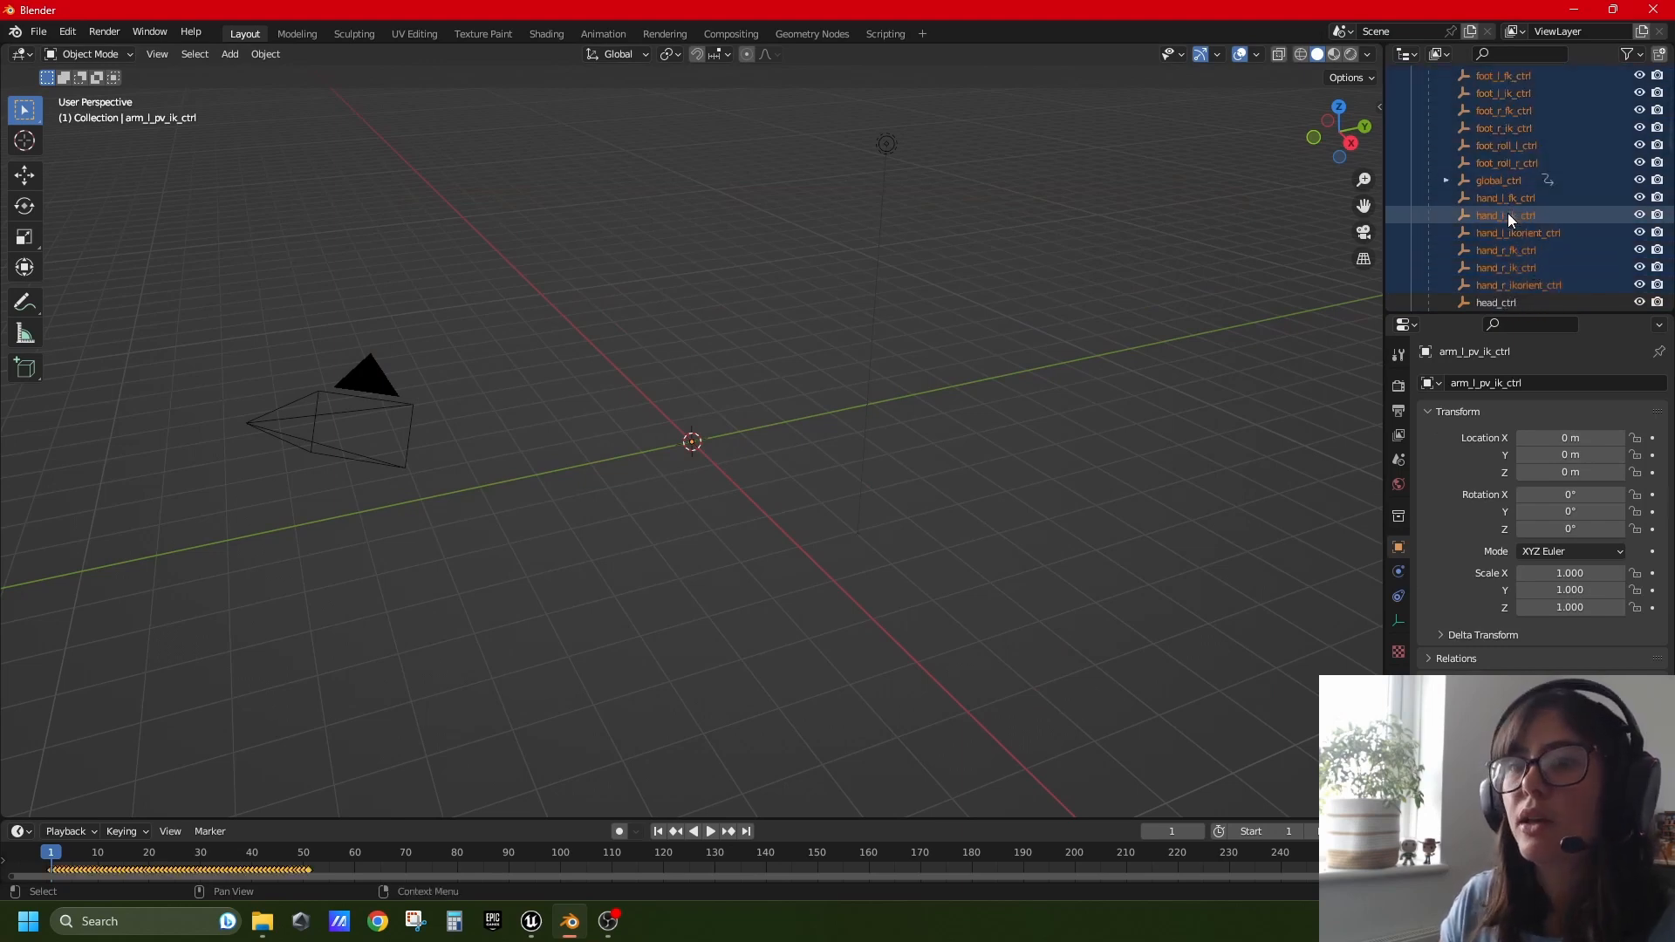
left_click(1499, 180)
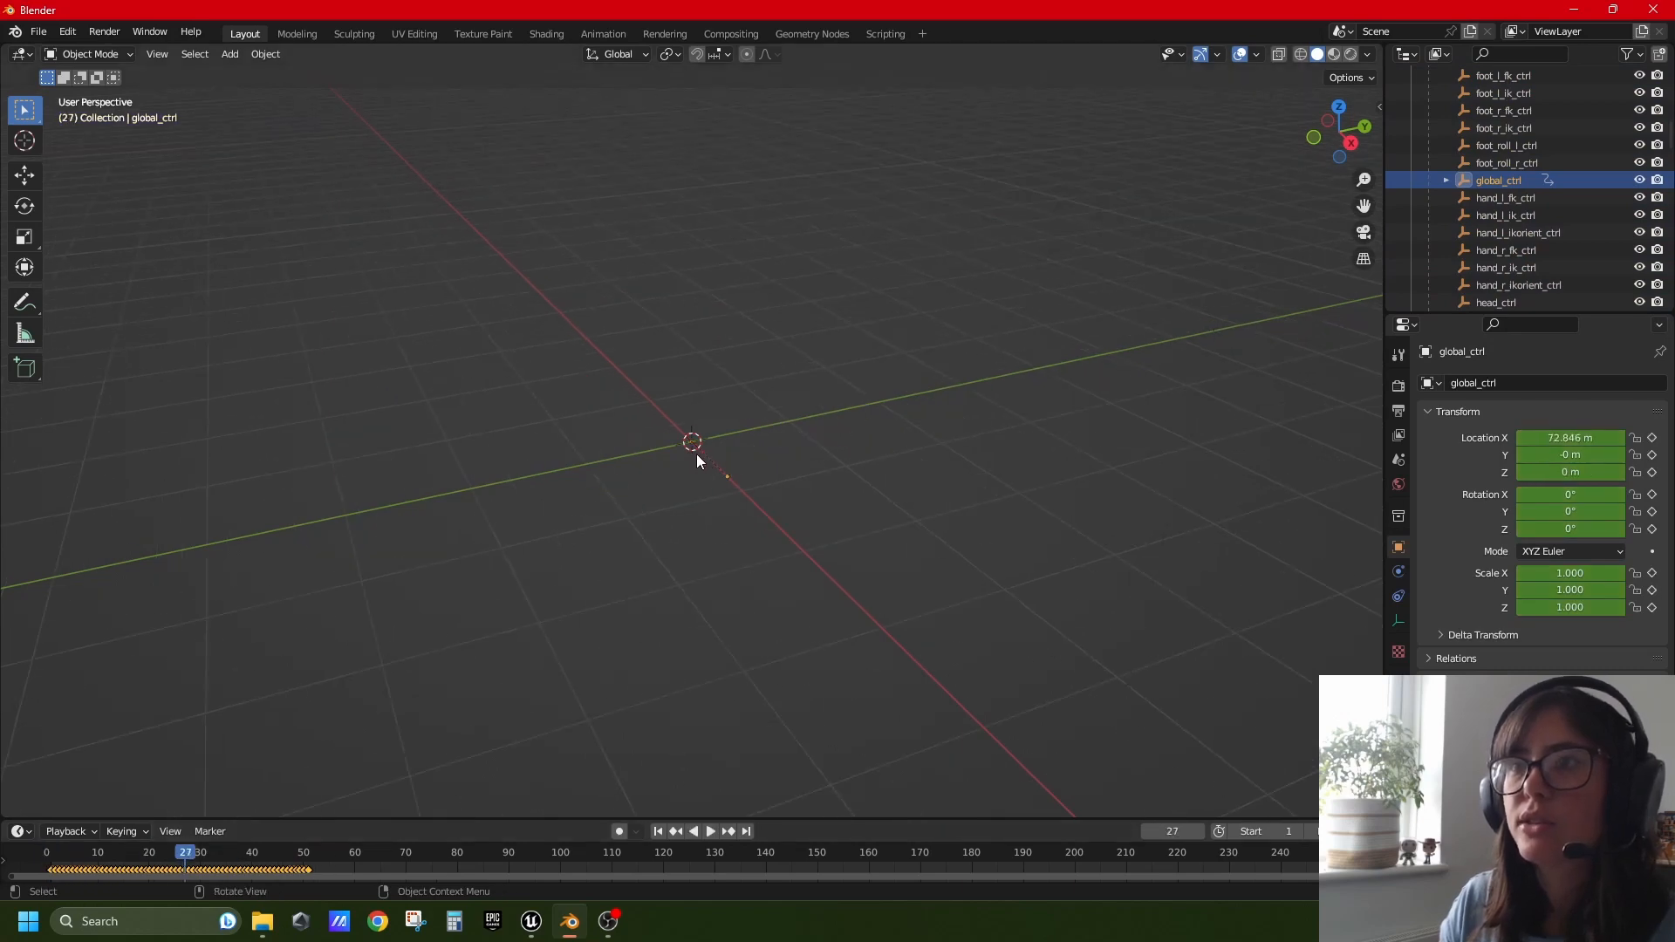
mouse_move(161, 804)
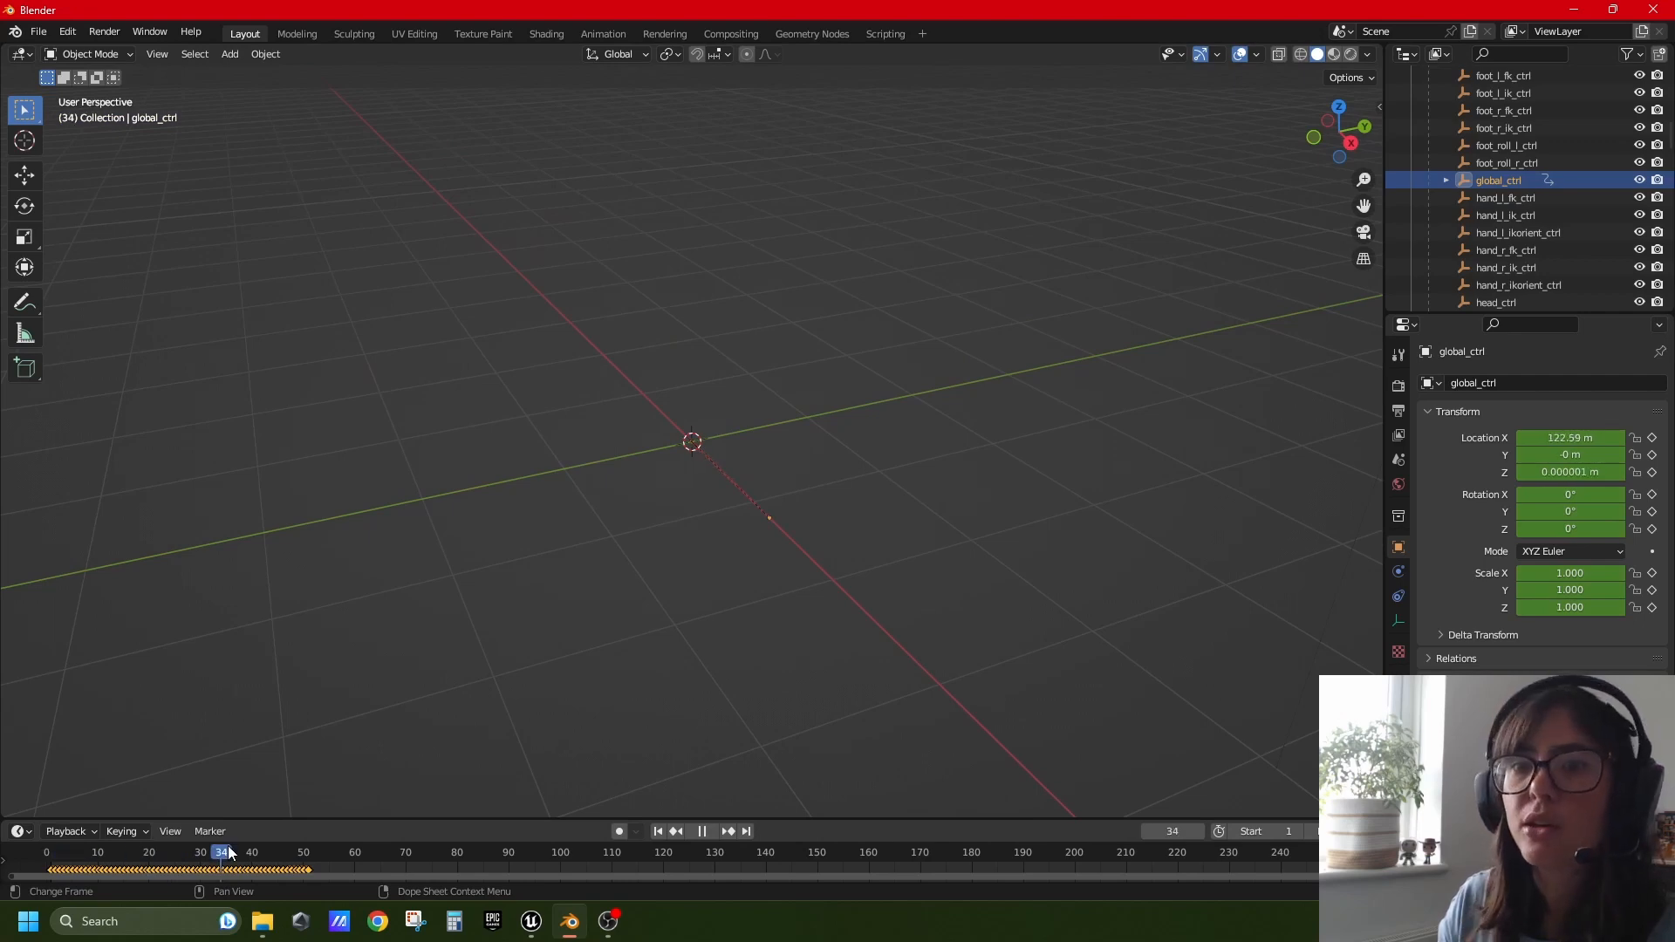
left_click(283, 851)
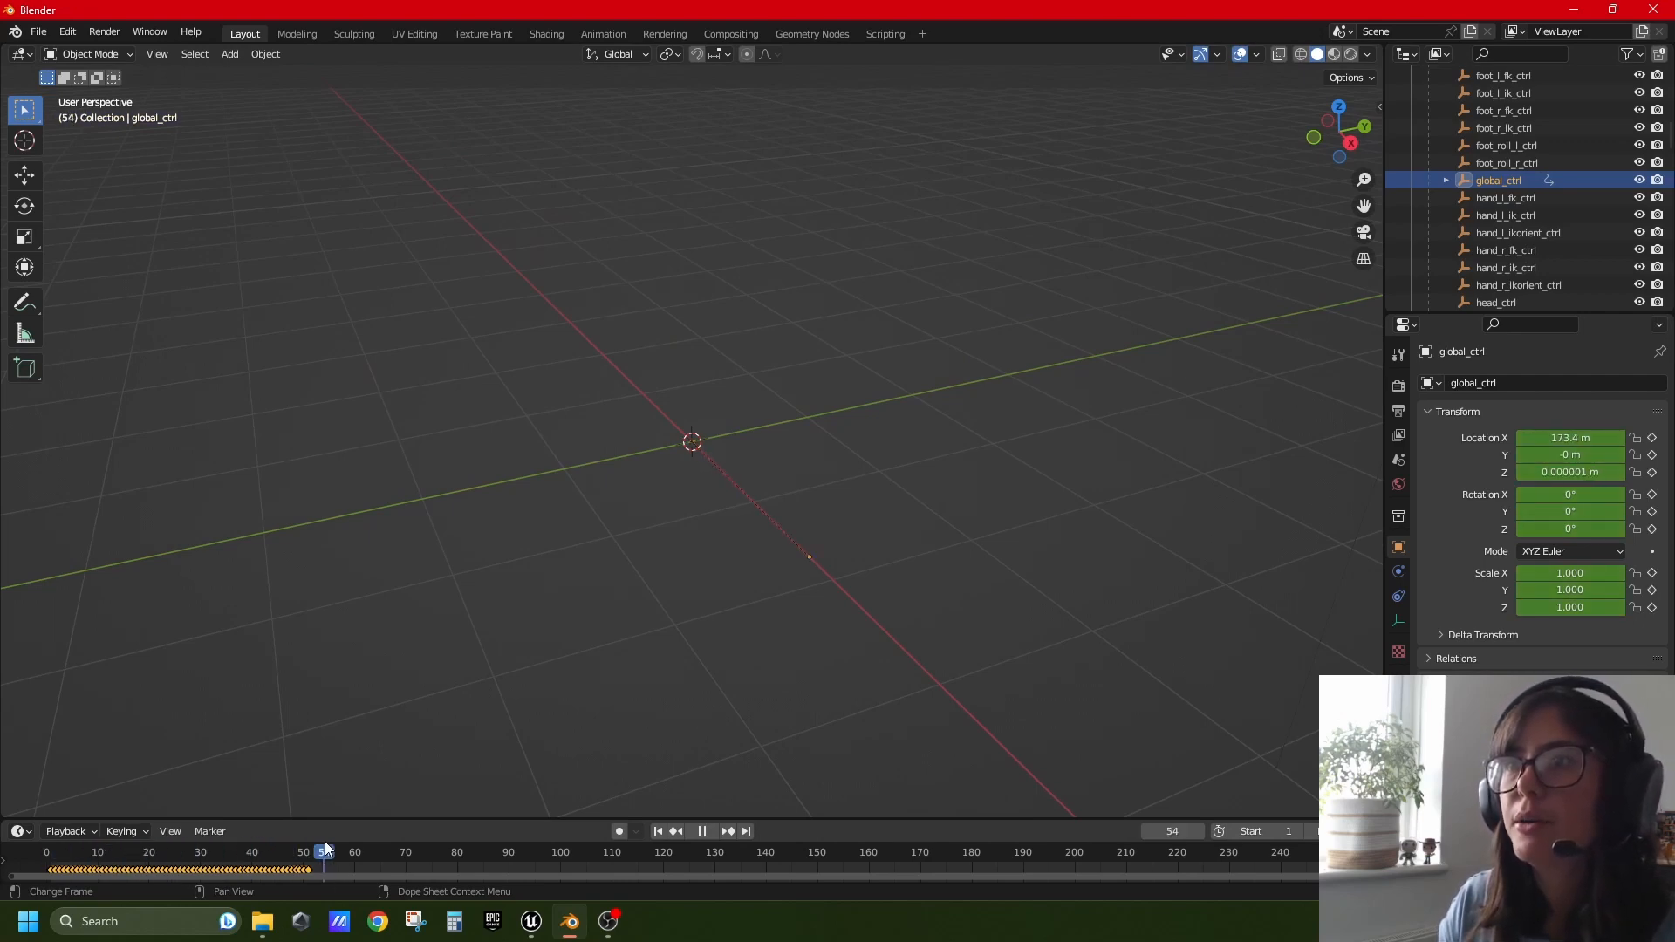
left_click(257, 852)
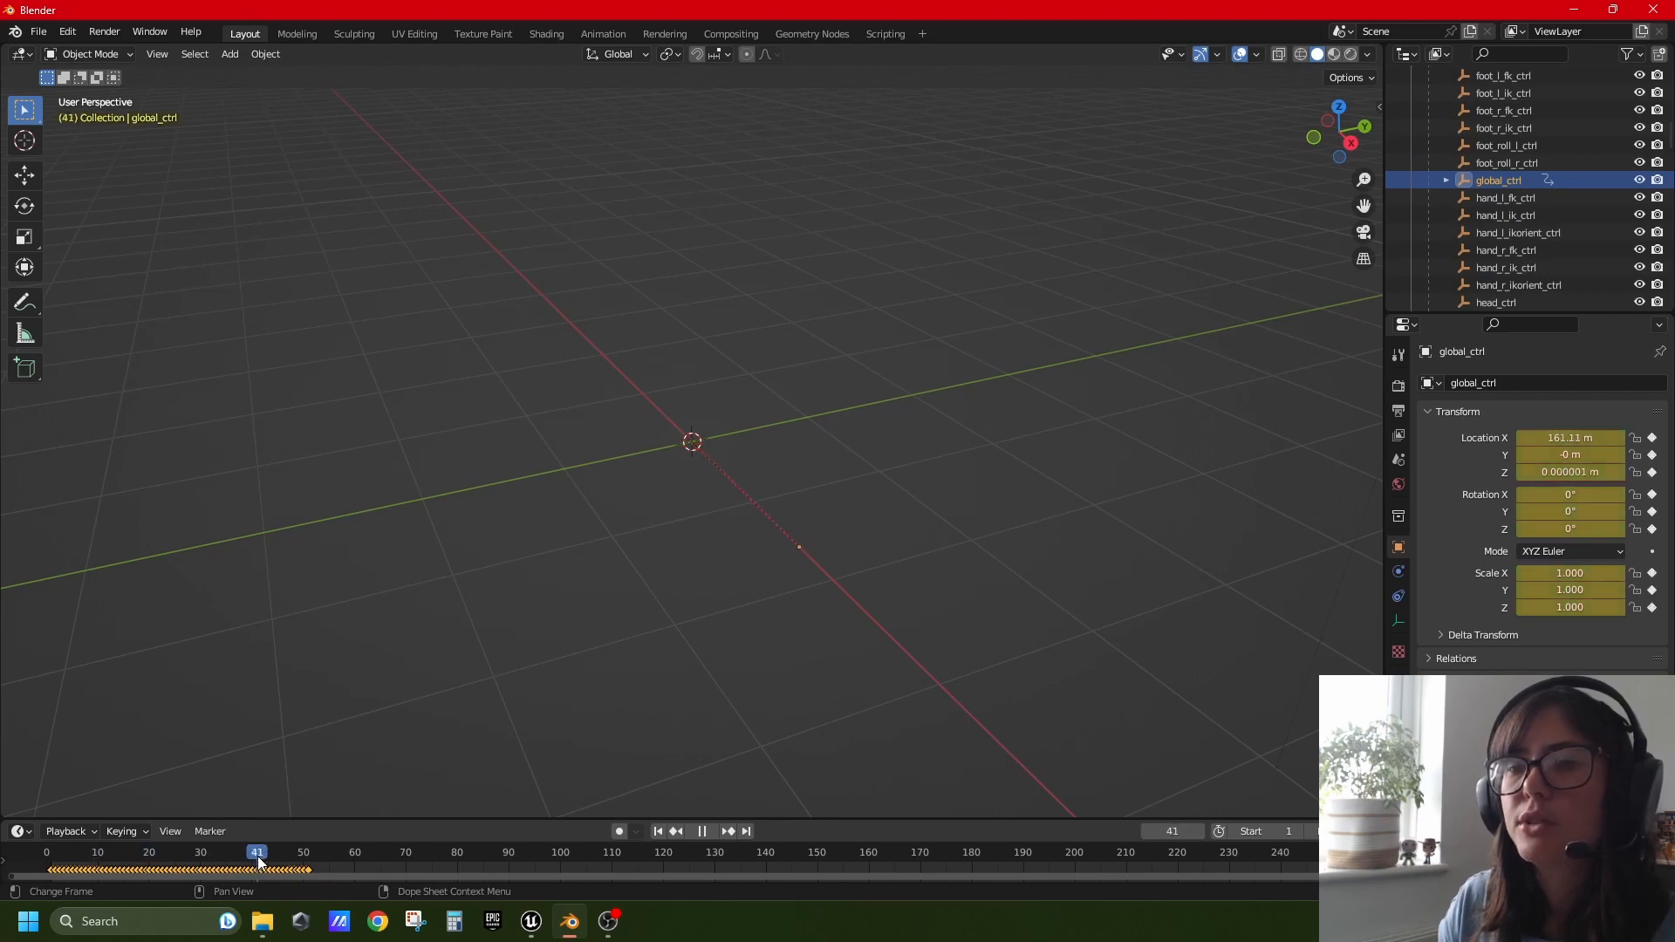
left_click_drag(257, 852, 159, 852)
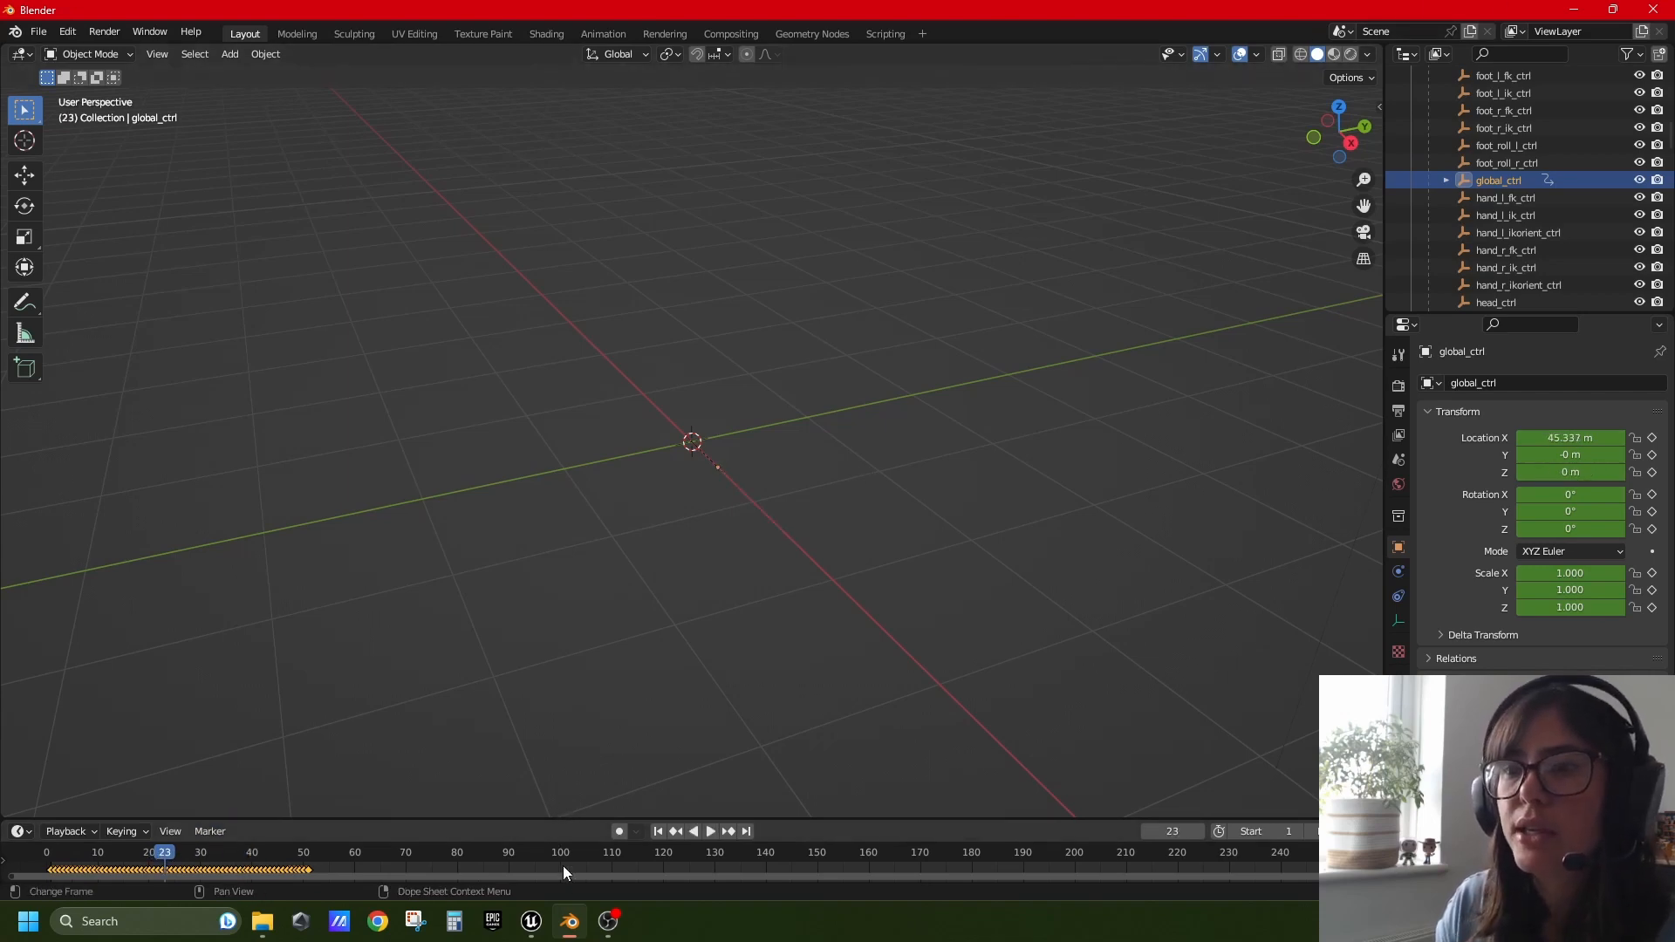
mouse_move(530, 919)
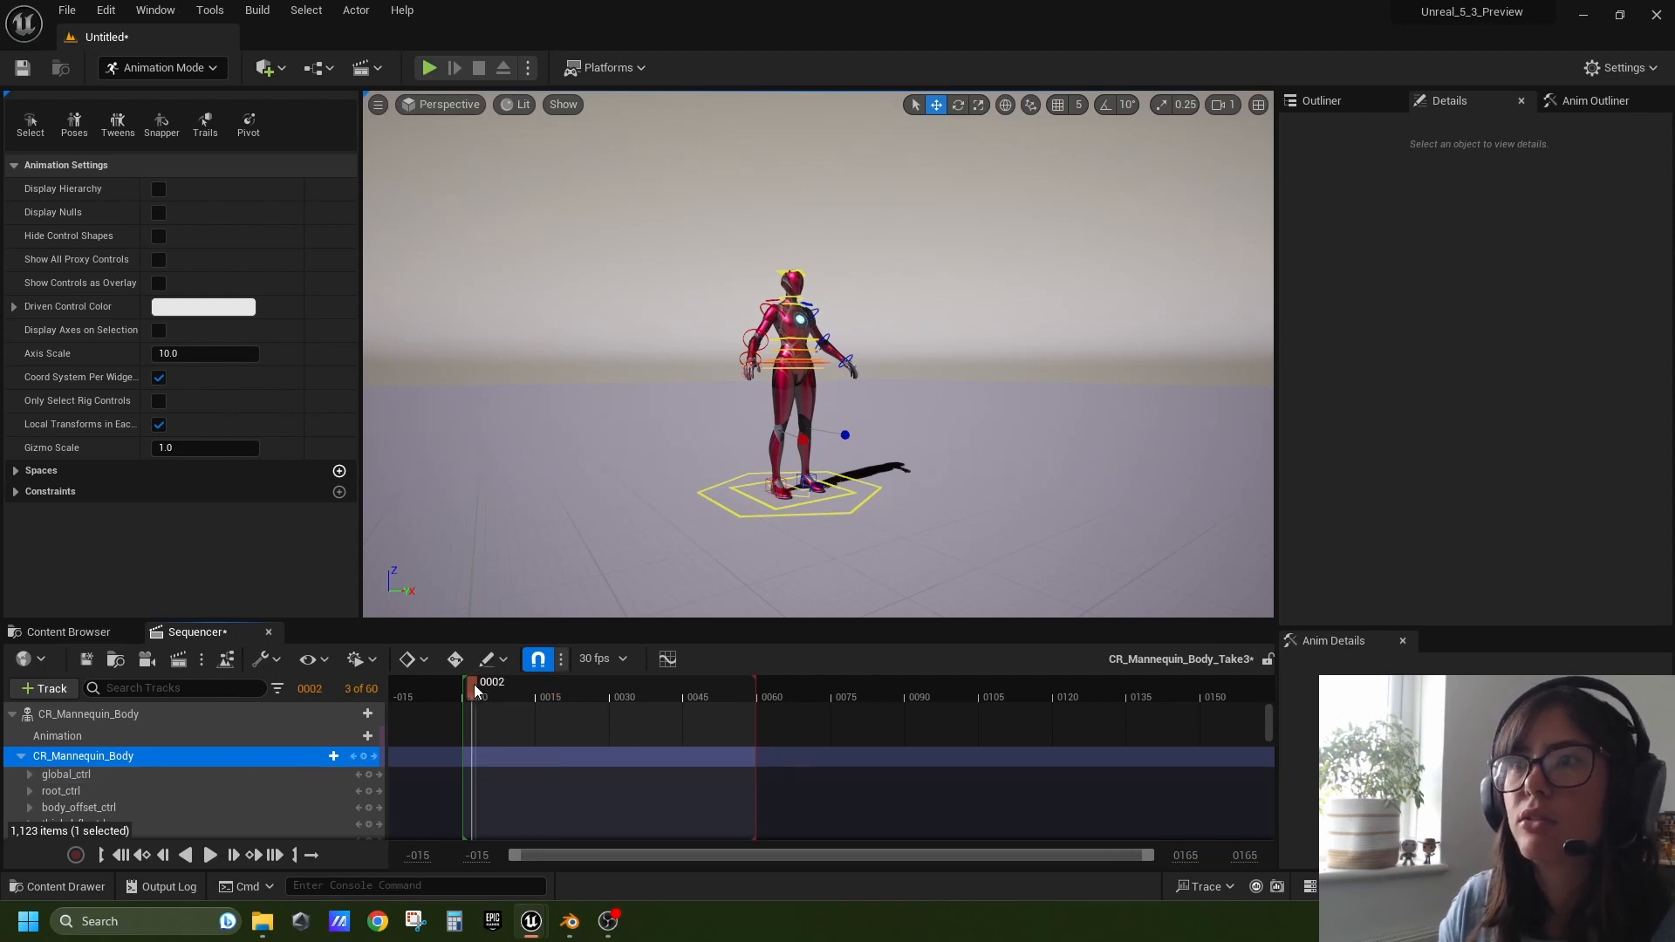
Import the controlrig FBX onto the mannequin's Control Rig track, keying frames 0–60
right_click(82, 755)
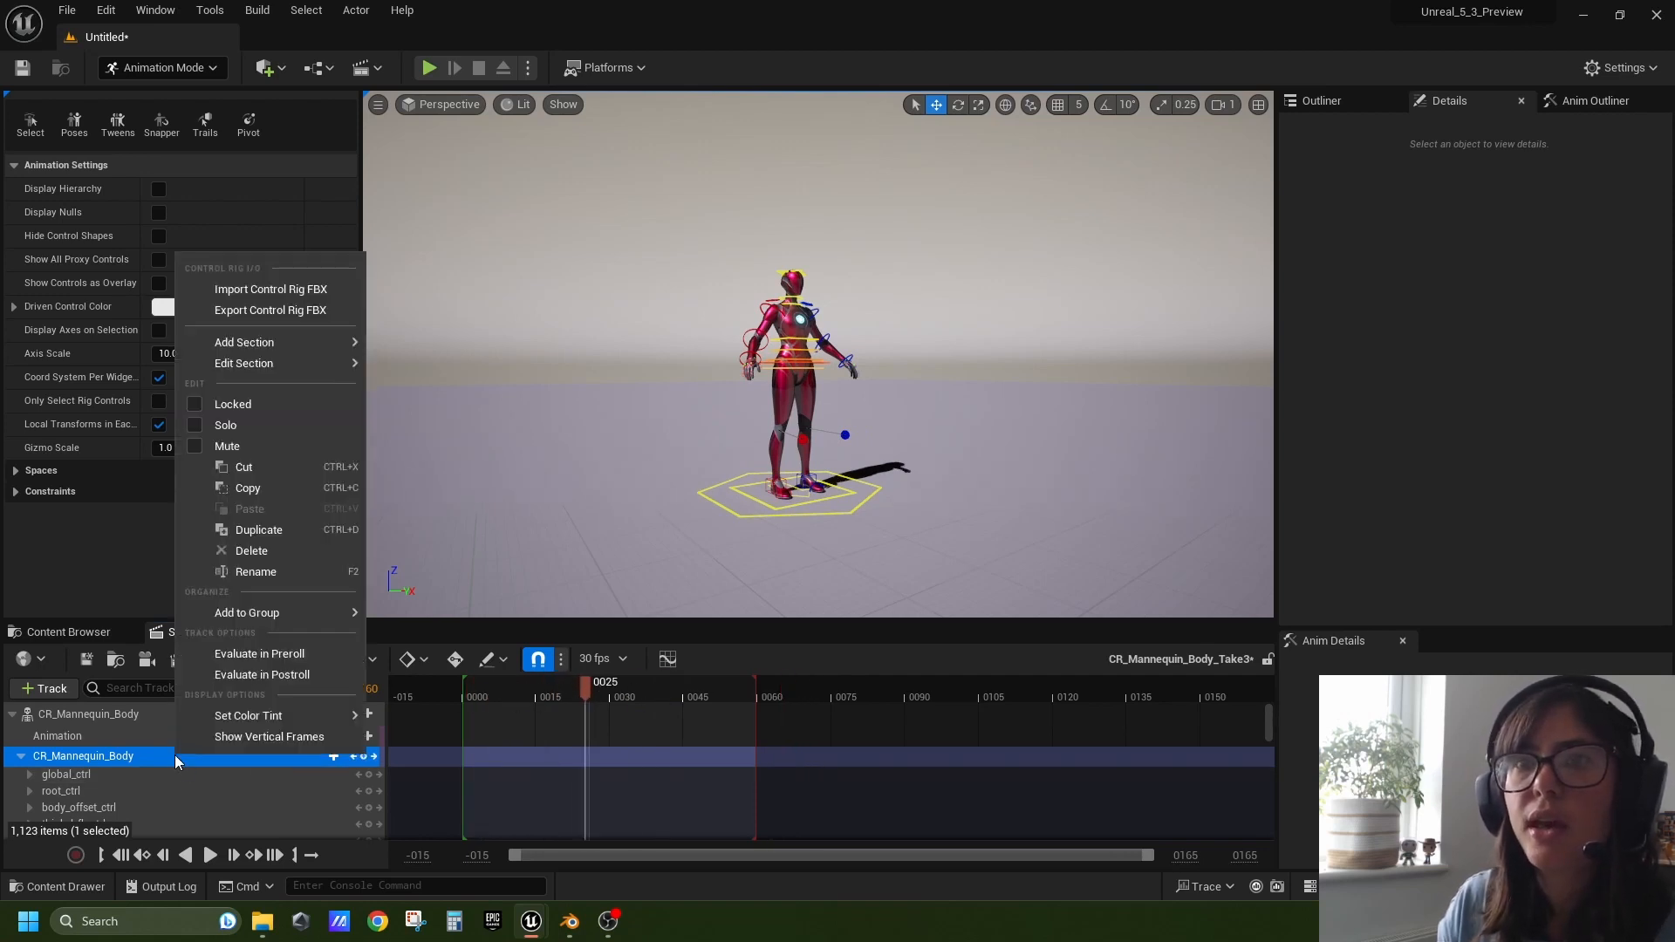
left_click(270, 288)
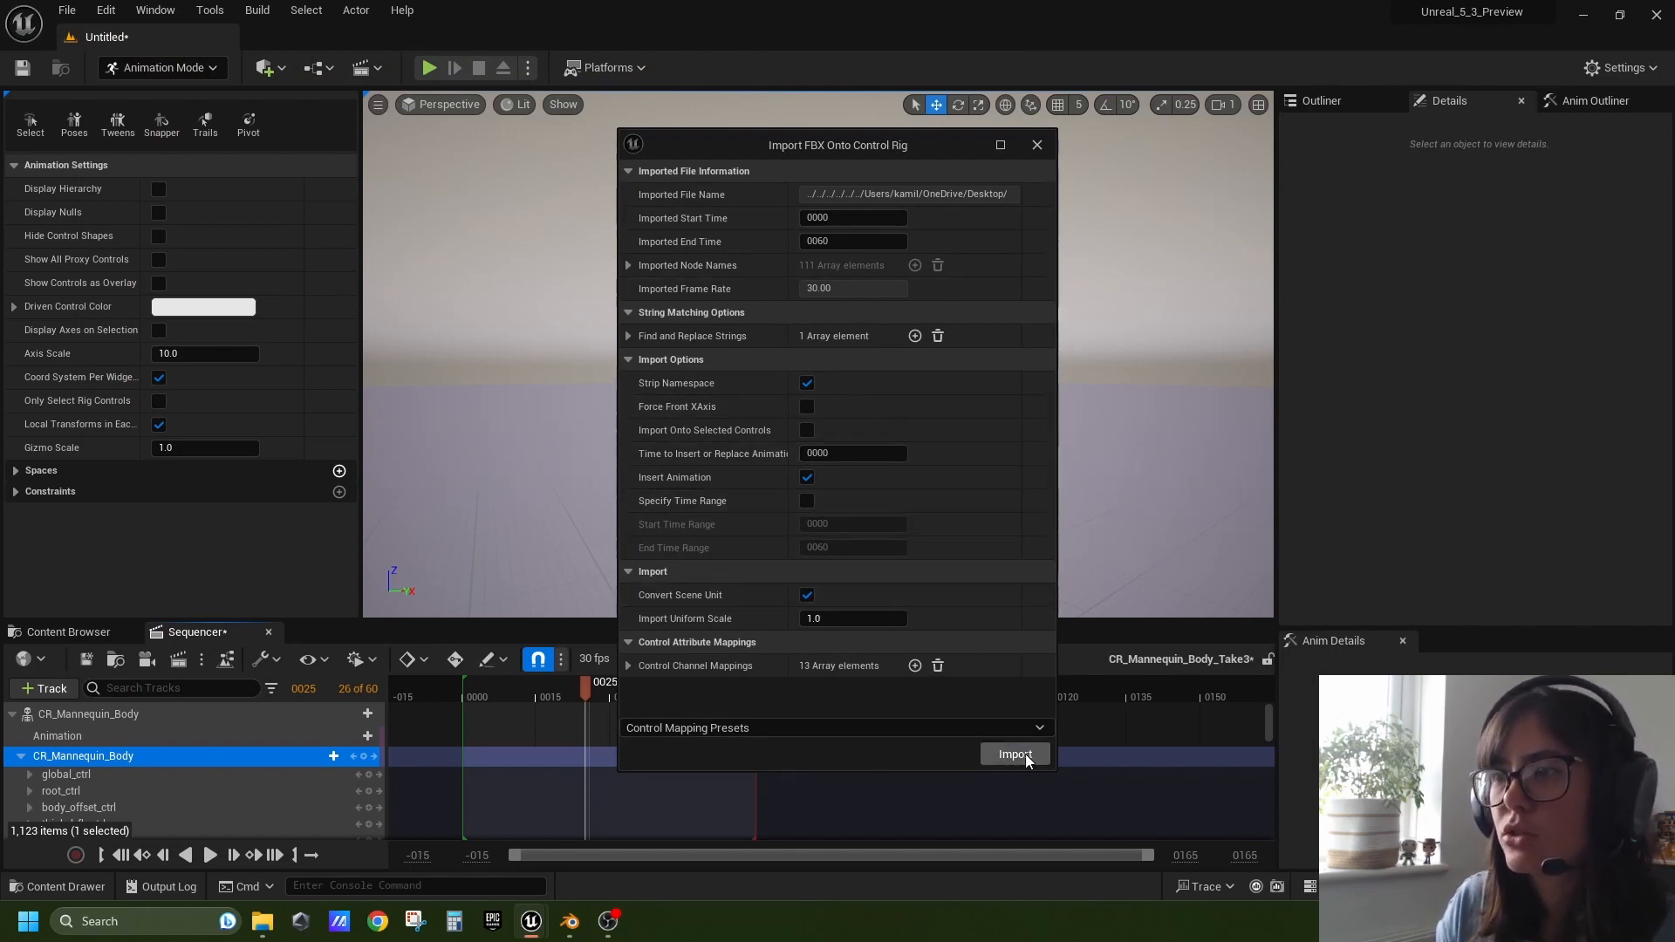
left_click(1013, 754)
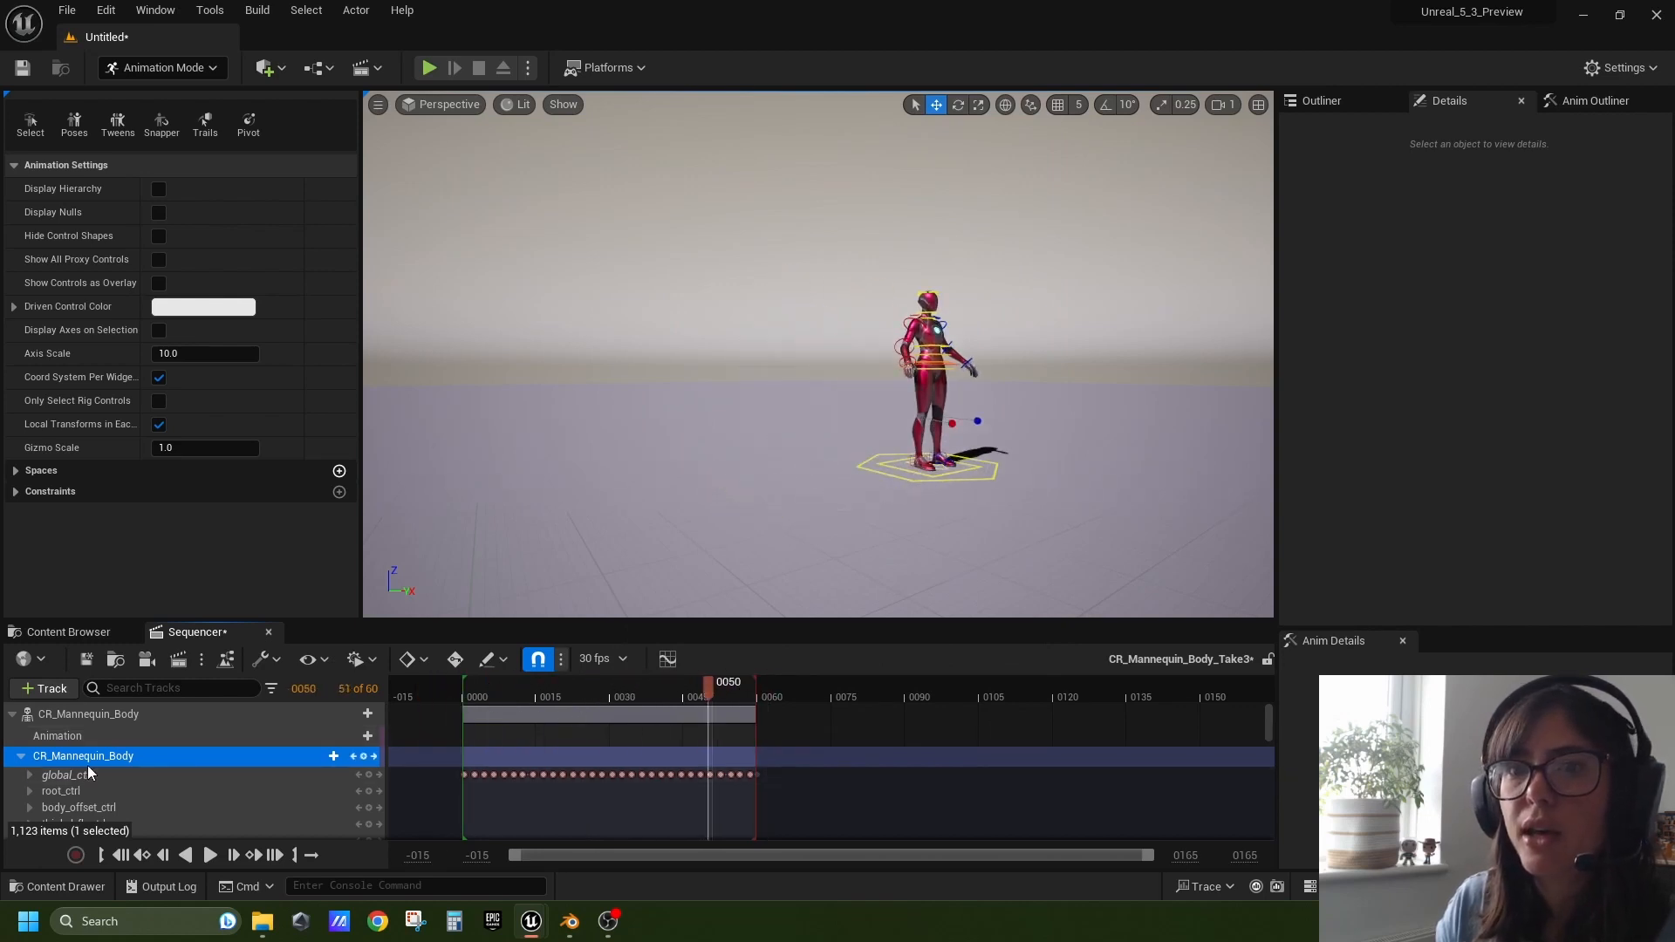
left_click(28, 774)
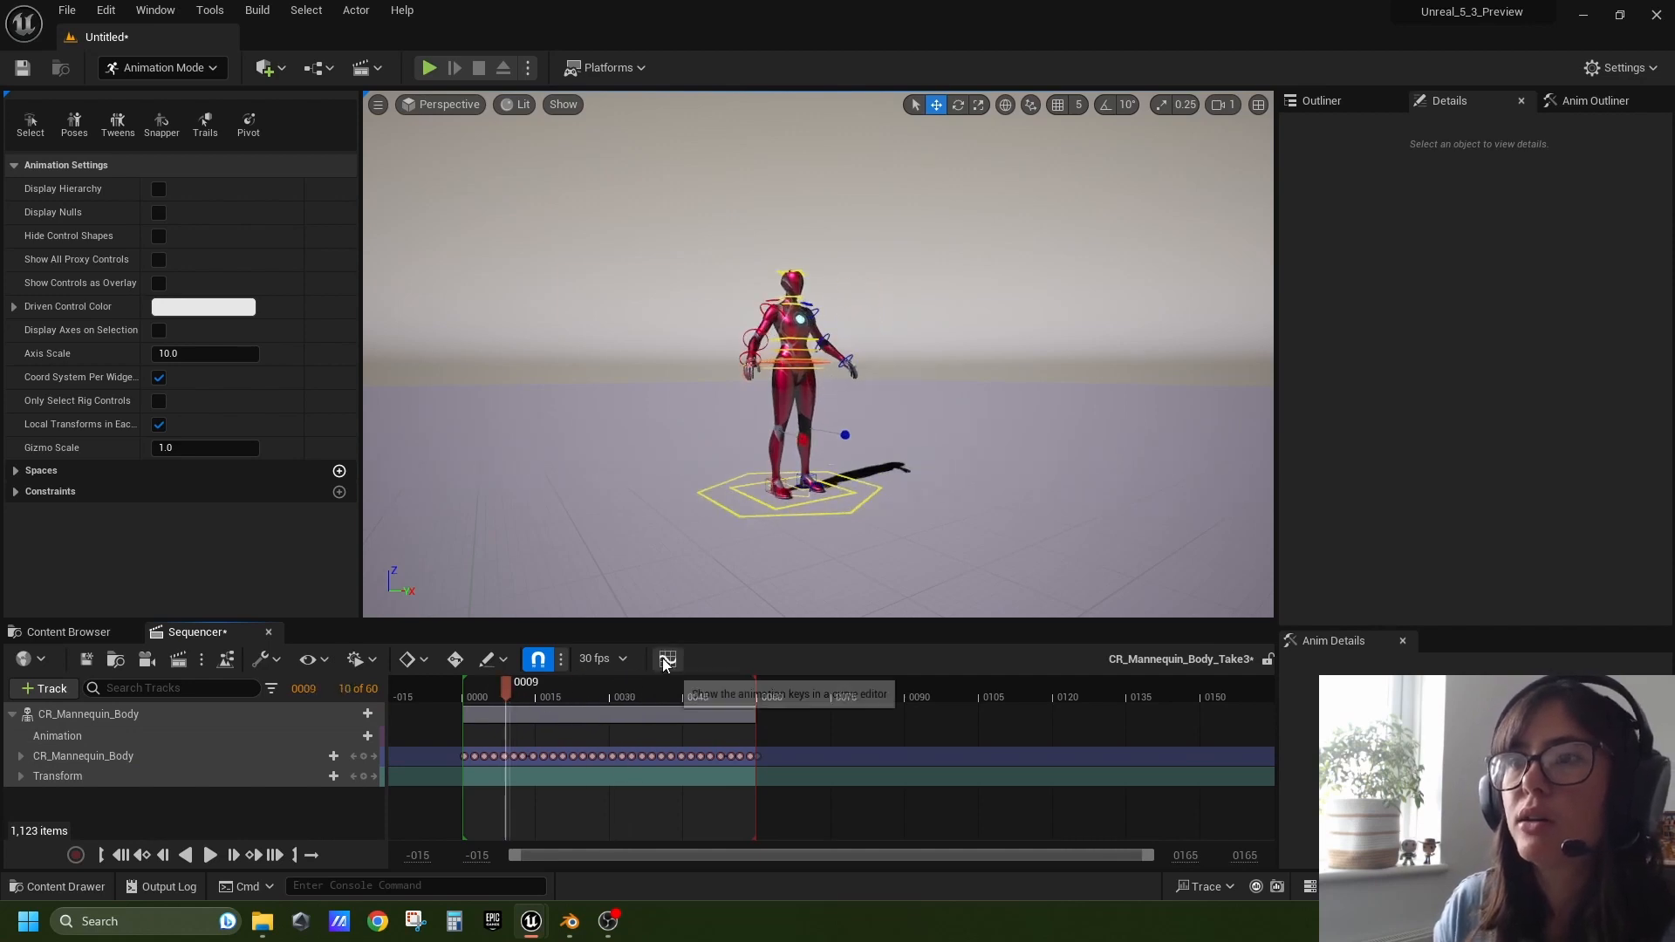
left_click(667, 659)
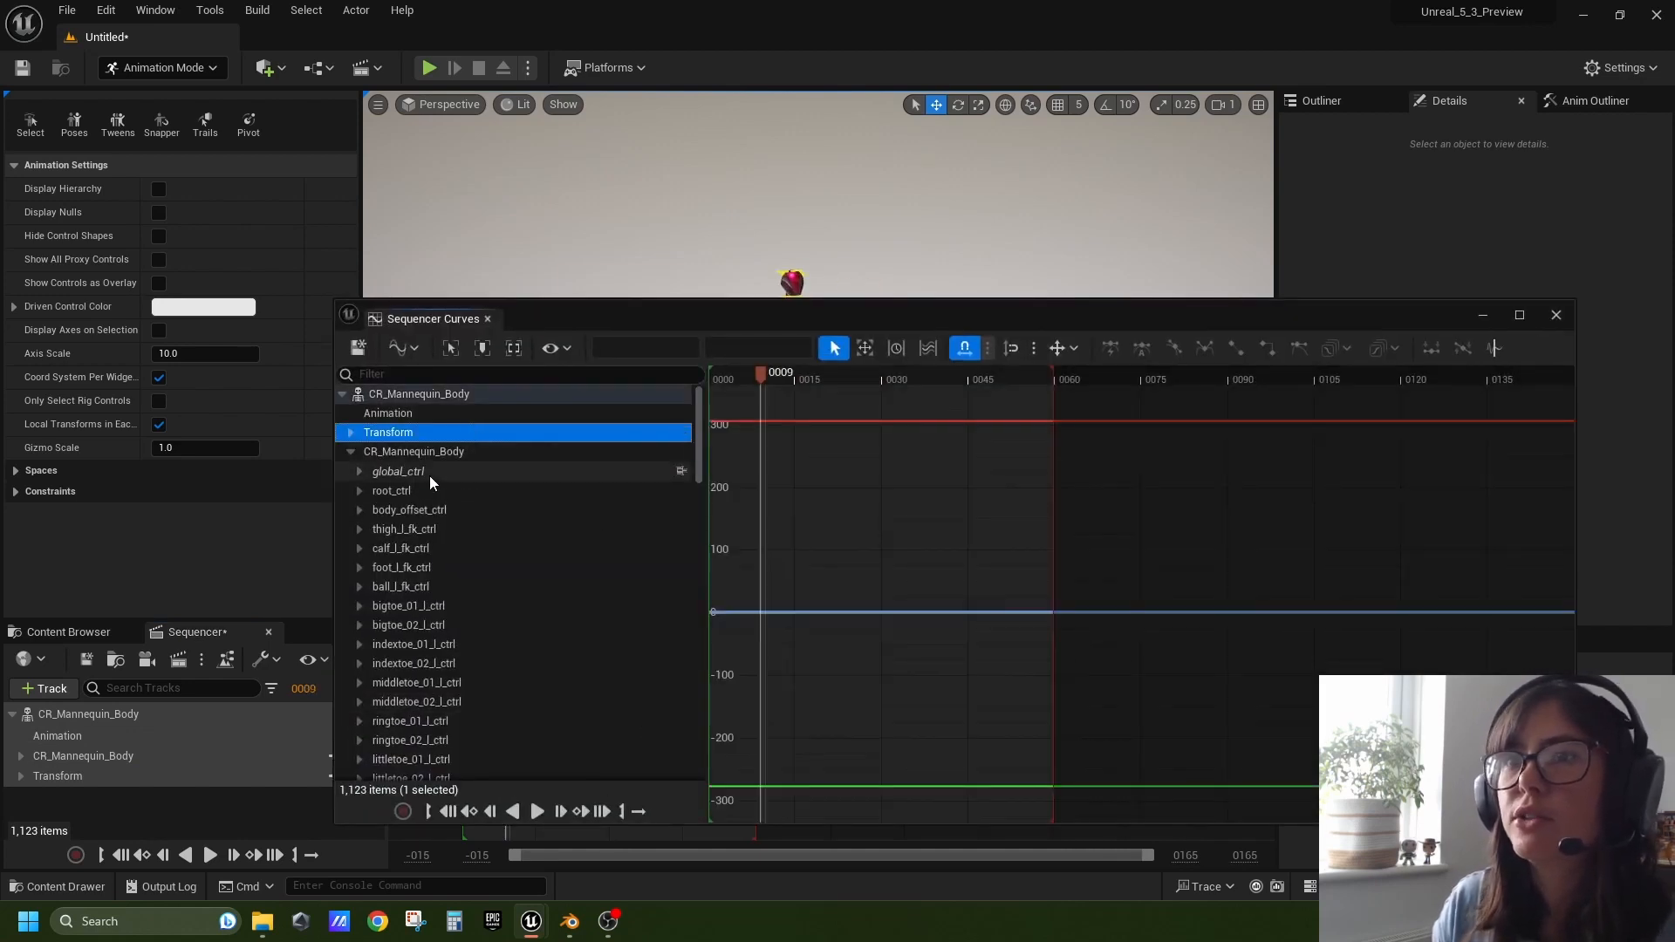
left_click(398, 471)
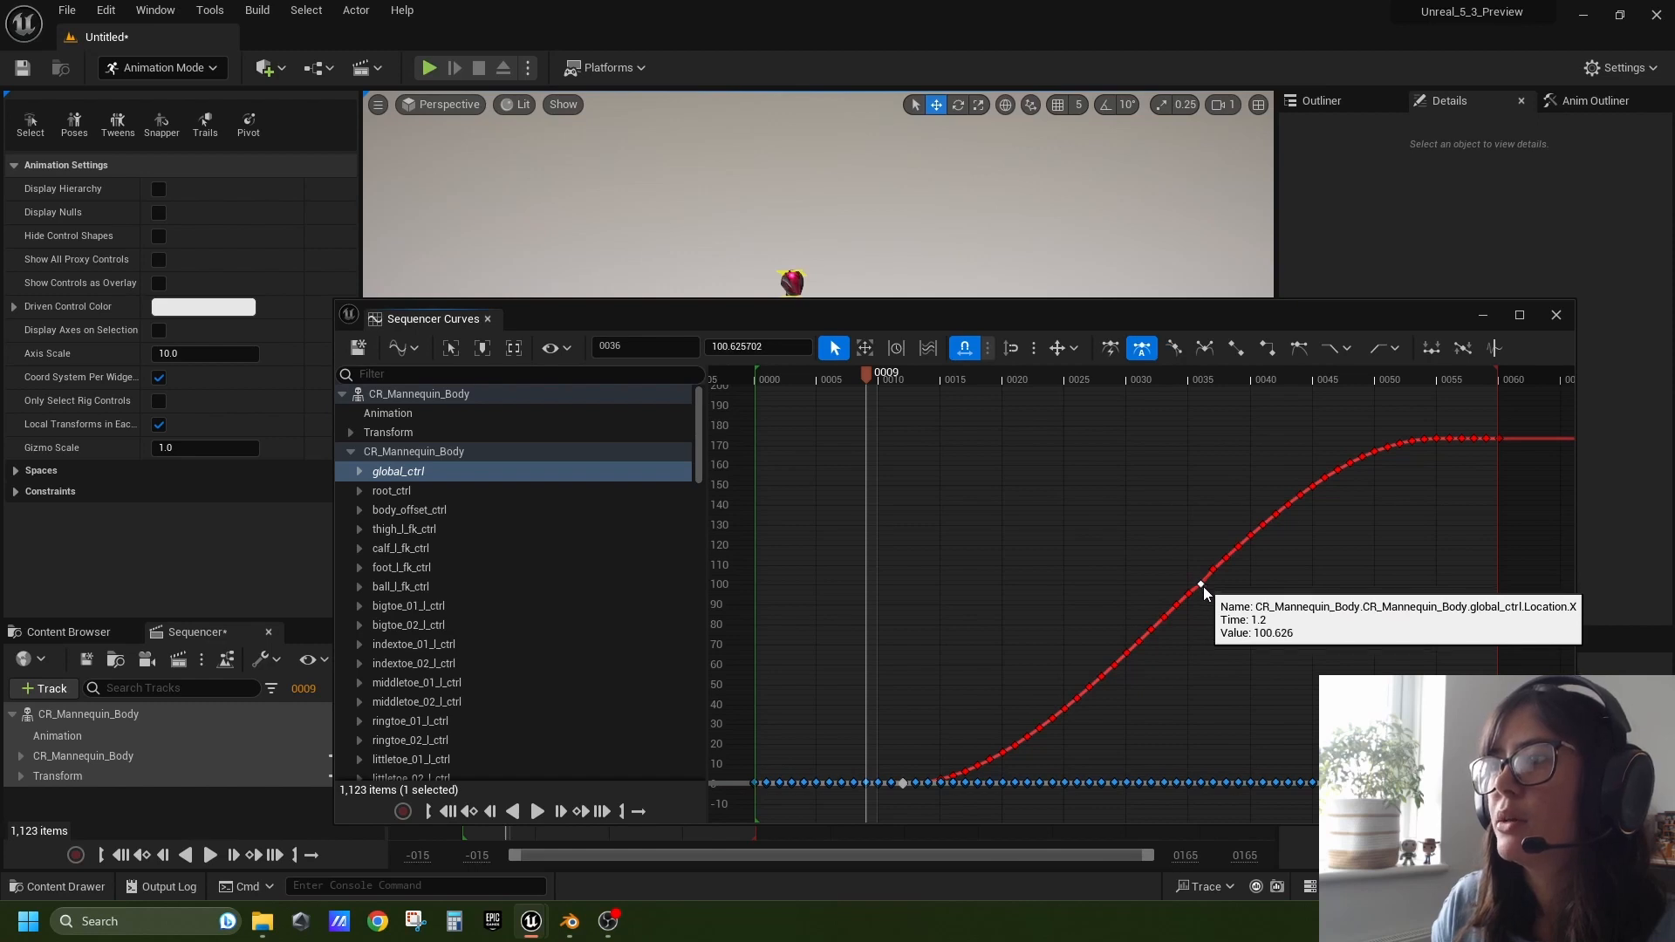
left_click_drag(1199, 588, 1152, 524)
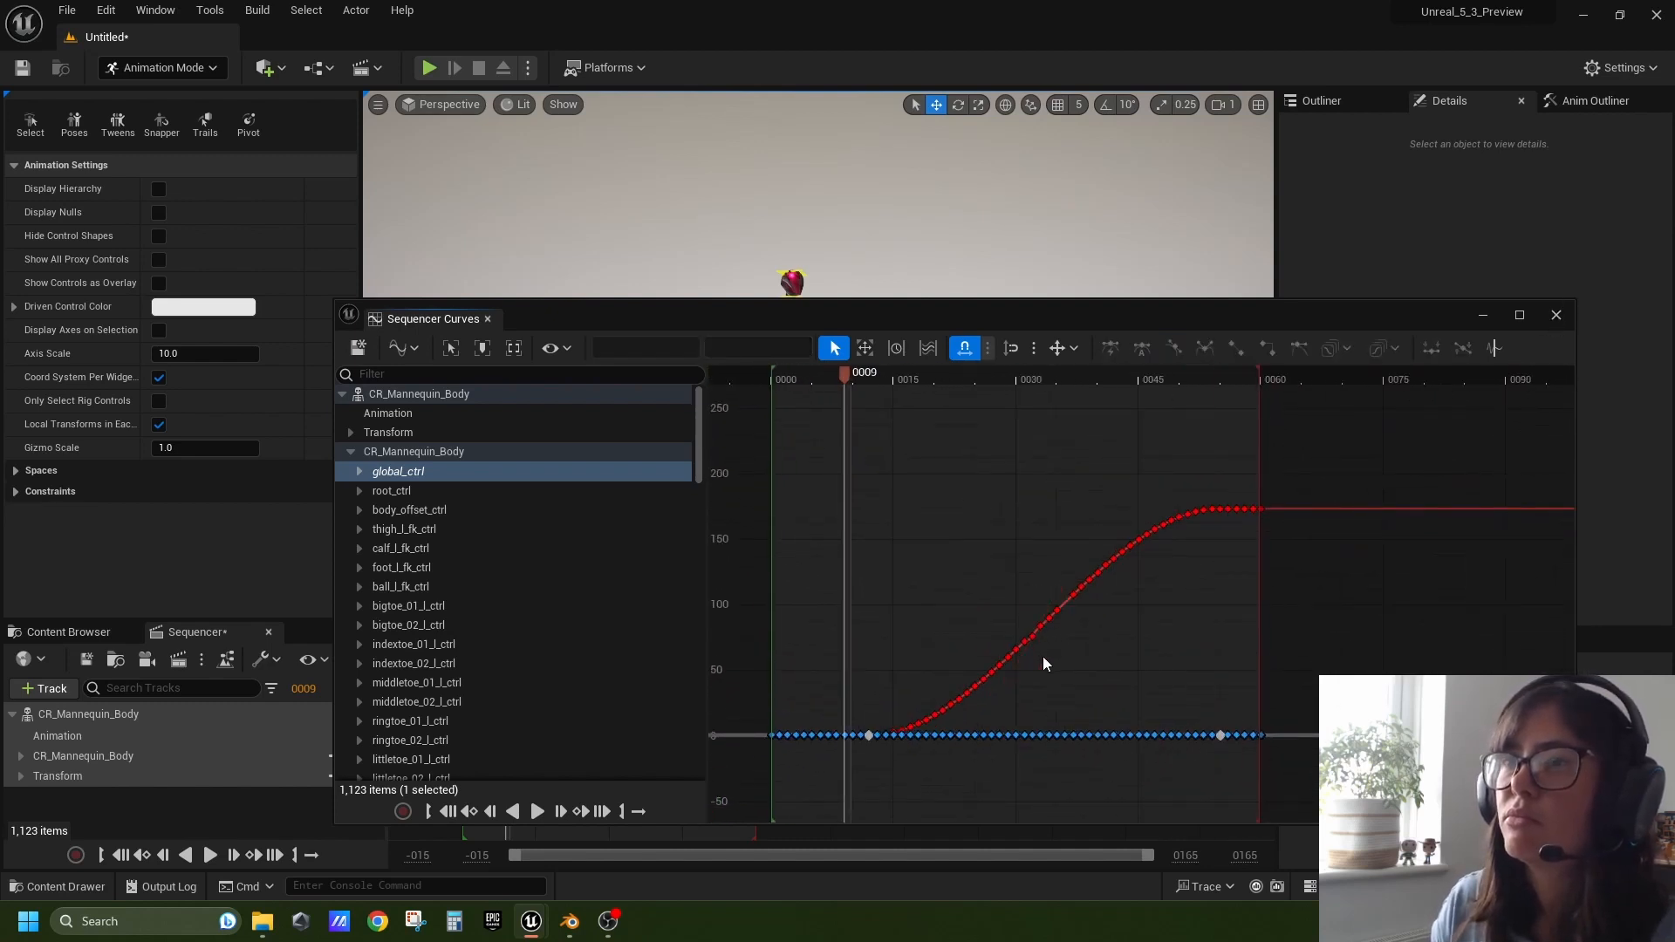
mouse_move(1131, 623)
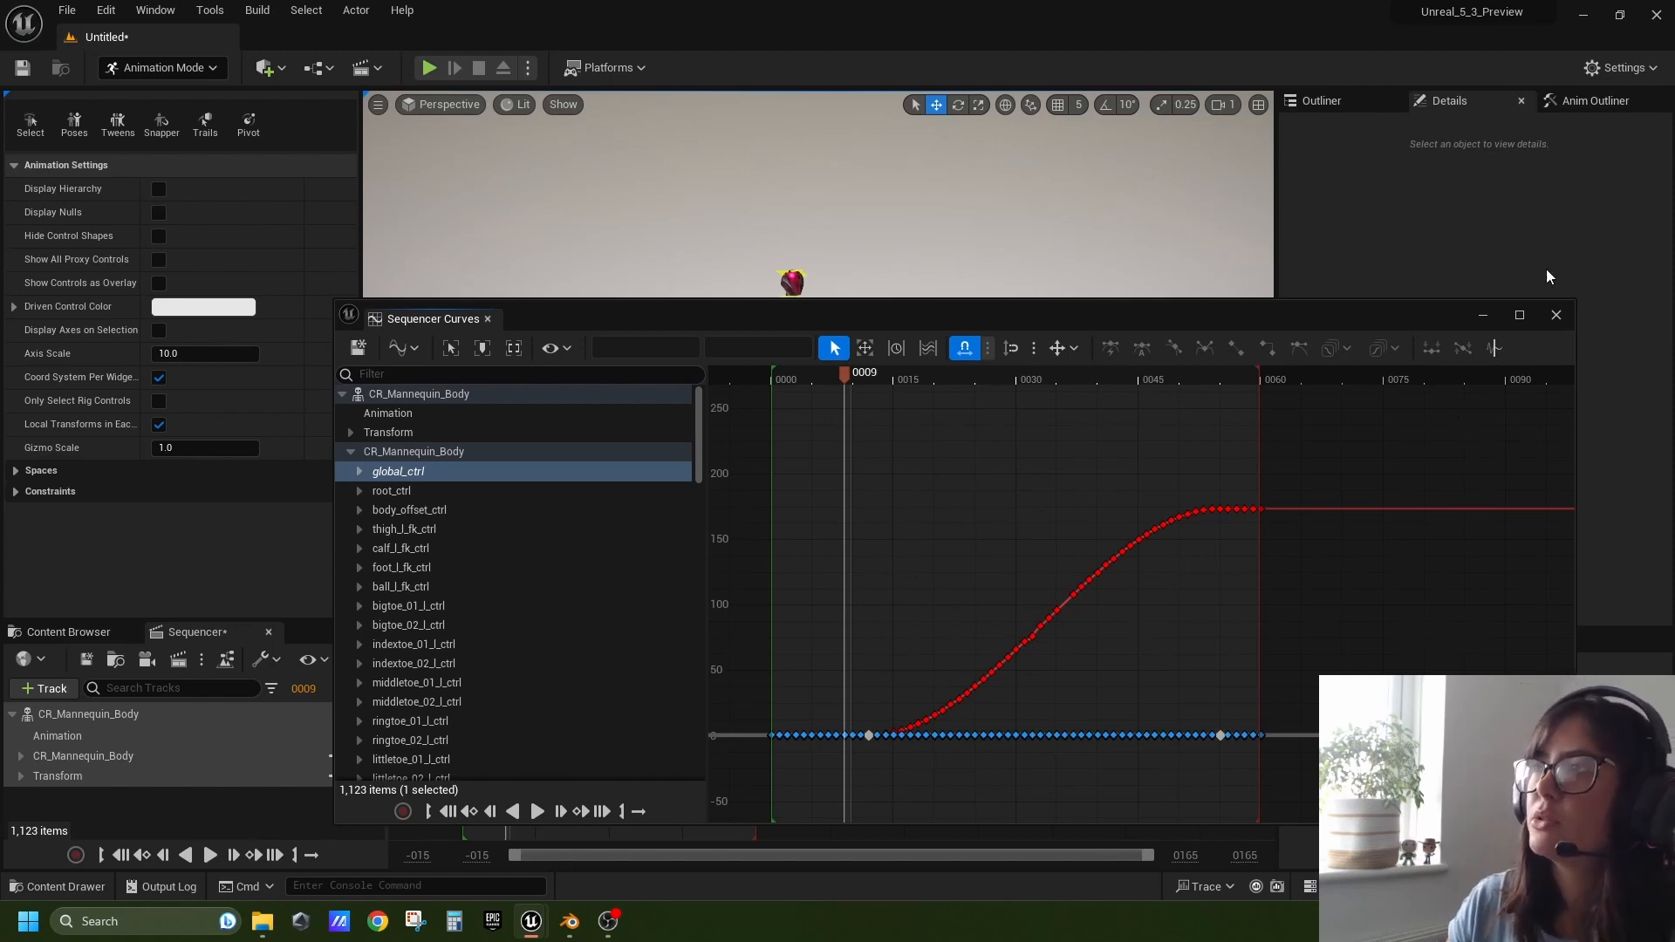
left_click(1556, 315)
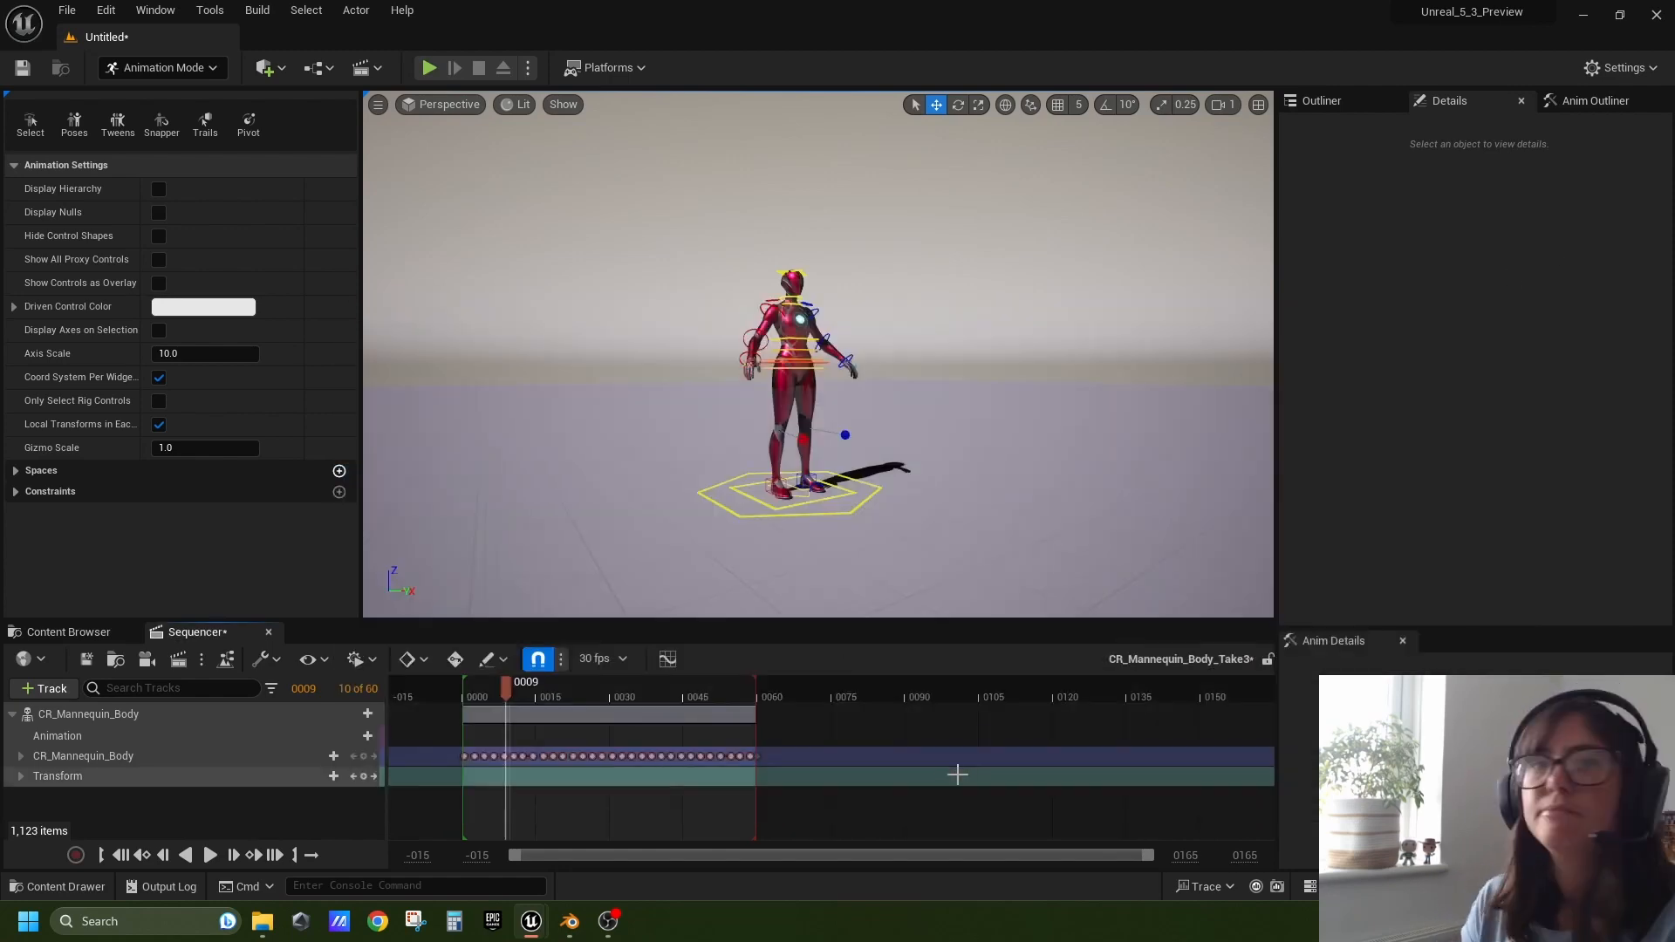